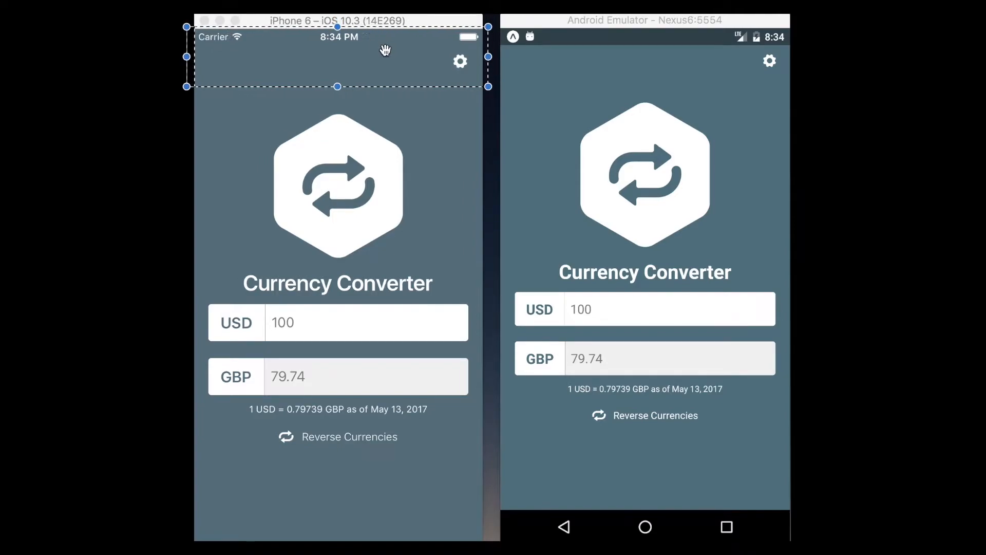
mouse_move(373, 52)
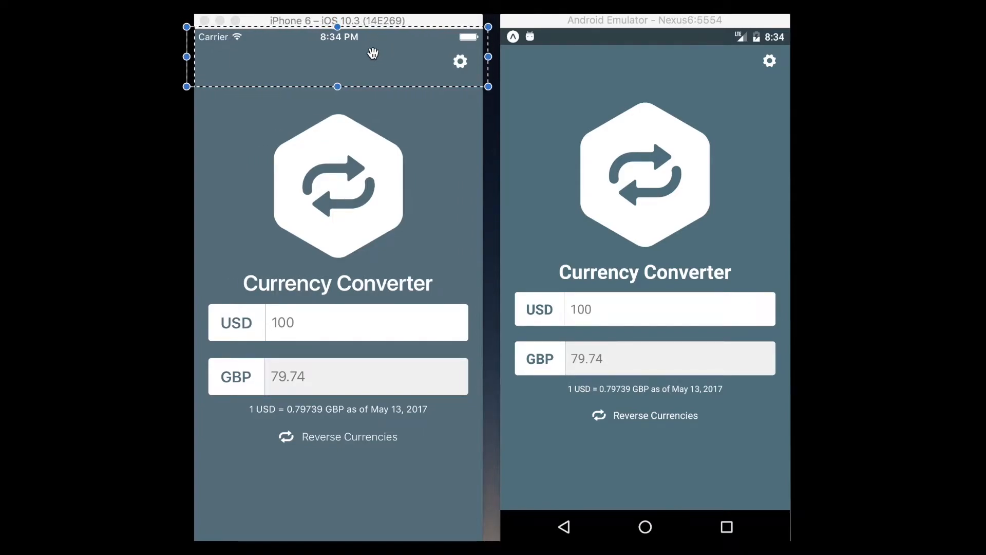
mouse_move(610, 53)
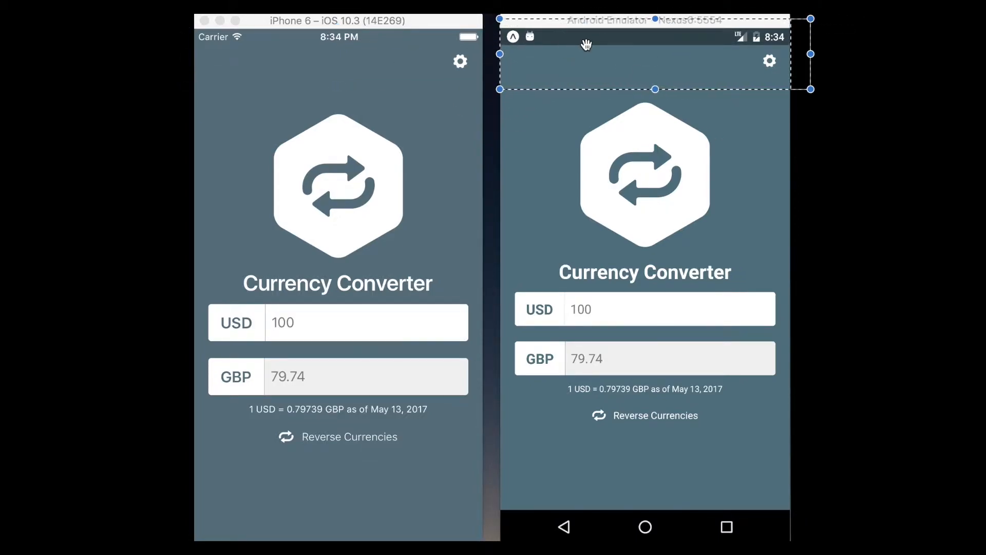
mouse_move(473, 50)
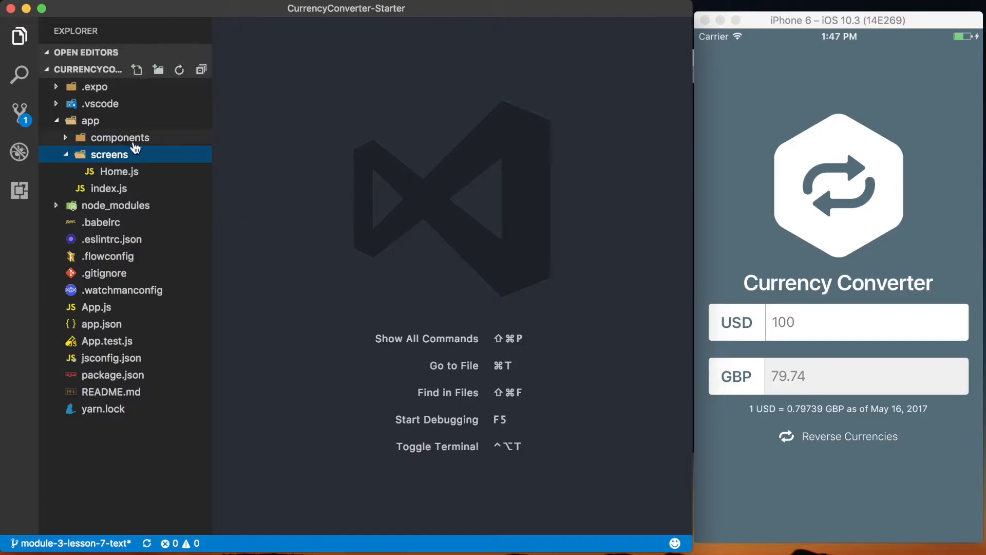
Create a Header folder under components holding Header.js, index.js and styles.js.
click(121, 137)
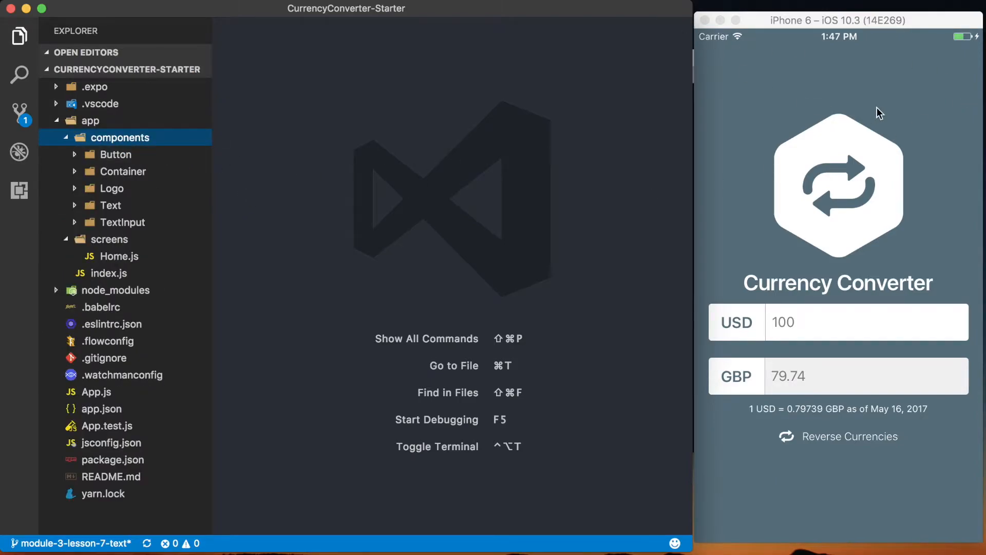
right_click(121, 137)
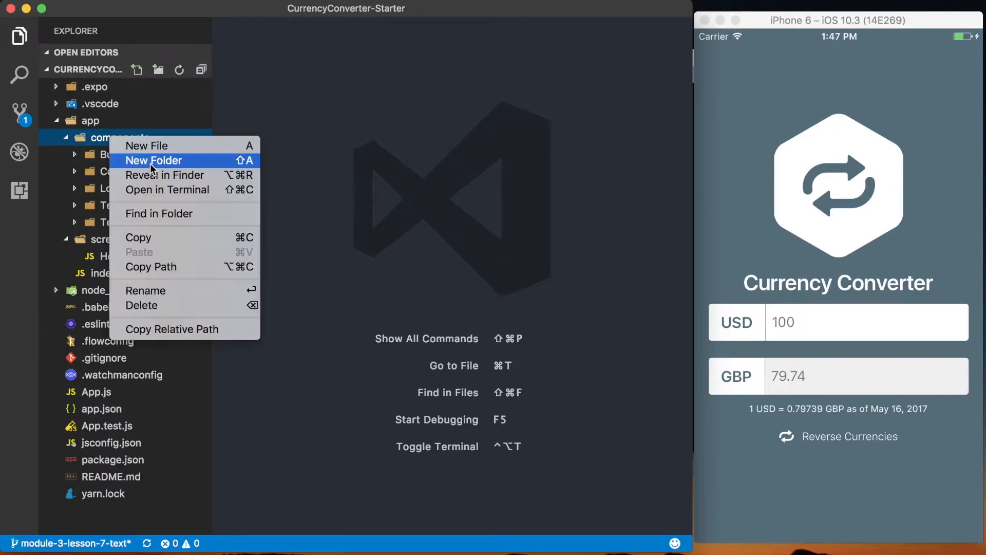
click(153, 160)
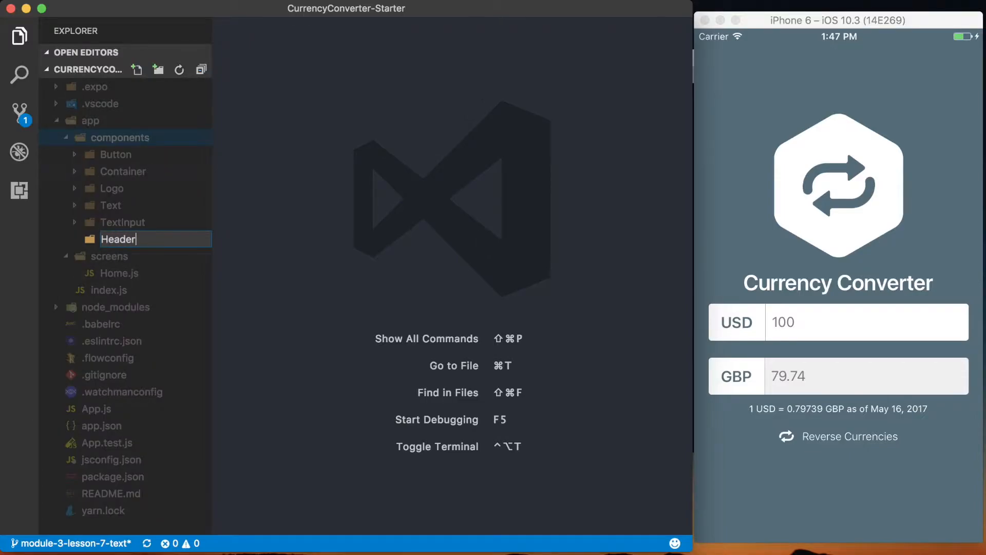
key(Return)
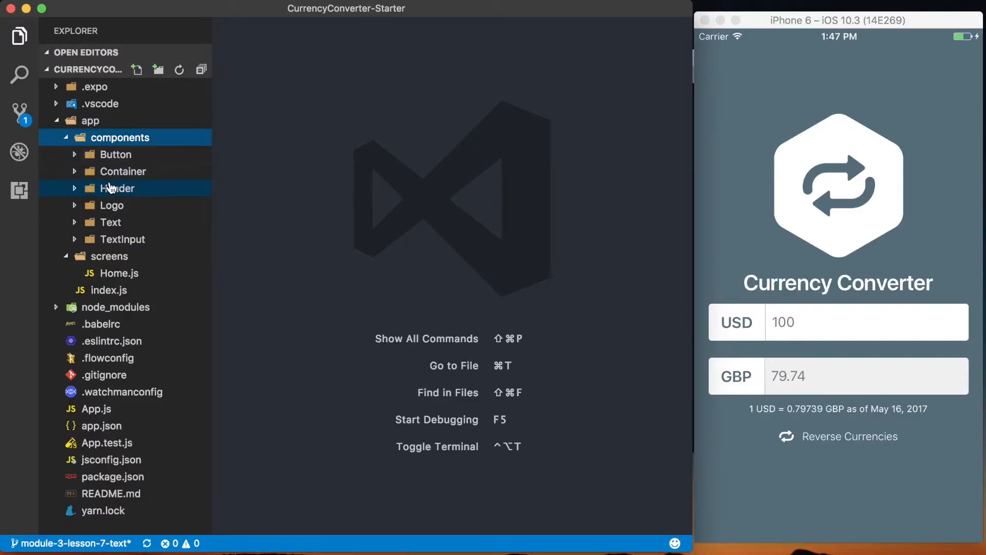
click(137, 70)
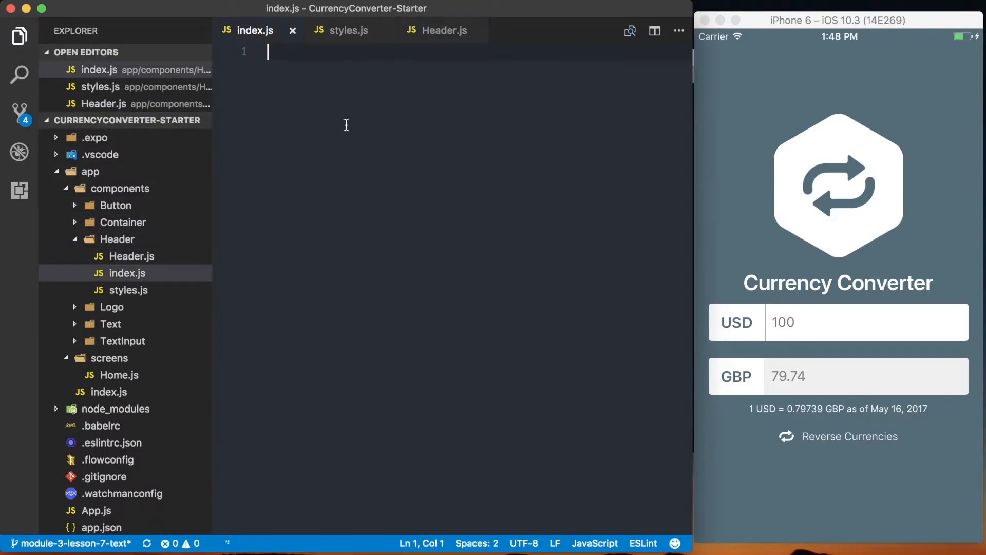
Write index.js importing Header from './Header' and styles from './styles', exporting both, and save.
text(import Header)
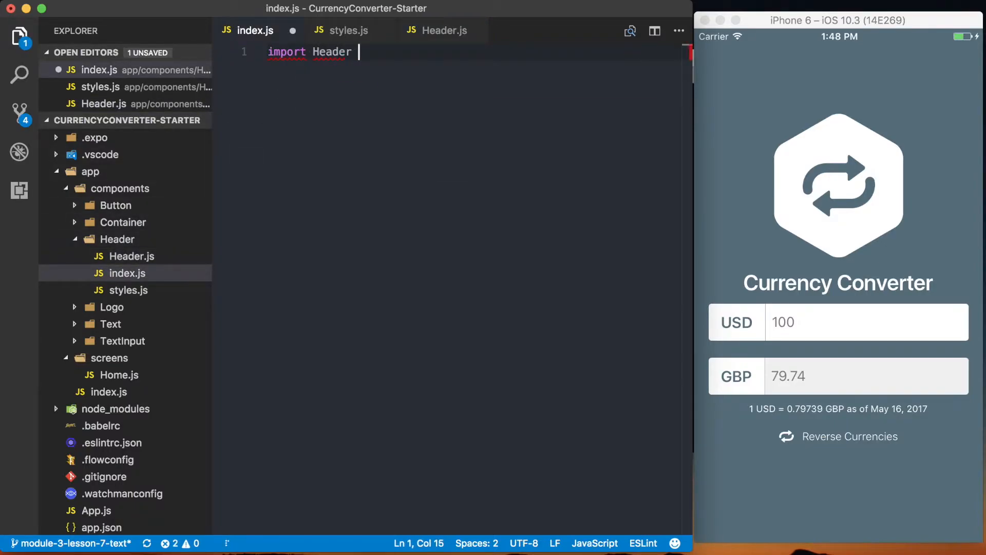
text(from './Header';)
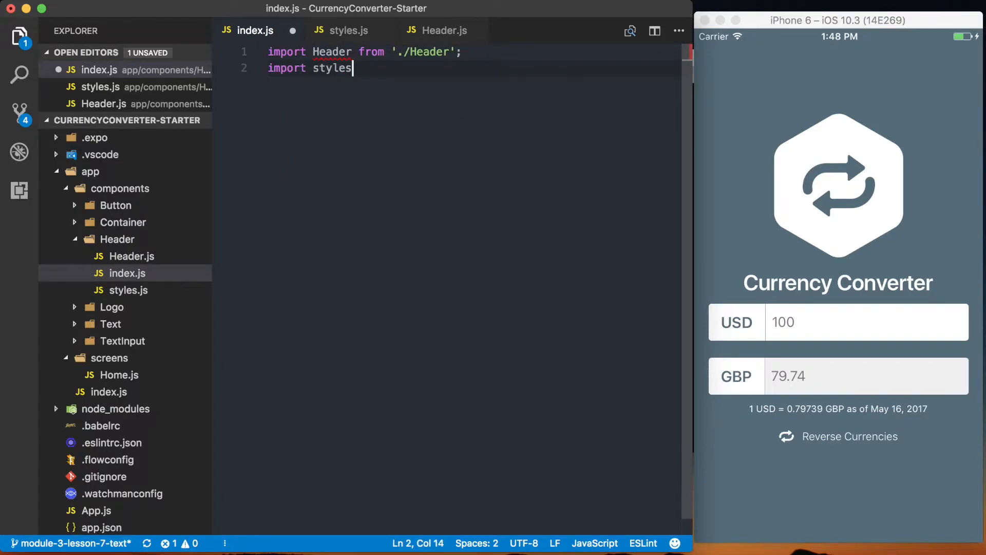
text(from './styles';)
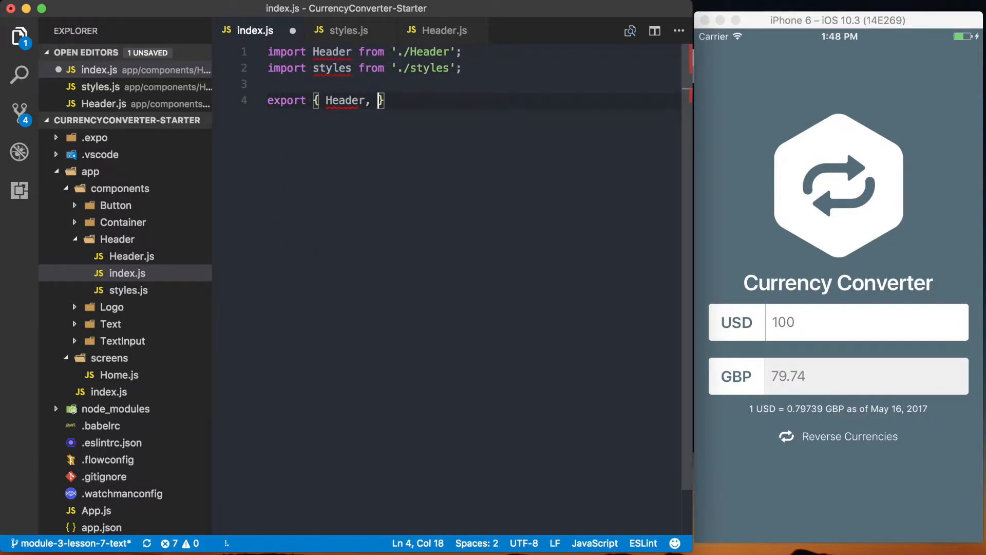
text(styles };)
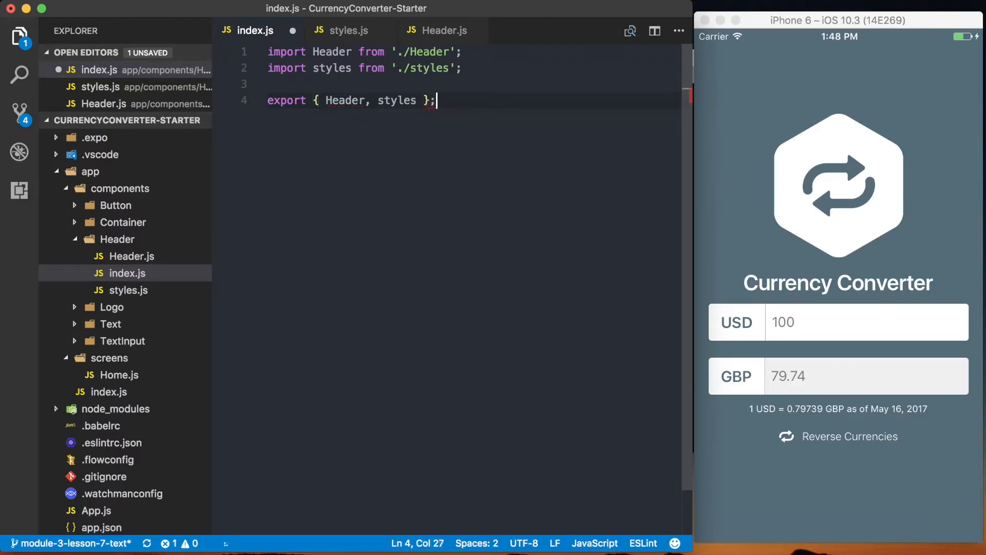
key(enter)
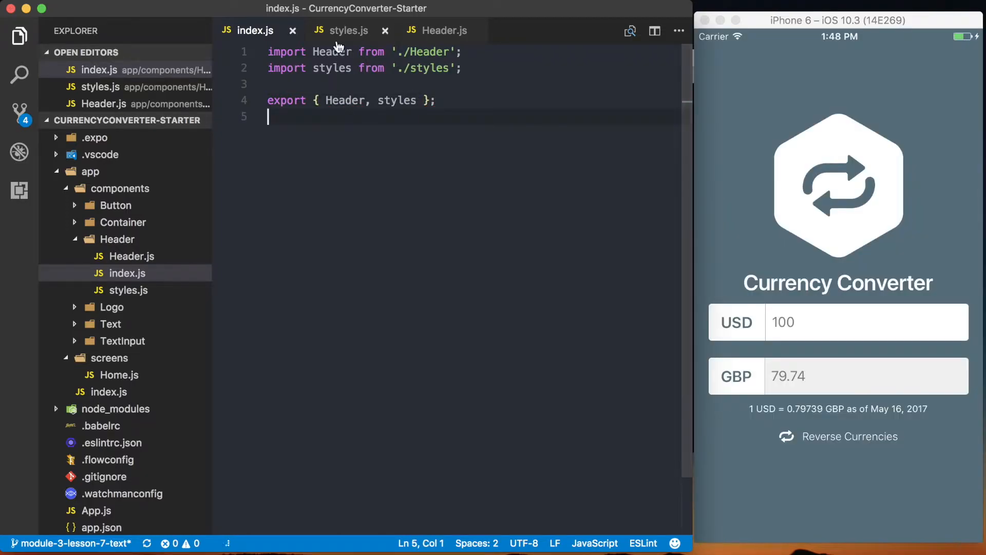
Give styles.js an EStyleSheet import, empty create({}) and default export, then view Header.js.
click(348, 31)
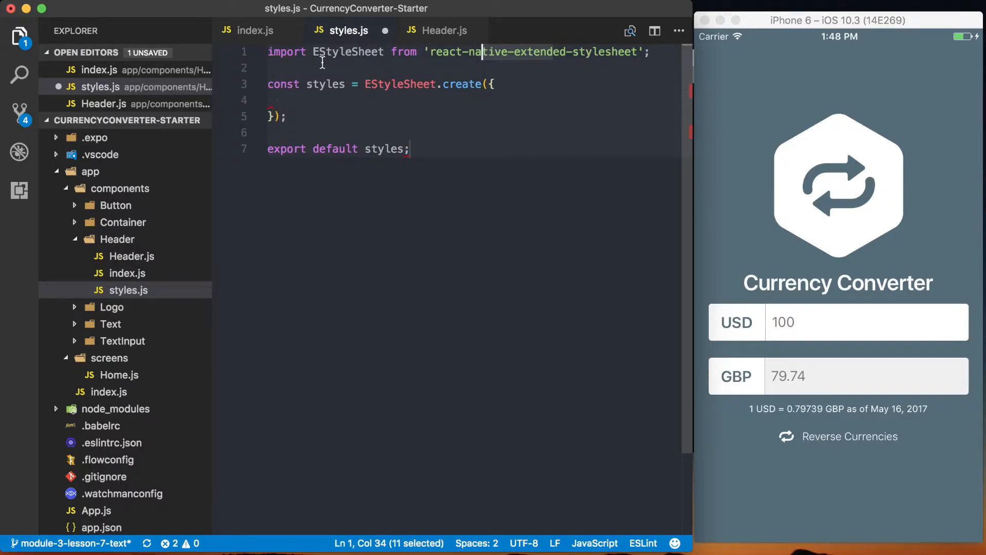
click(437, 84)
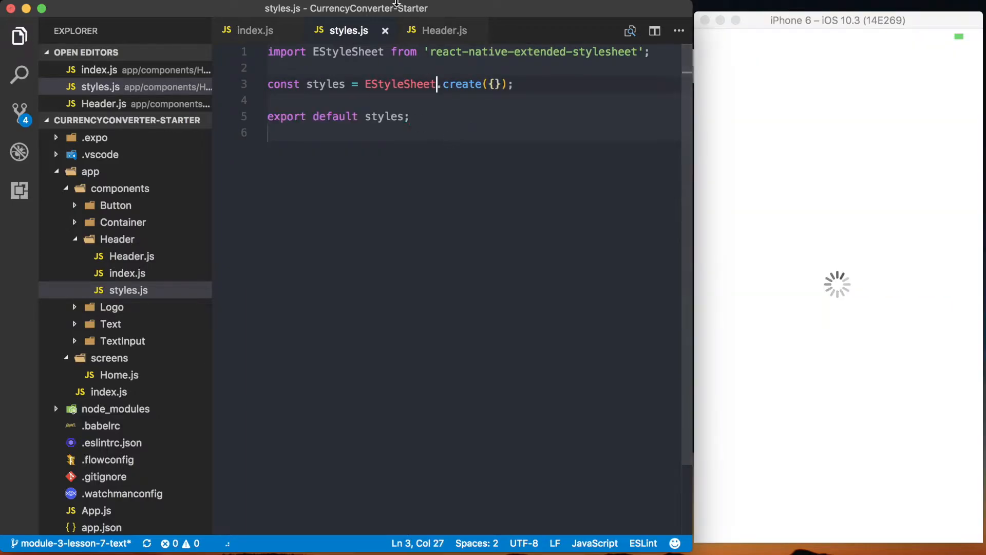
click(444, 31)
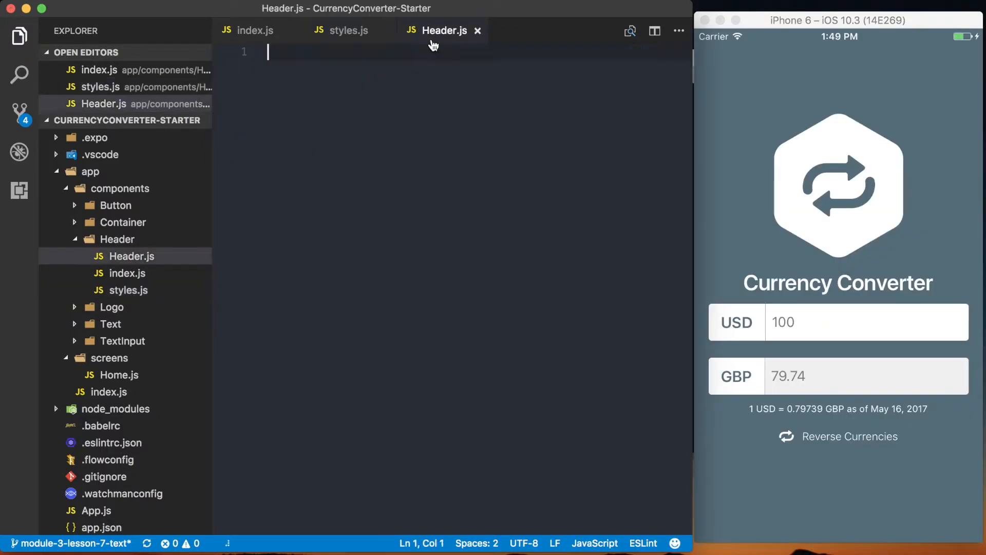
mouse_move(902, 180)
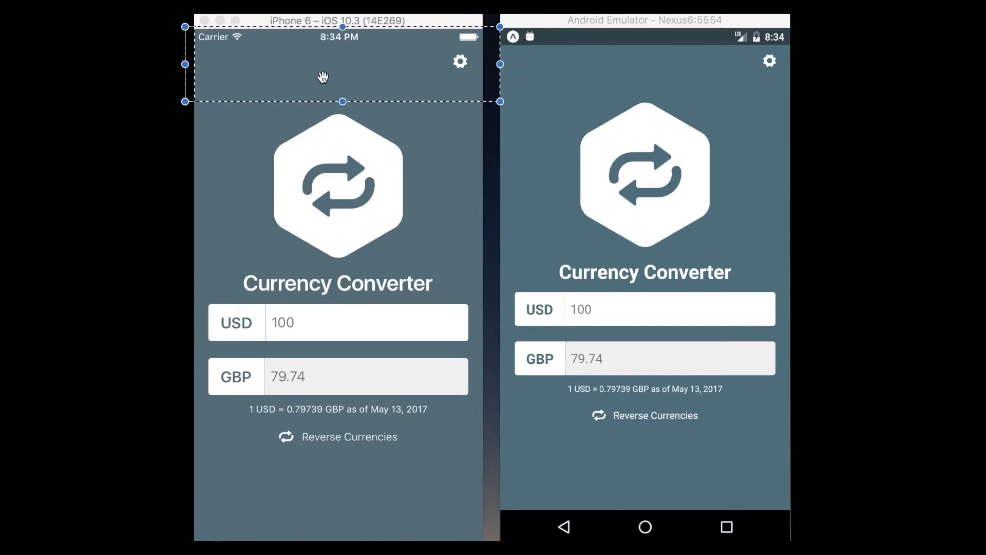
mouse_move(475, 80)
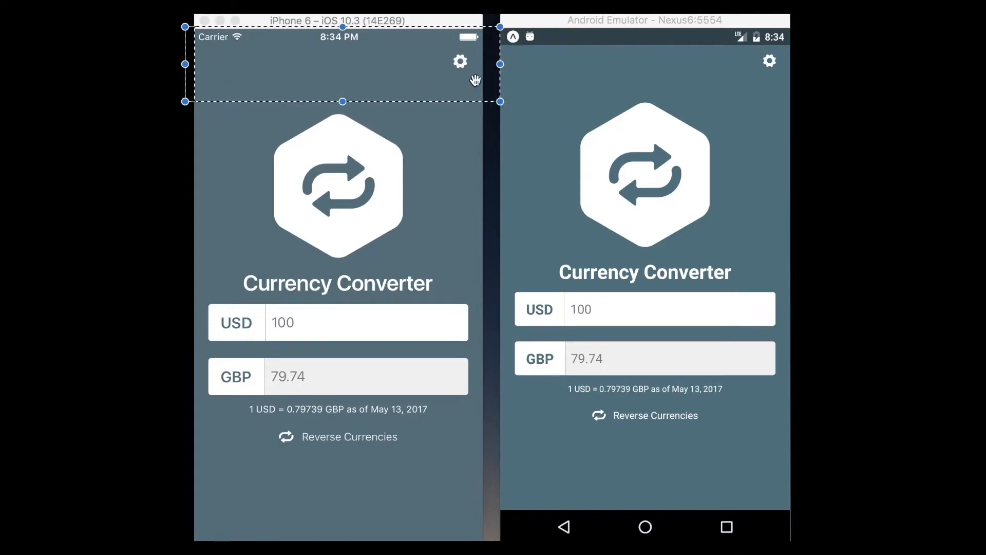
mouse_move(460, 62)
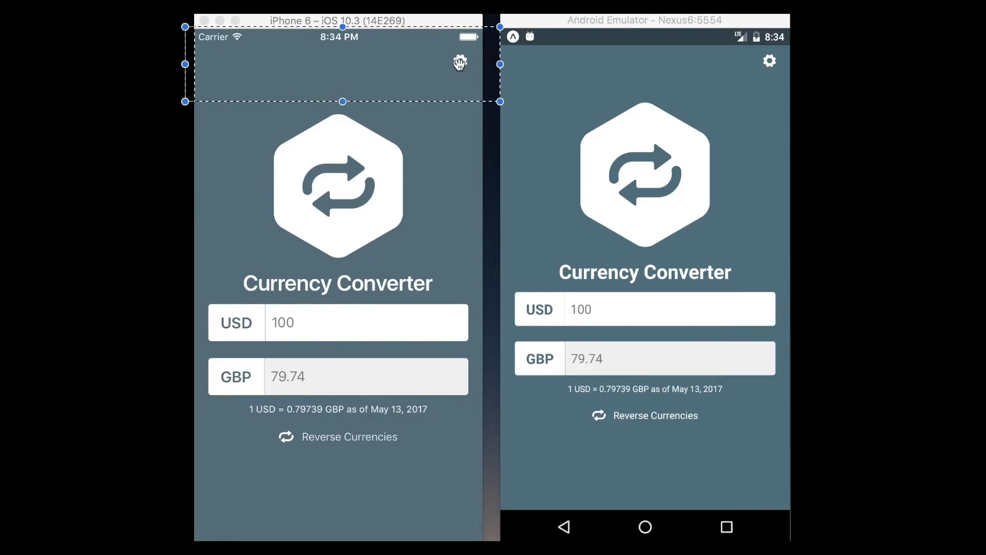
mouse_move(444, 58)
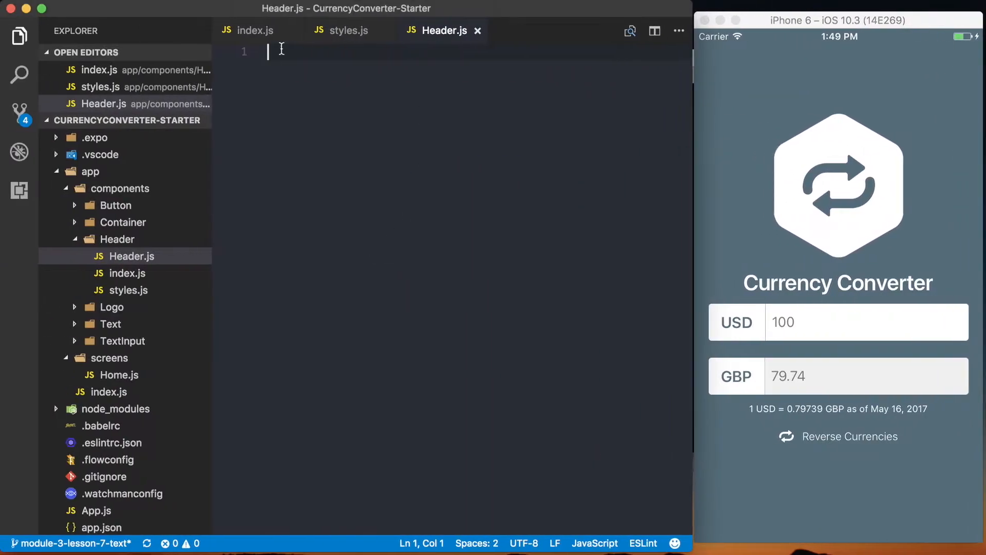
Add imports for React and View, TouchableOpacity, Image from react-native in Header.js.
text(imr)
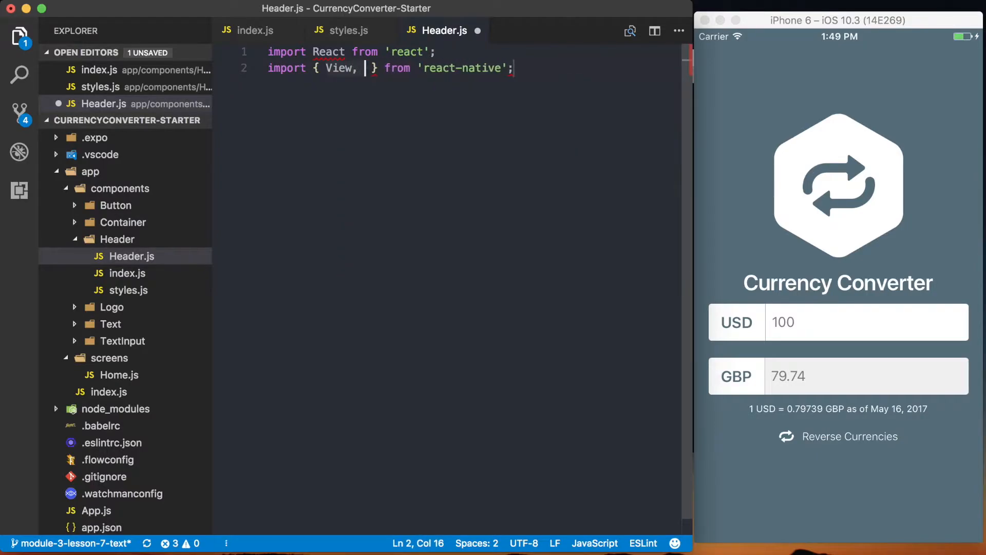
text(TouchableOpacity)
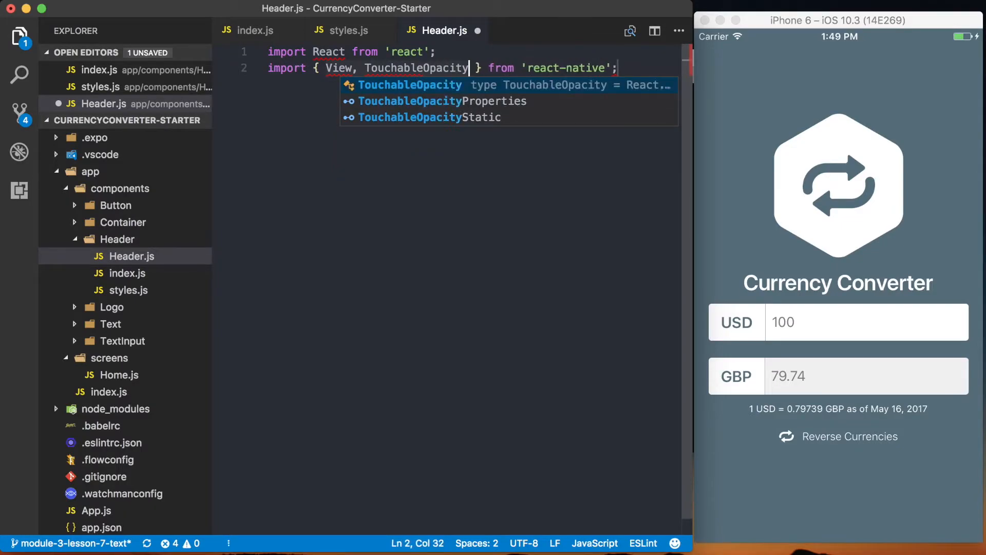
text(, Image)
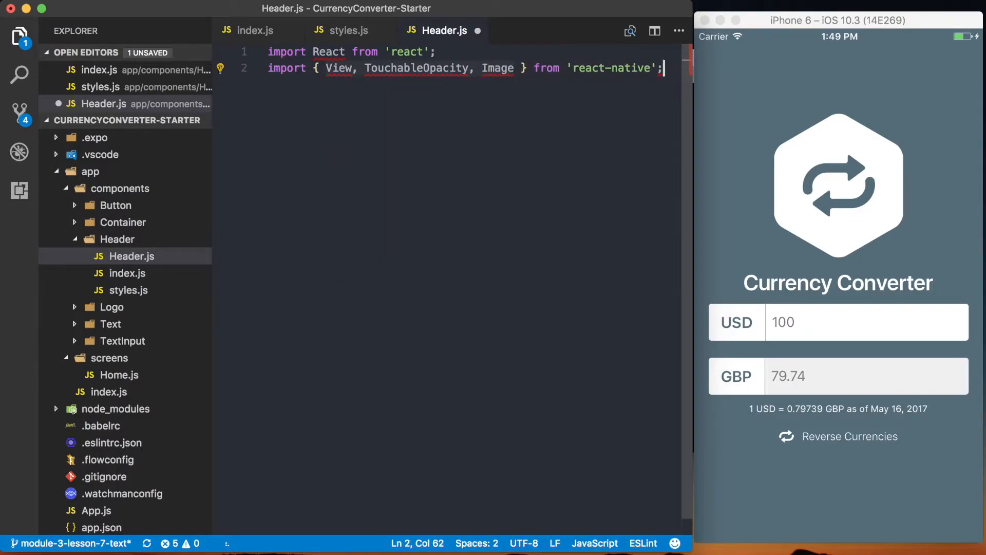
mouse_move(139, 247)
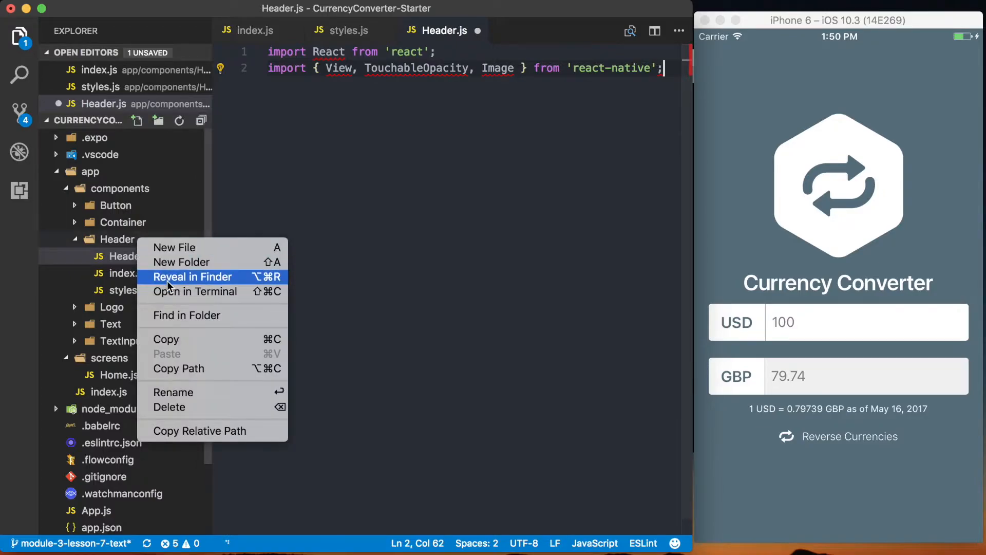
Reveal the Header folder in Finder, add the images folder with gear PNGs, then close Finder.
click(193, 277)
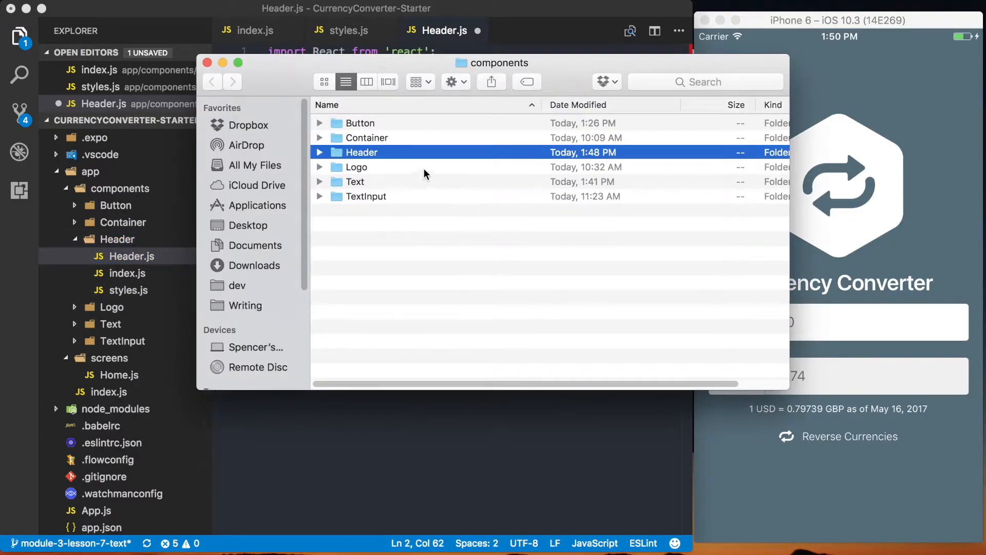
double_click(360, 152)
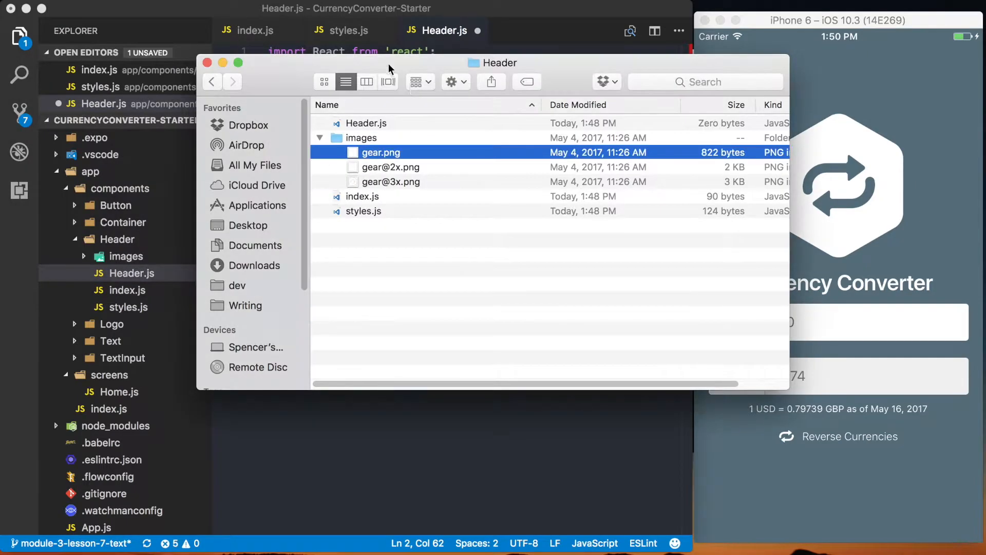
click(207, 62)
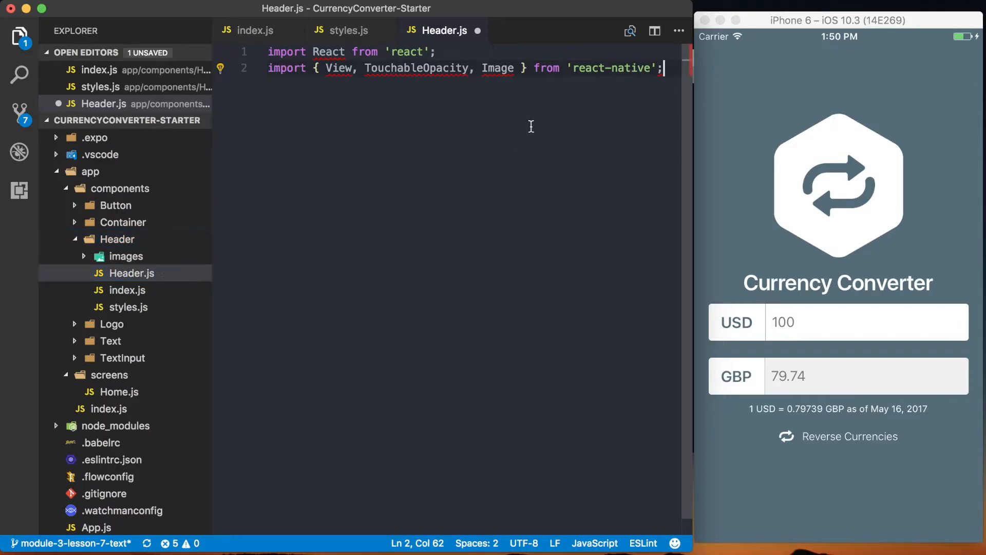
Write a Header arrow component skeleton and export it as default.
key(enter)
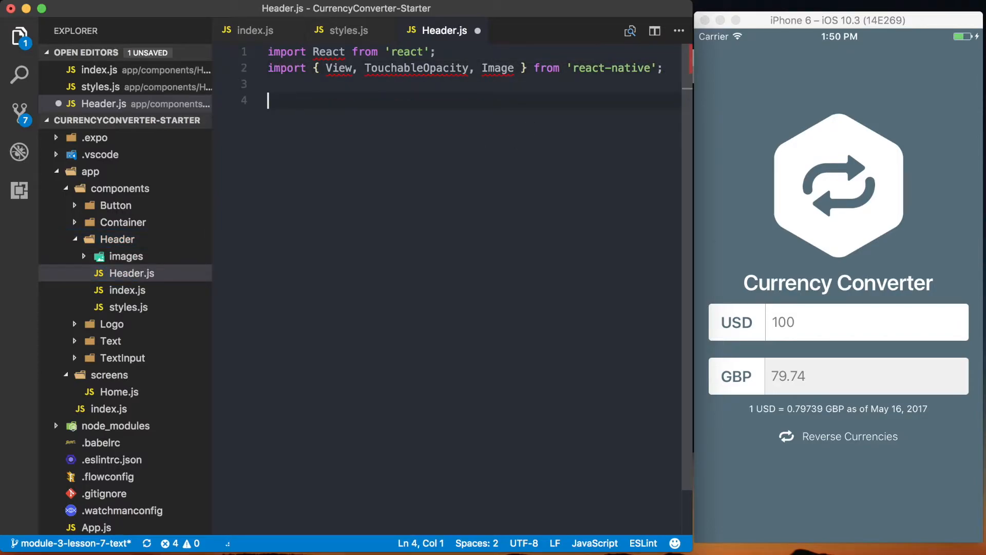
text(const Hea)
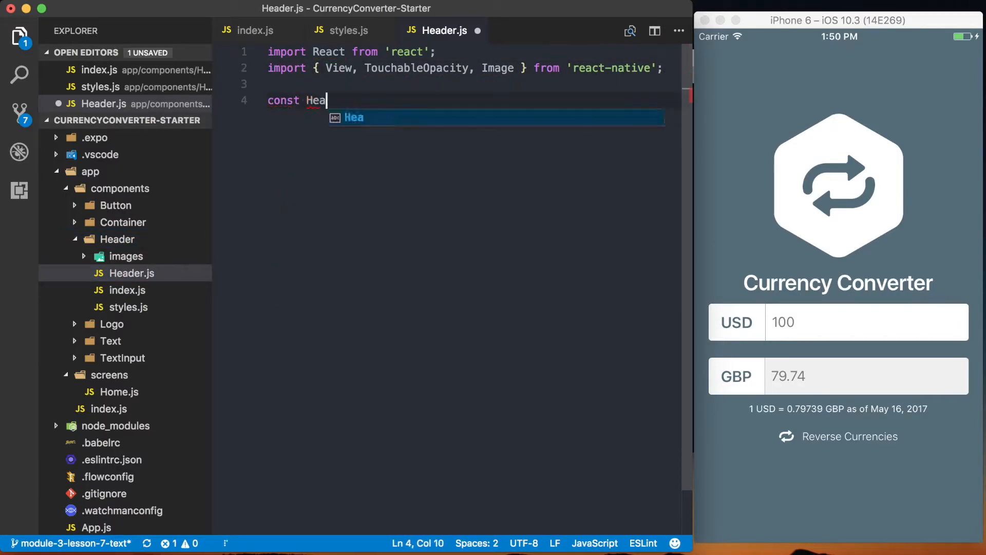
text(der = () =>)
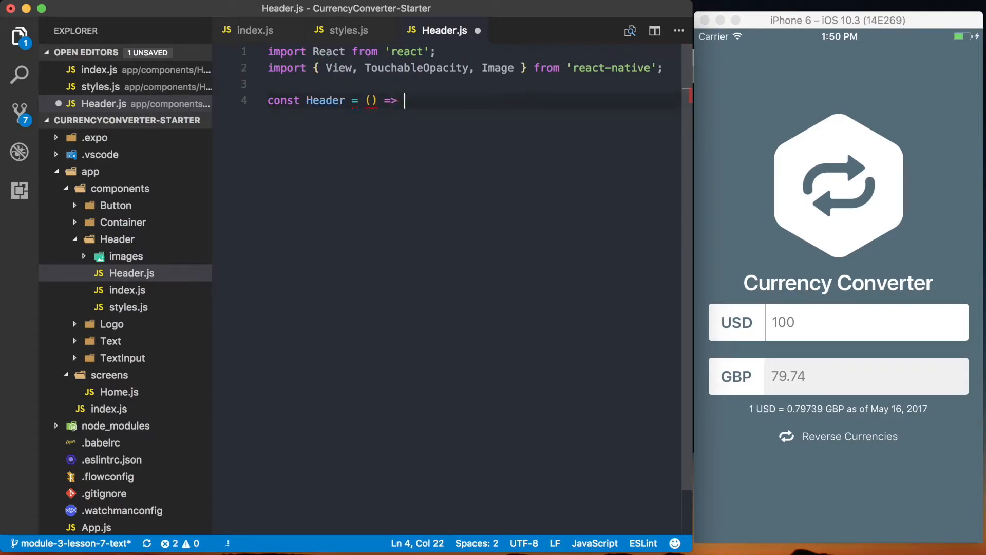
text(()
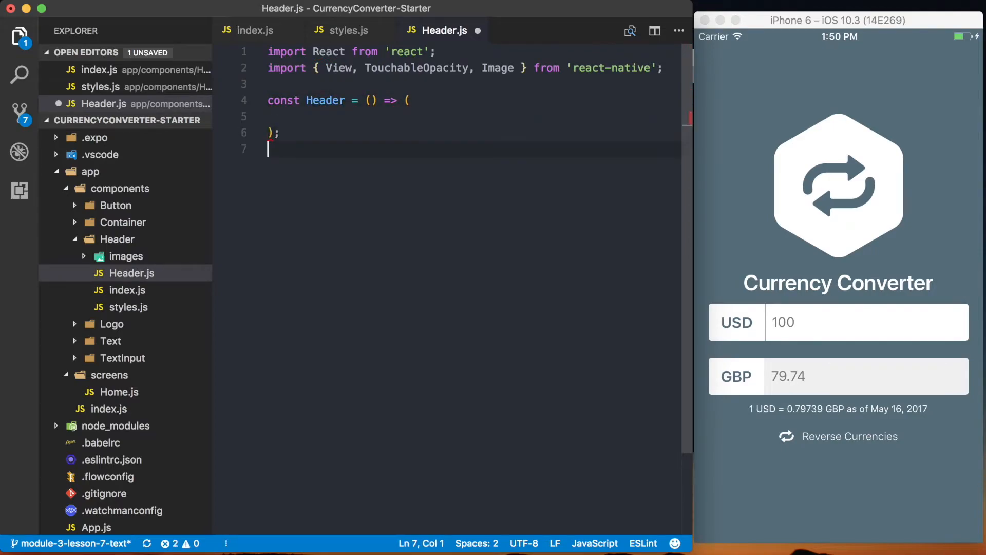
text(export default Header;)
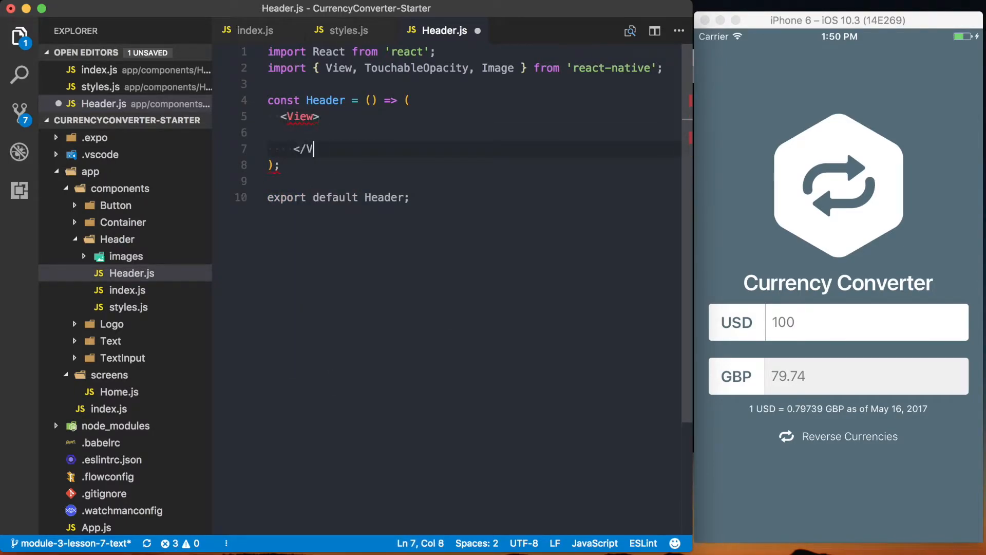
Render View > TouchableOpacity > Image with source require('./images/gear.png').
text(iew>)
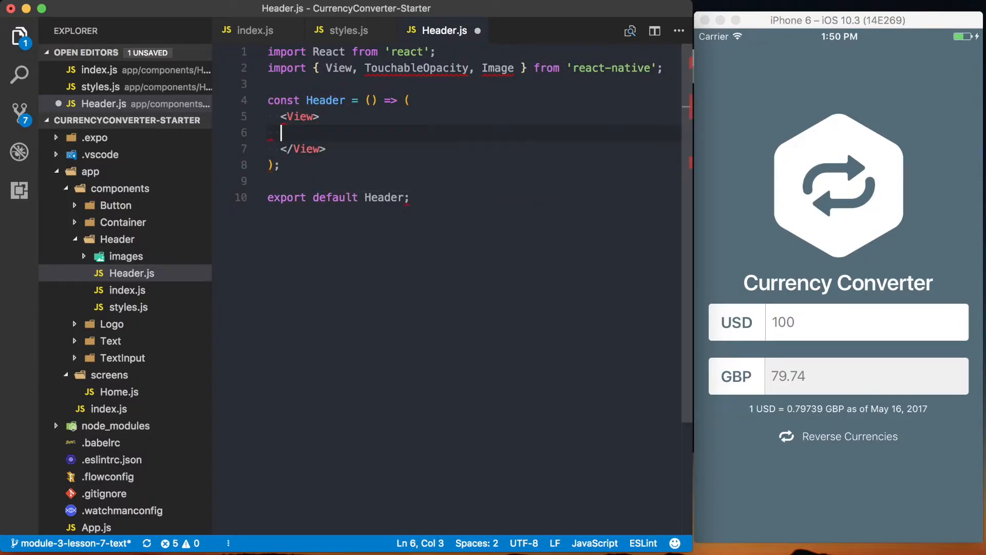
text(<touchableOpacity>)
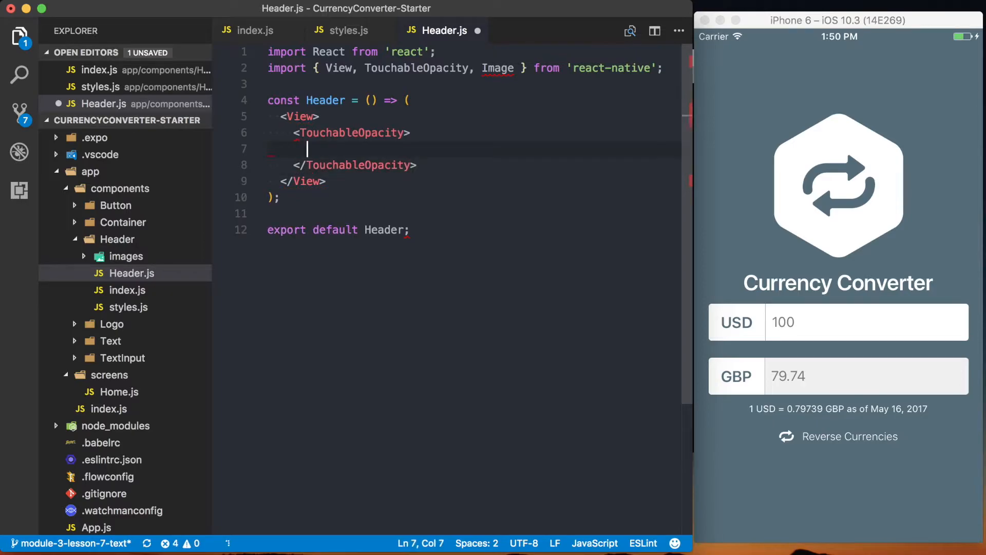
text(<Image source=)
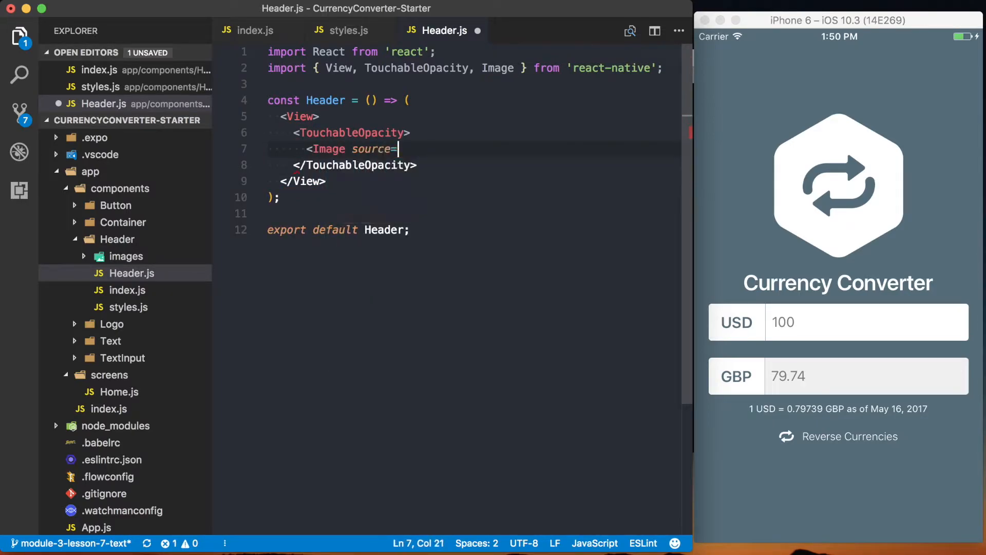
text({require('./images/)
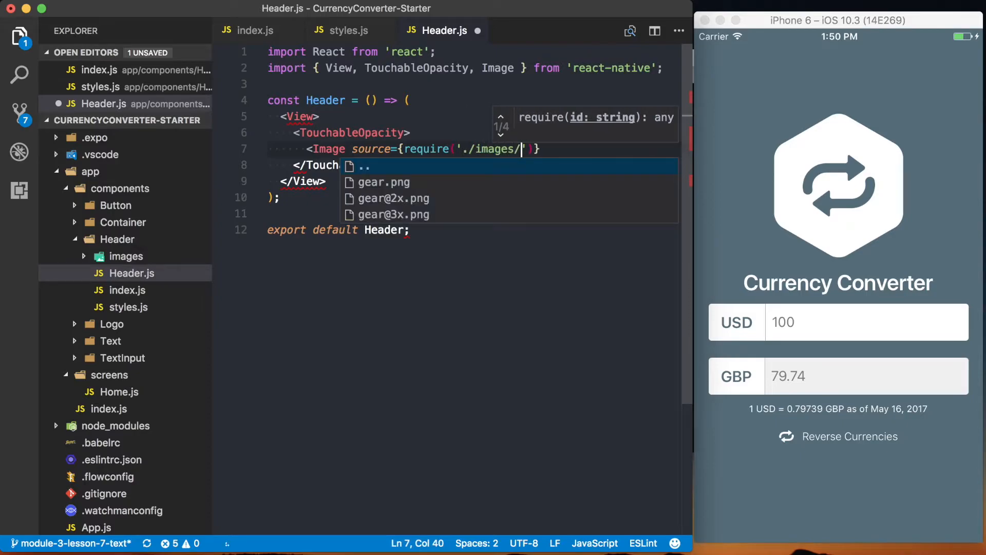
click(126, 256)
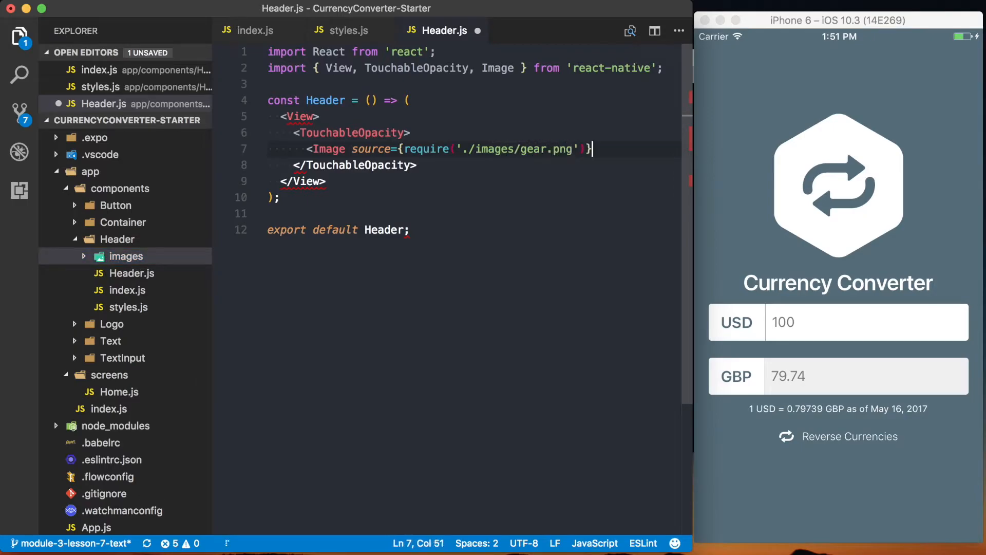
text(/>)
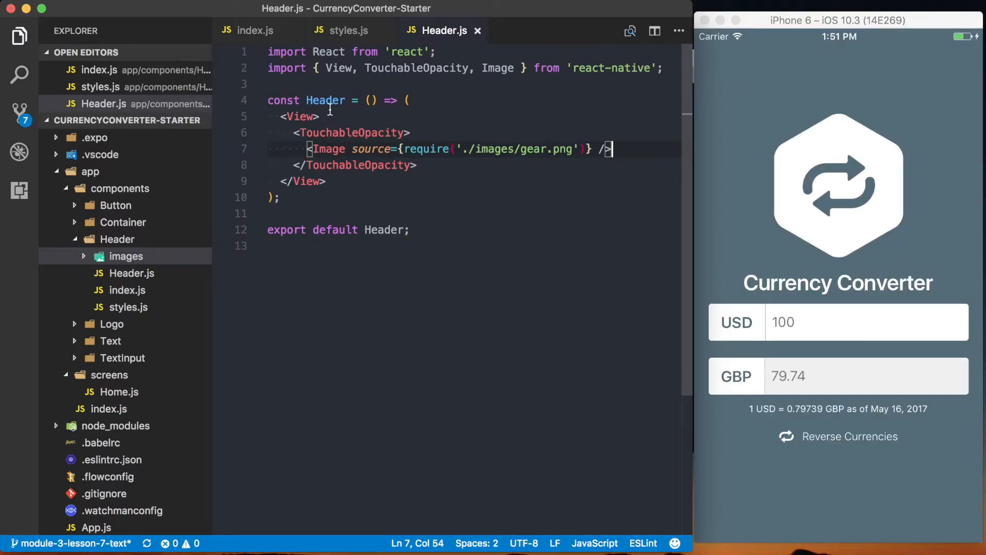
Add import { Header } from '../components/Header' to Home.js.
double_click(326, 100)
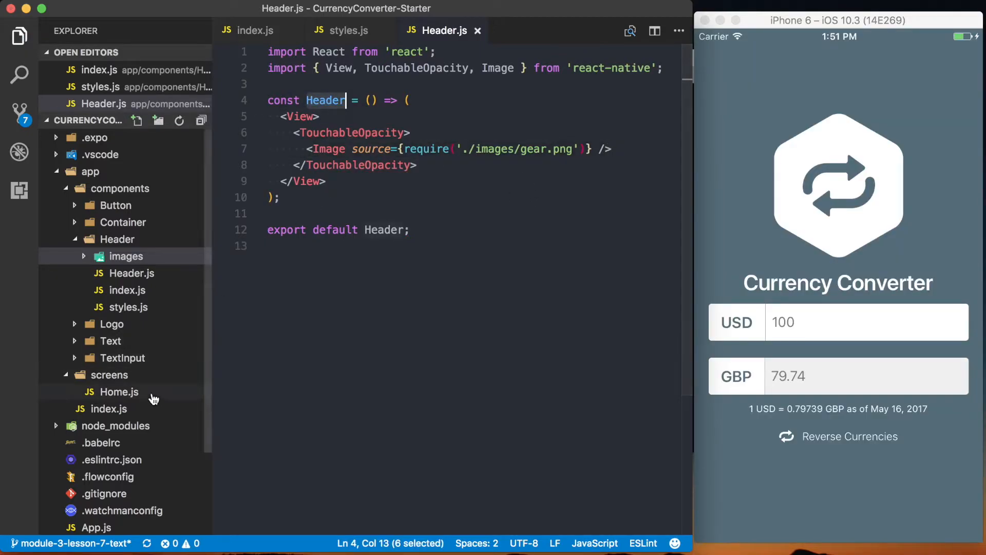
click(118, 392)
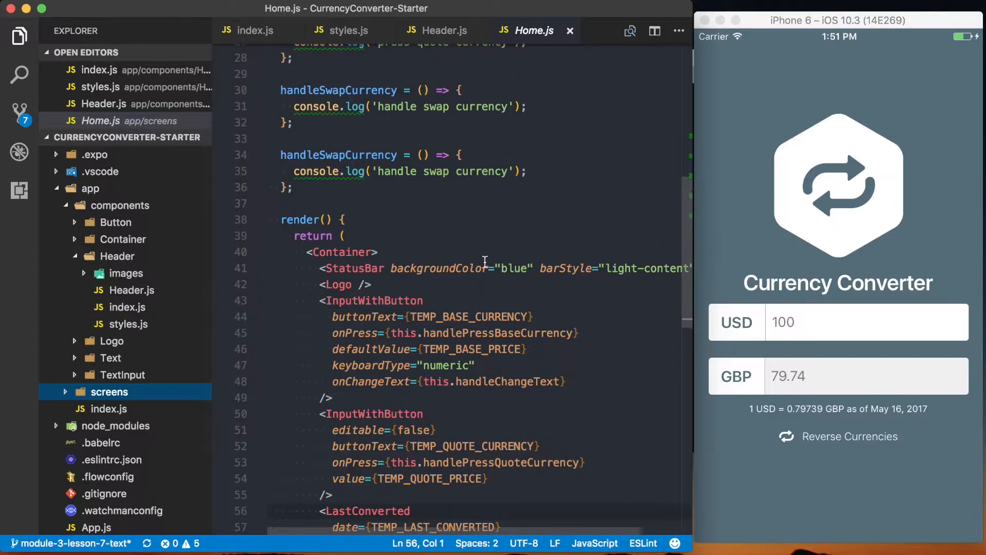
mouse_move(393, 238)
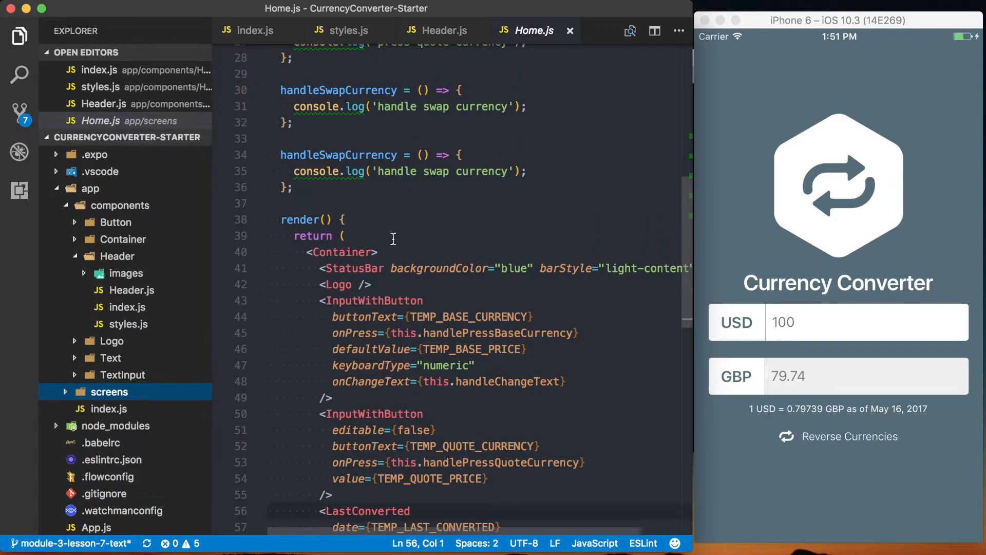
scroll(up, 3)
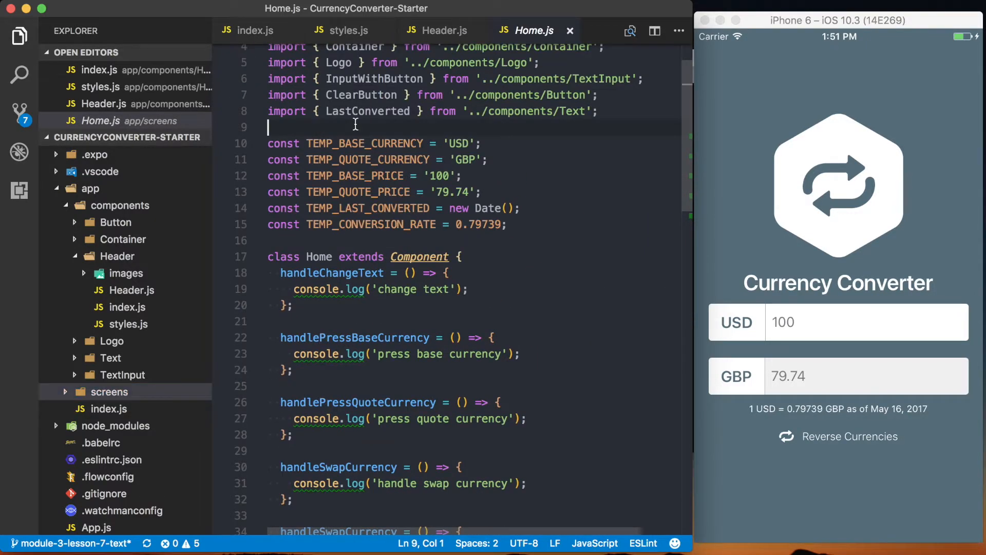
text(import { Header } from './)
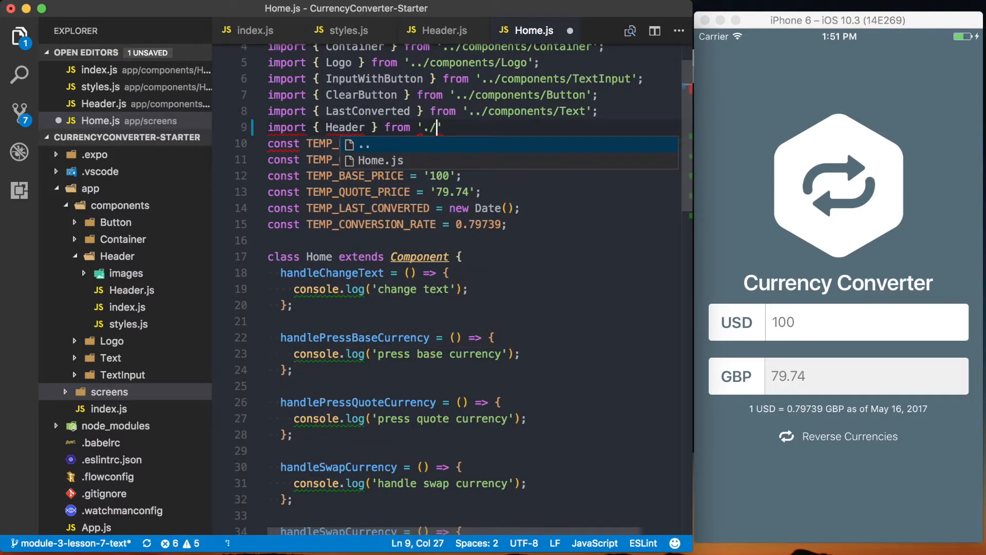
text(../component)
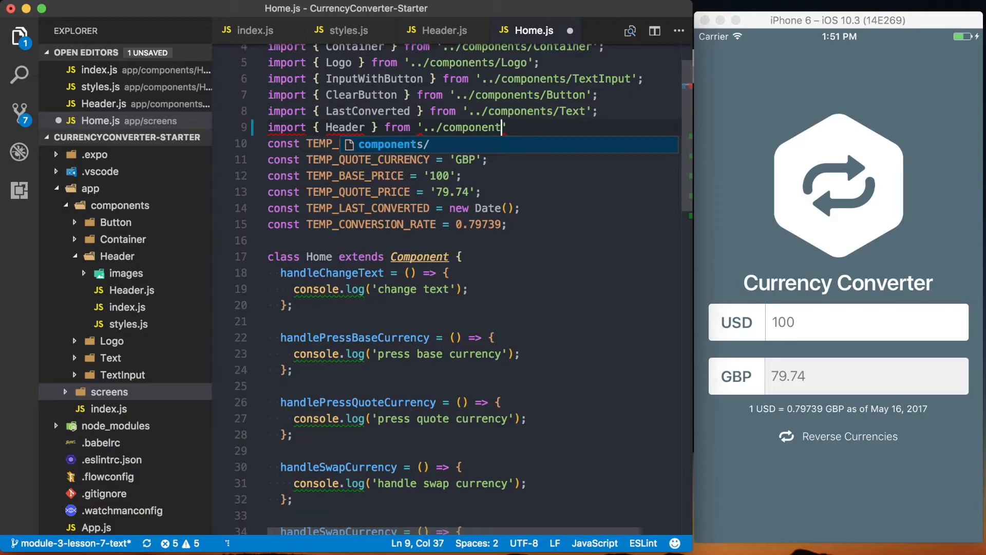
key(Enter)
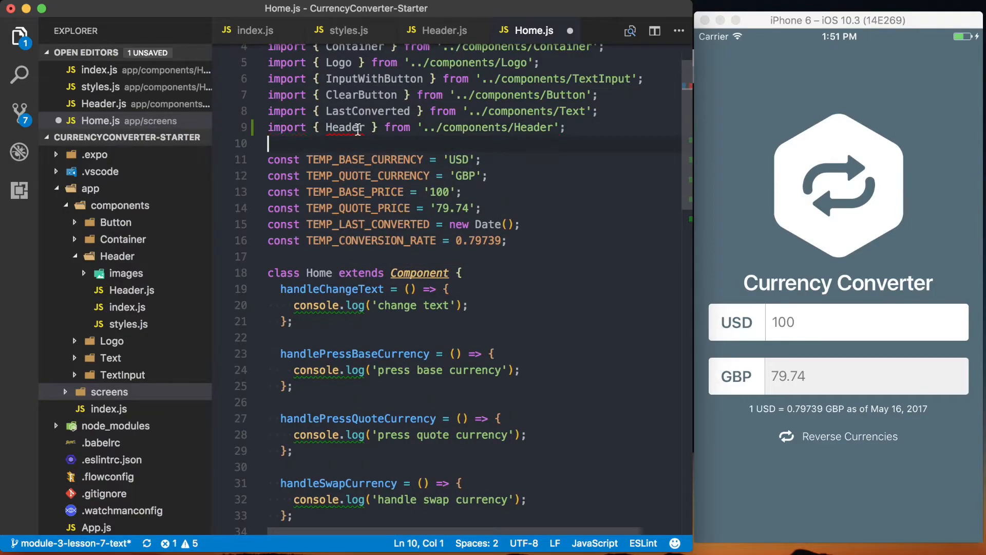
Render <Header /> above the Logo in Home.js.
scroll(down, 3)
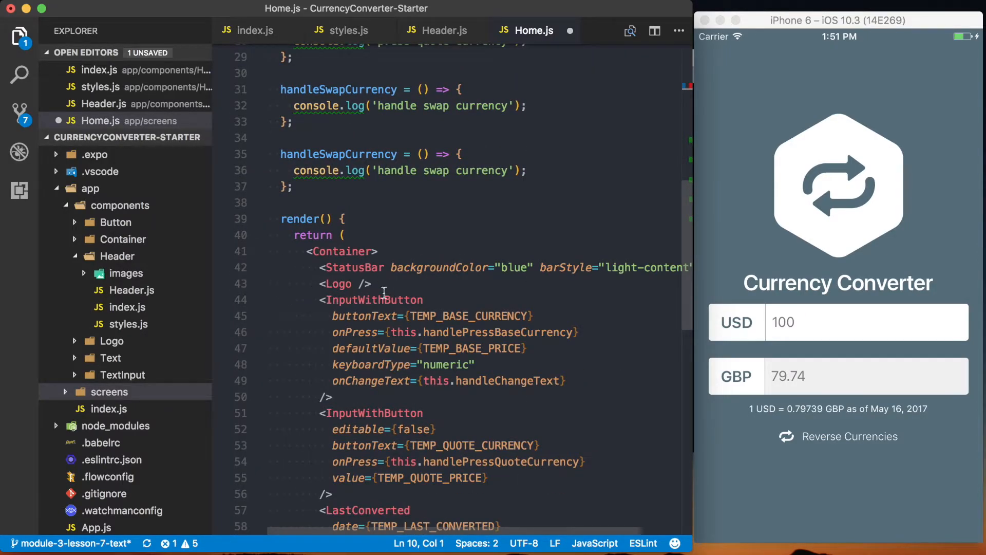
mouse_move(387, 280)
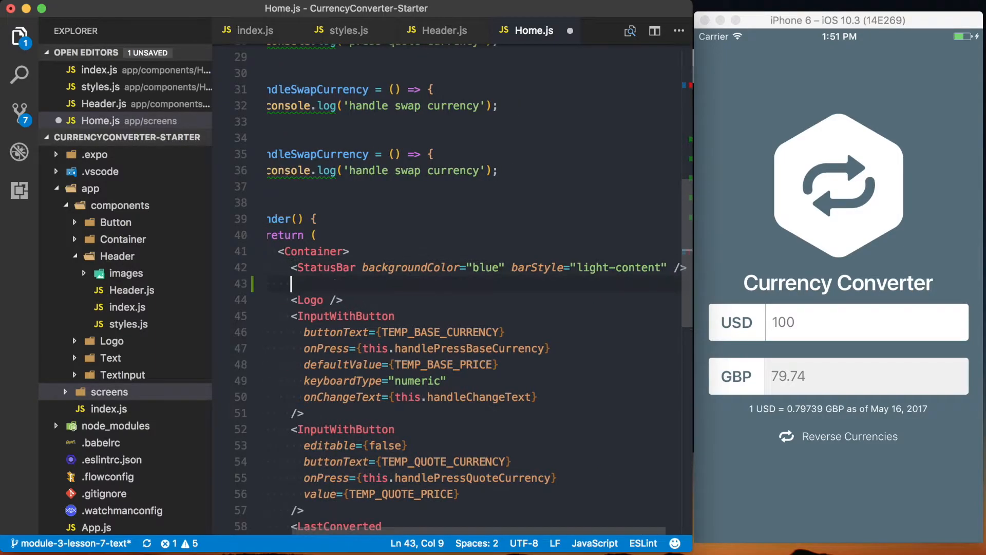
text(<)
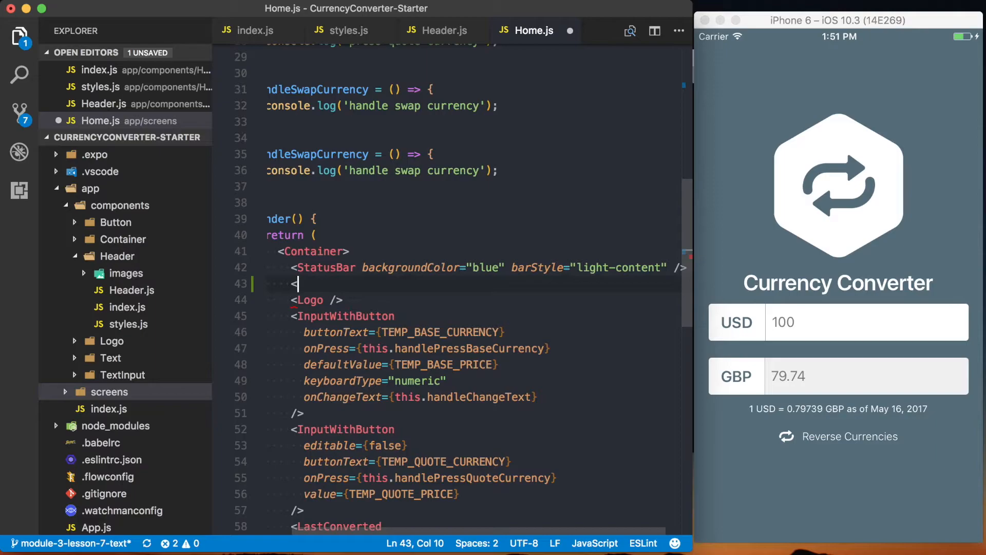
text(Header />)
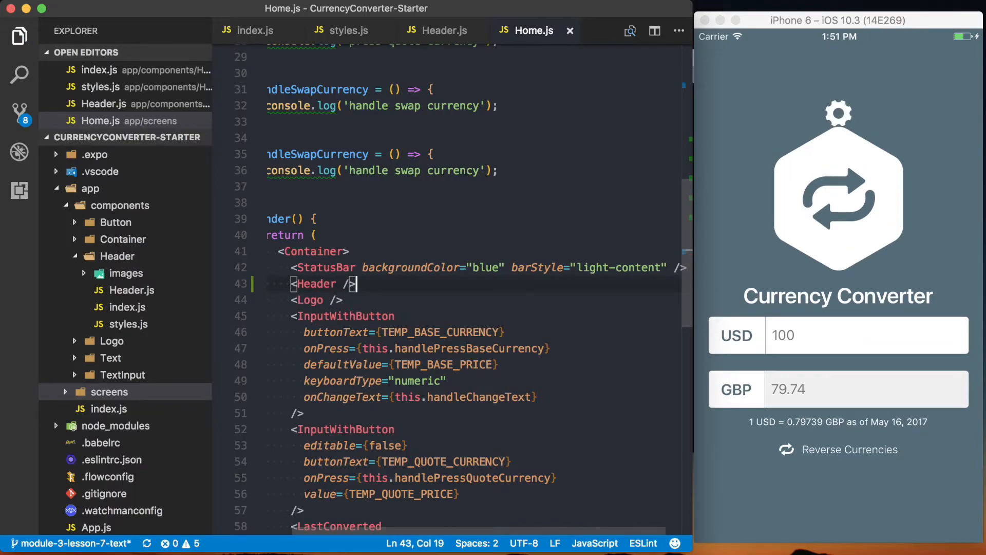
mouse_move(828, 92)
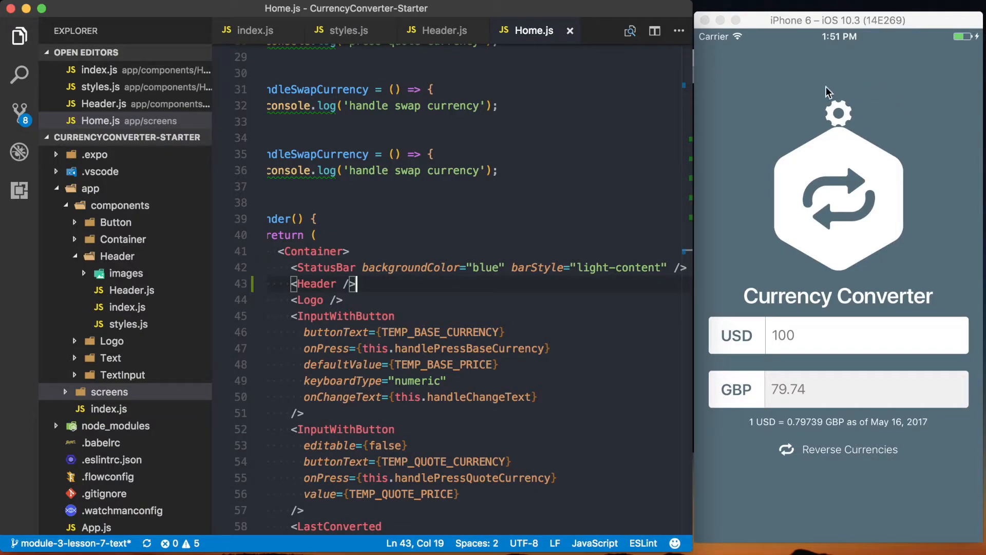
mouse_move(825, 100)
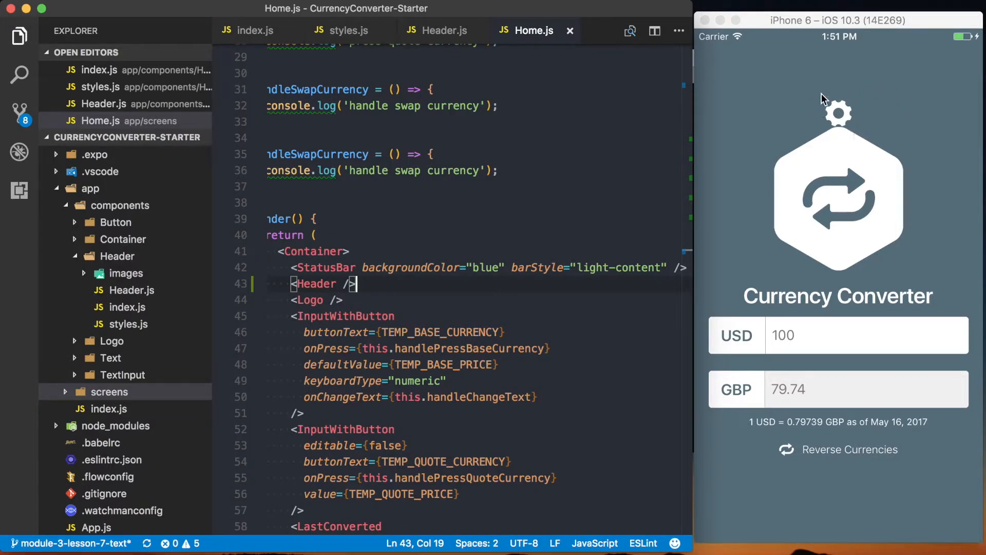
mouse_move(831, 211)
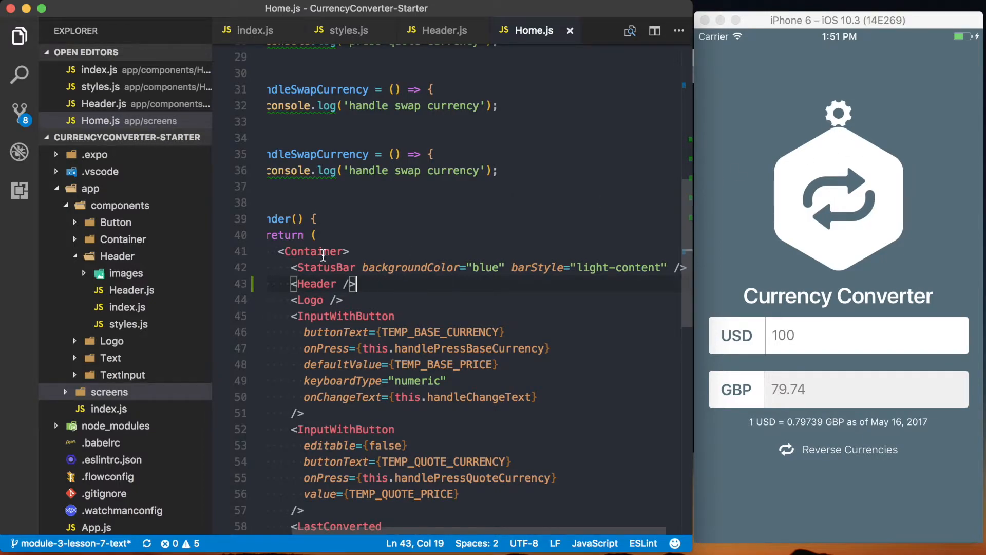
double_click(313, 252)
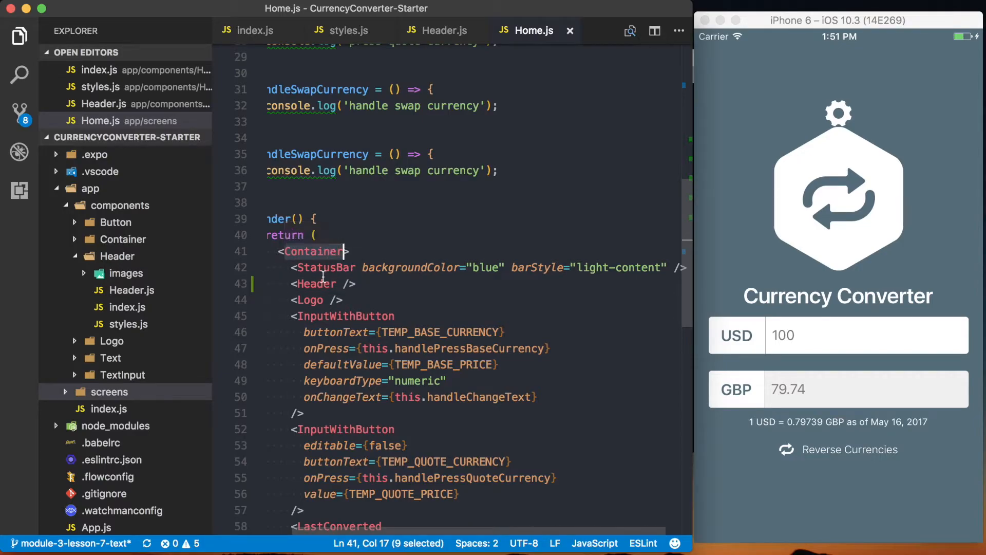
click(292, 284)
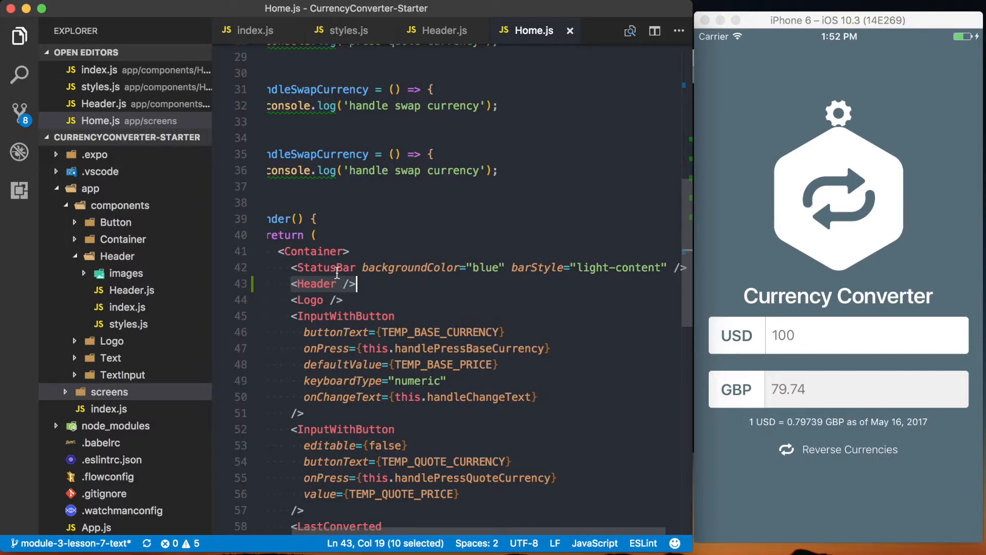
mouse_move(343, 30)
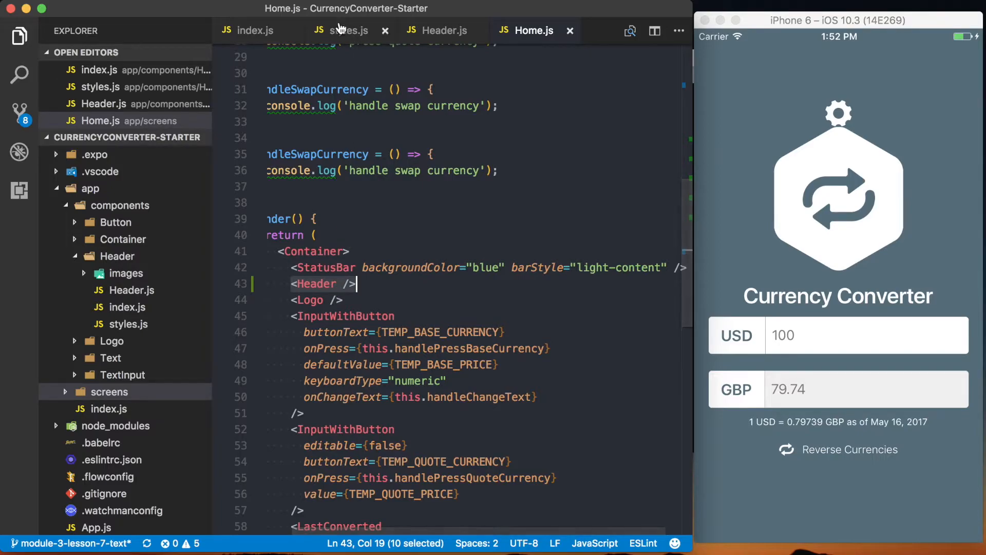
Give the outer View in Header.js a styles-based style prop.
click(444, 30)
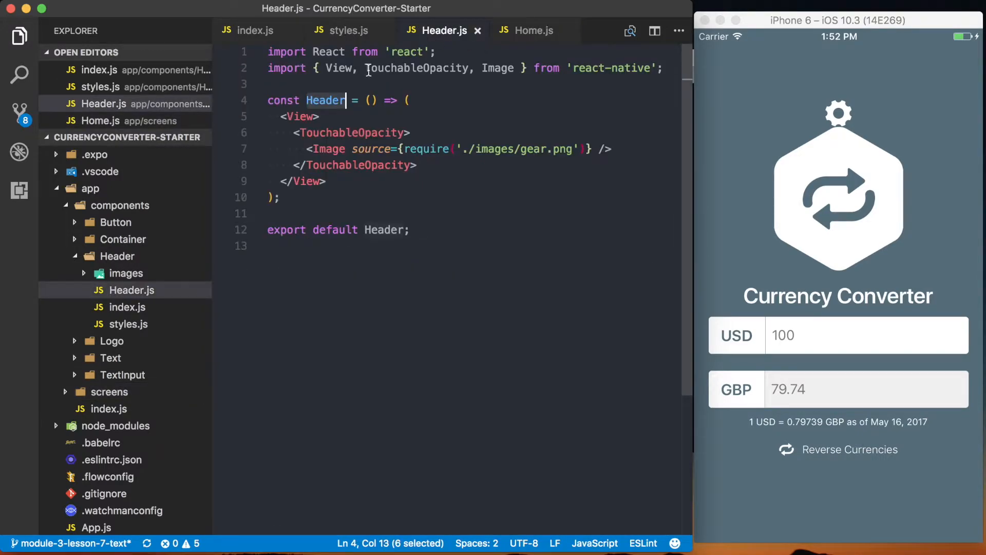
double_click(299, 117)
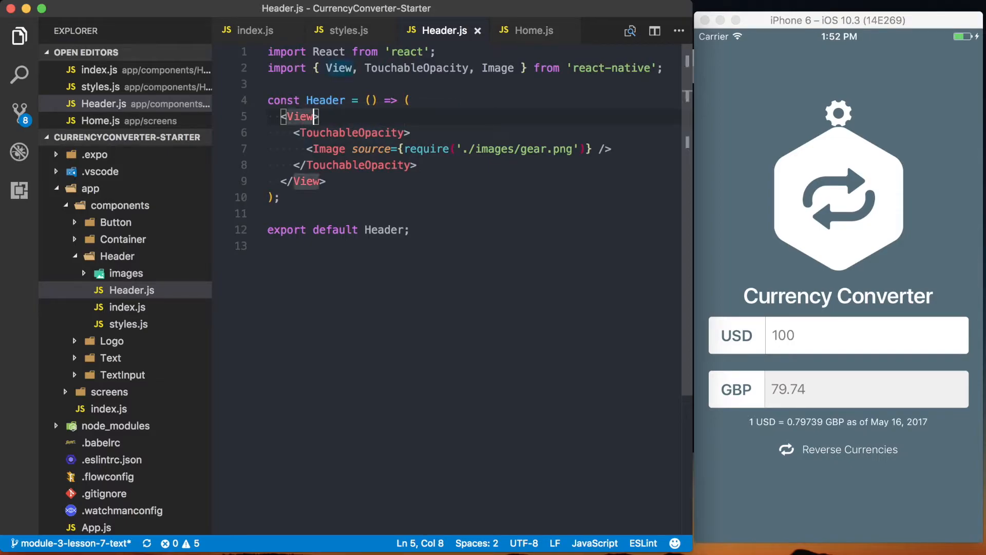
text(style={s)
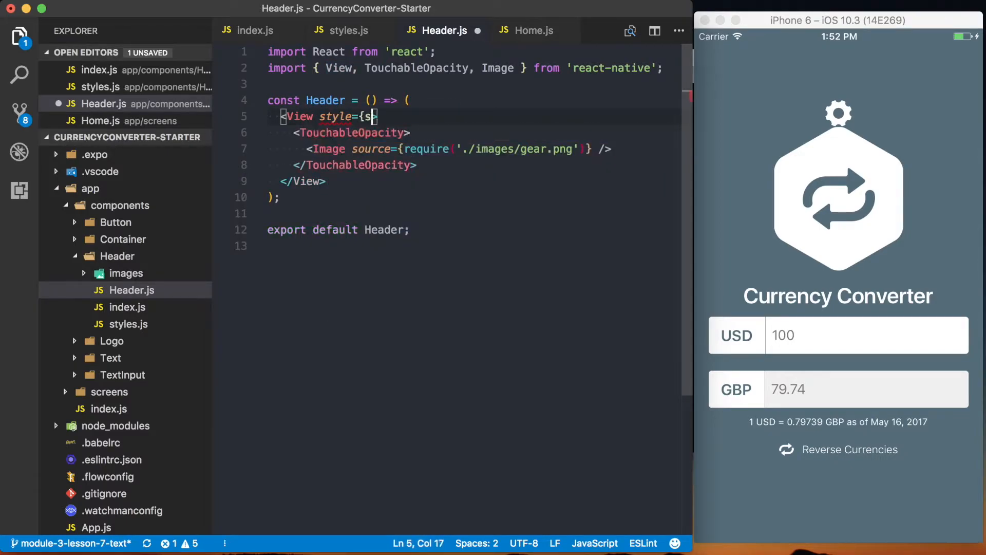
text(tyles.h)
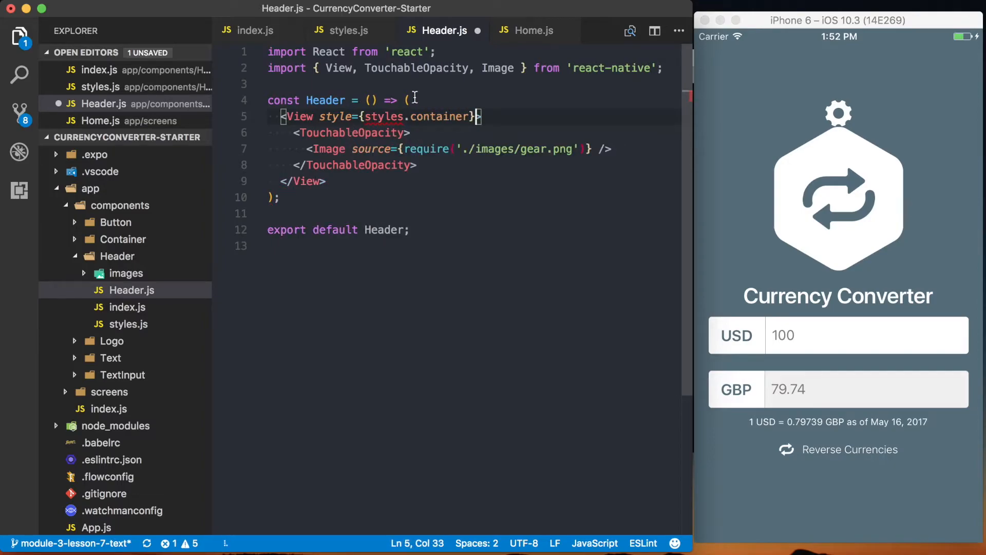
Import styles from './styles' at the top of Header.js.
click(348, 31)
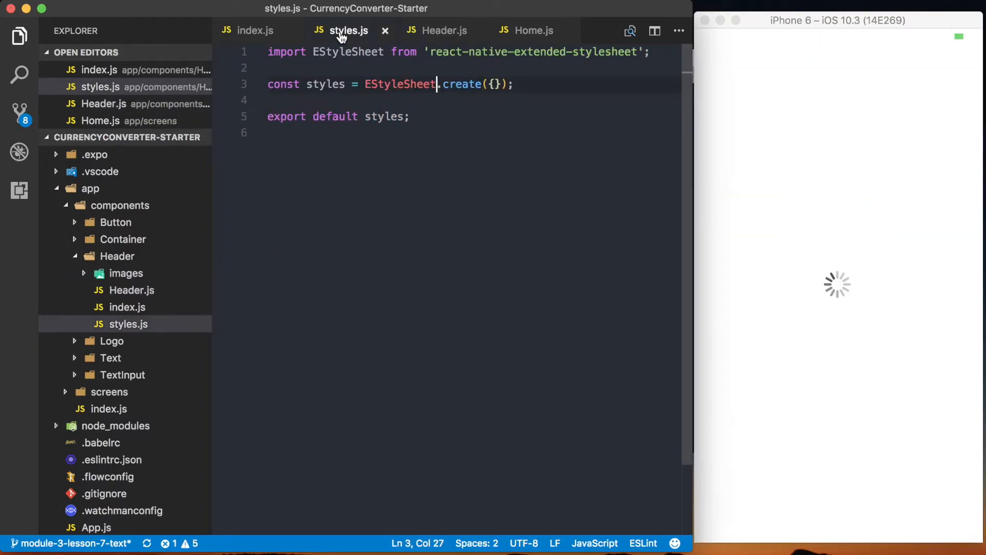
click(443, 30)
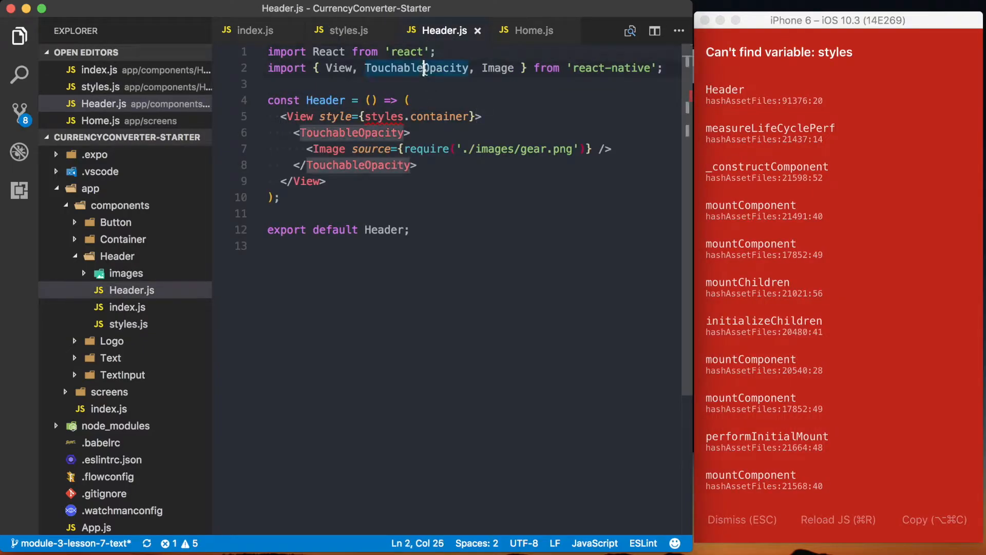
text(import)
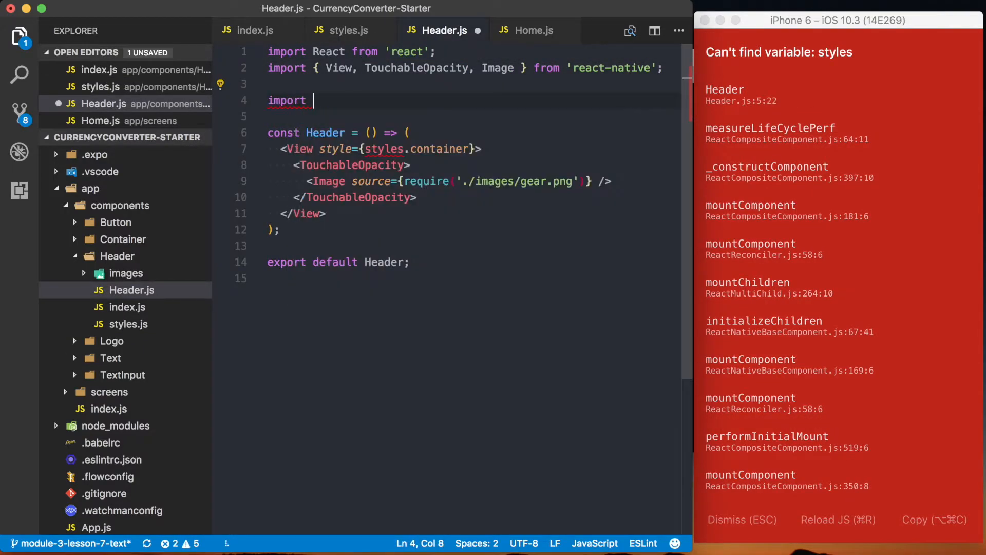
text(styles from)
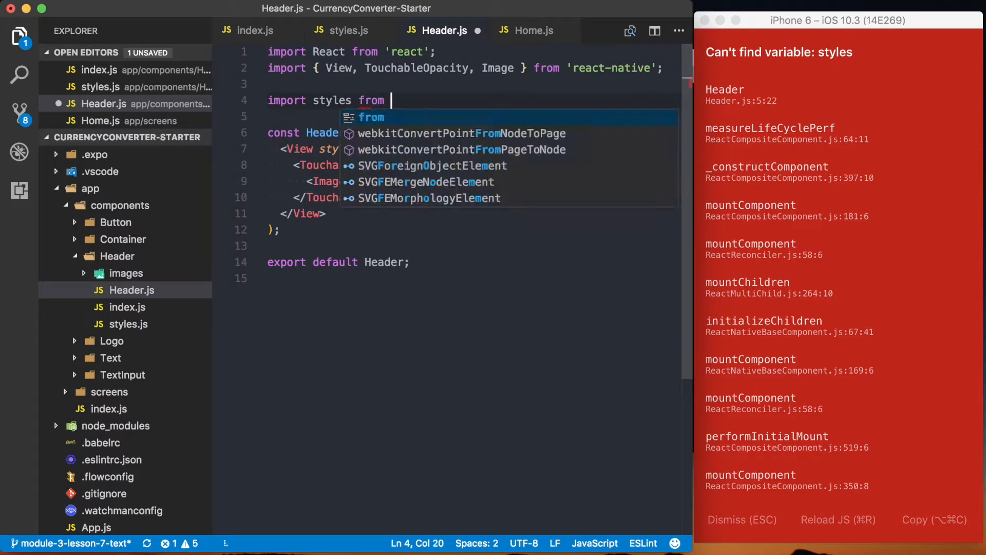
text('./styl)
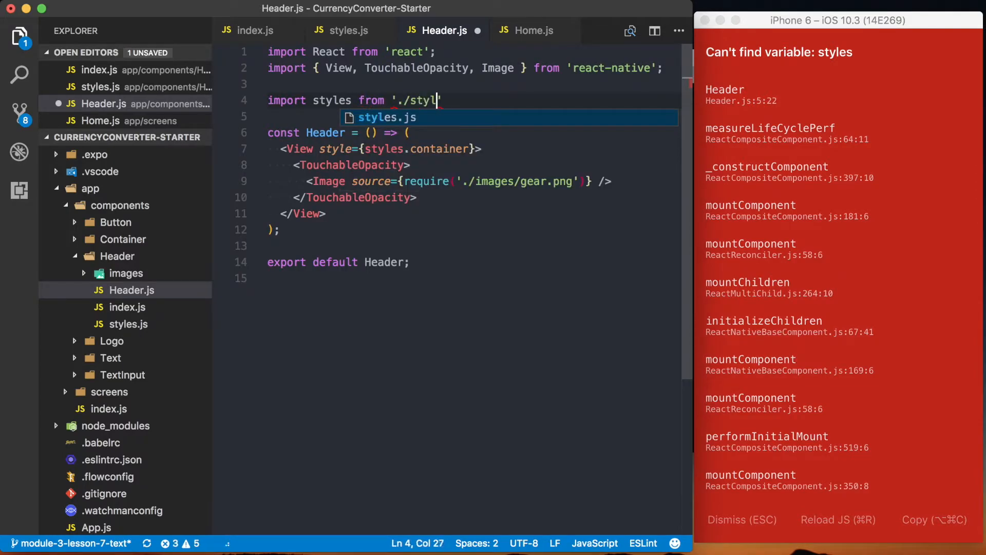
click(350, 31)
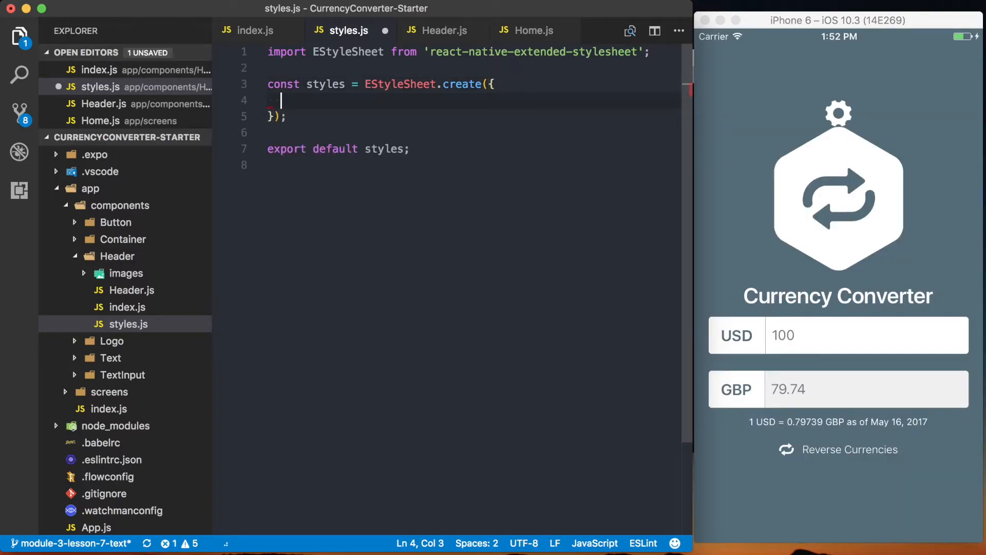
Add a container style with position 'absolute' and left, right, top 0, and save.
text(container: {)
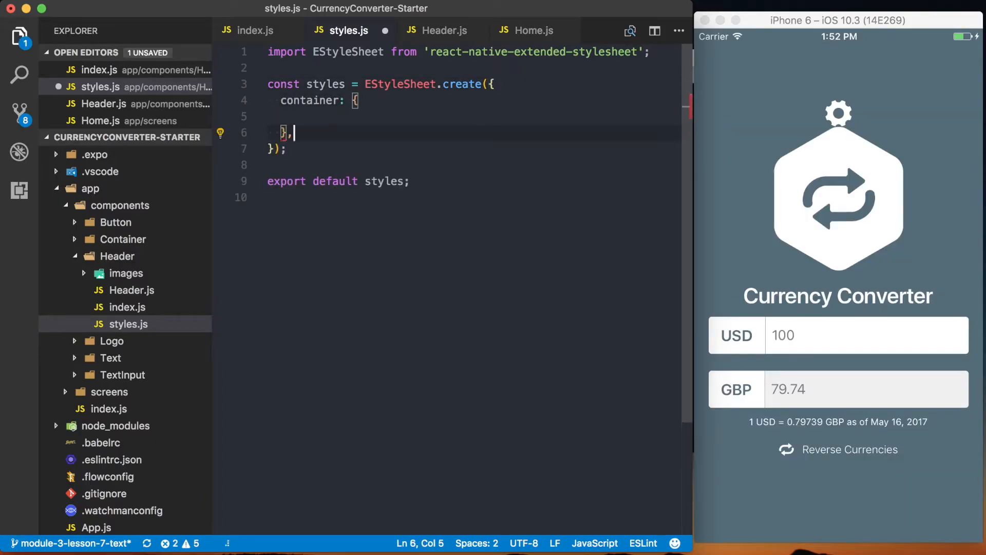
text(p)
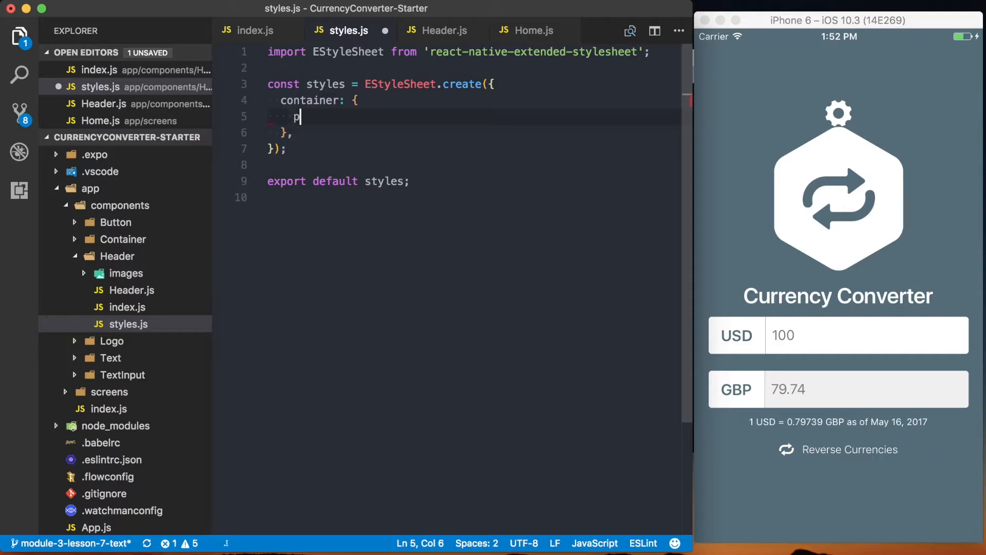
text(osition: 'absolute')
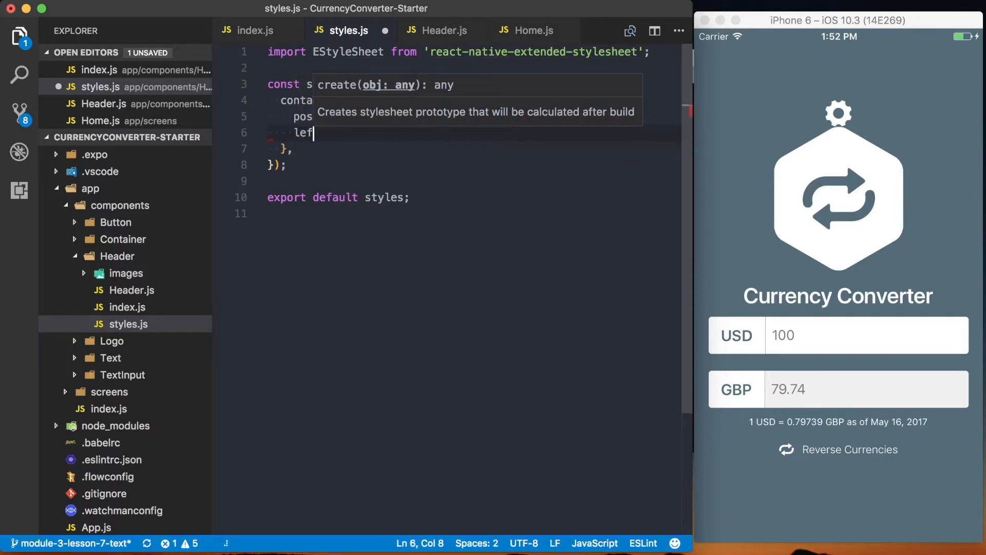
key(Enter)
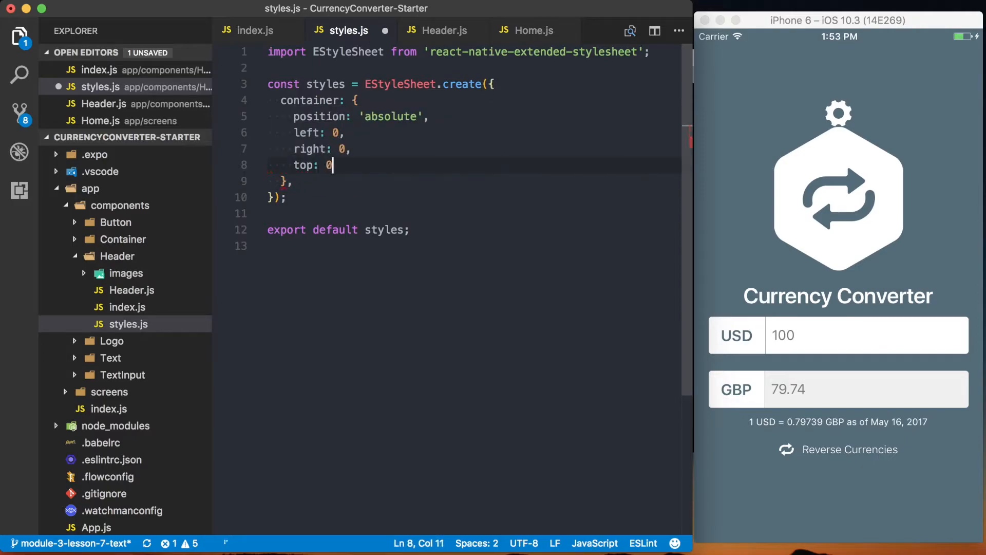
text(,)
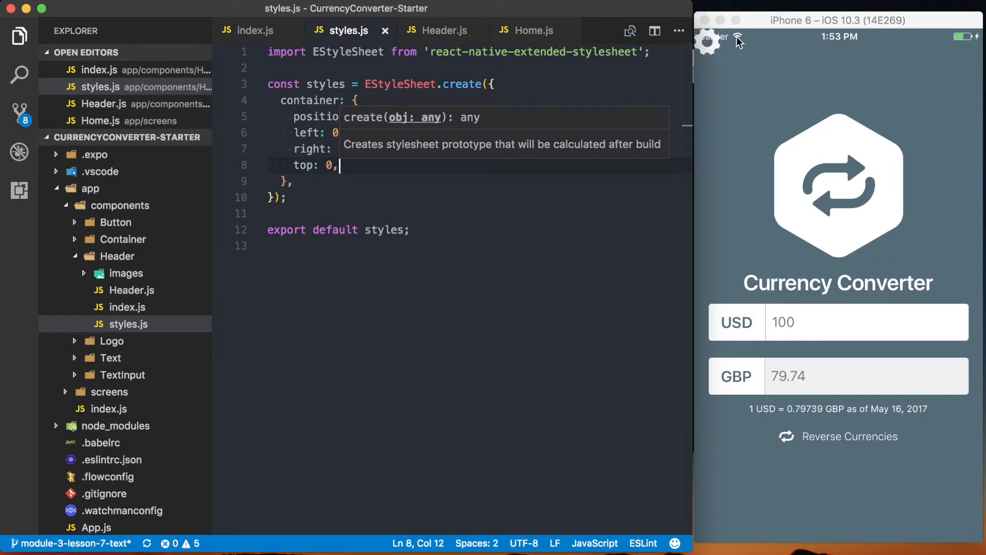
mouse_move(715, 71)
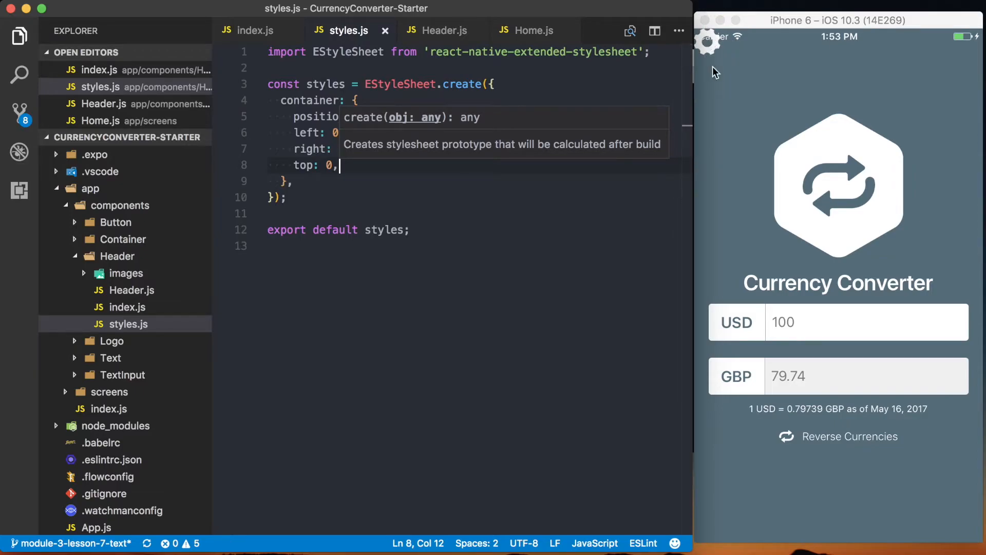
mouse_move(703, 45)
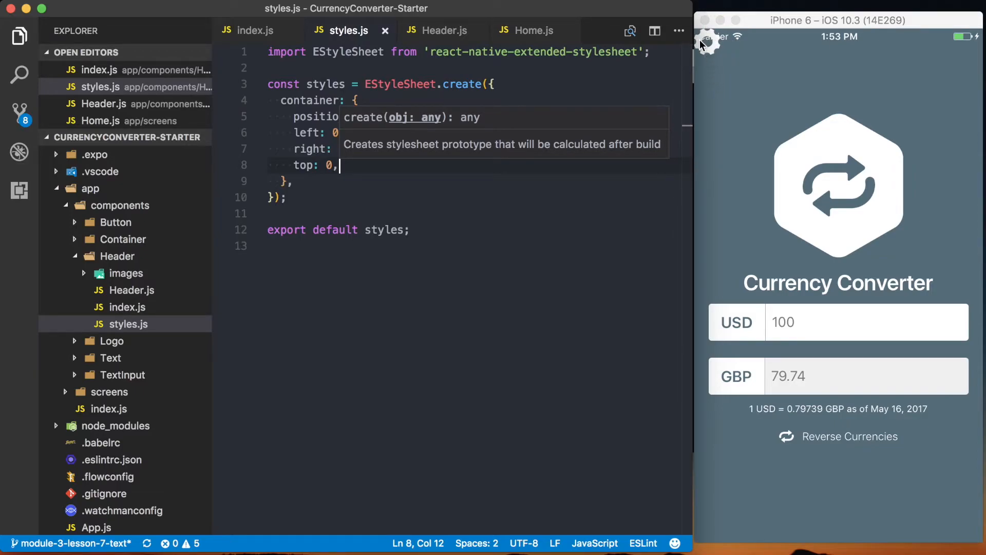
mouse_move(713, 61)
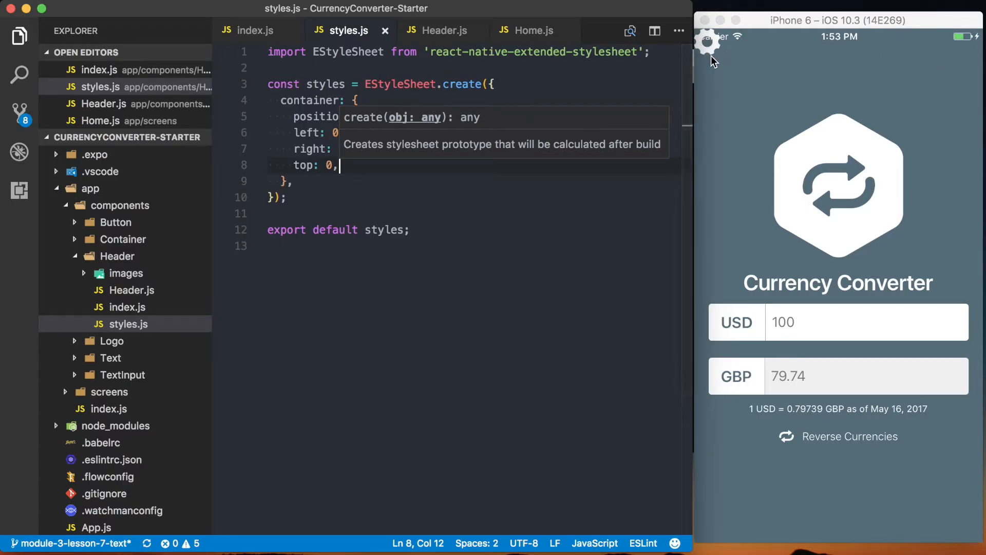
mouse_move(905, 39)
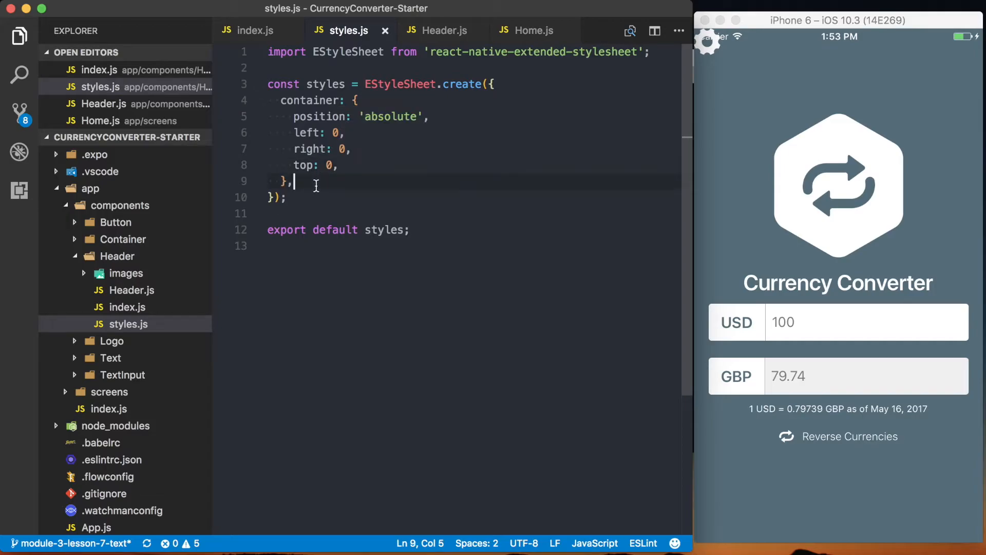
Add button and icon (width 18) styles, apply them to the gear, with resizeMode contain.
text(button: {)
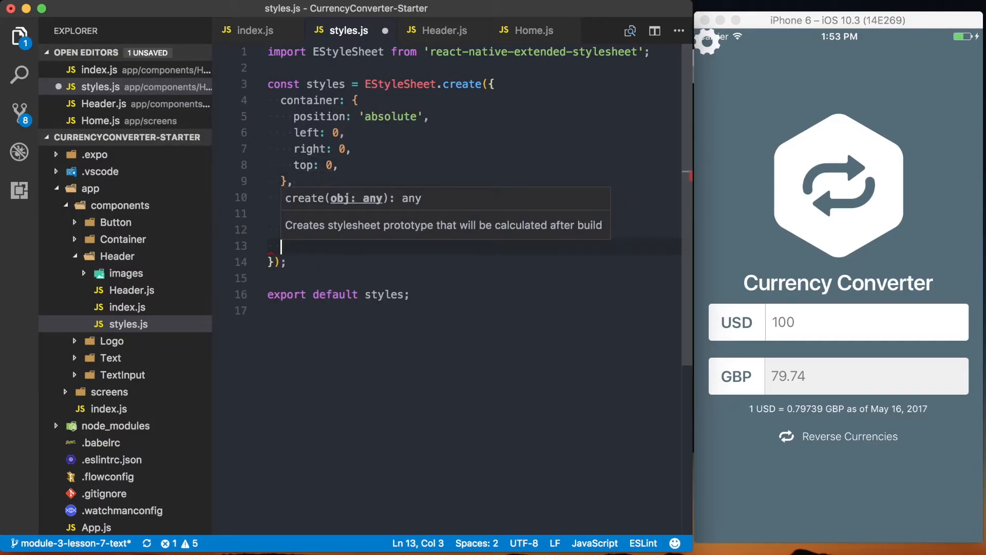
text(icon: {)
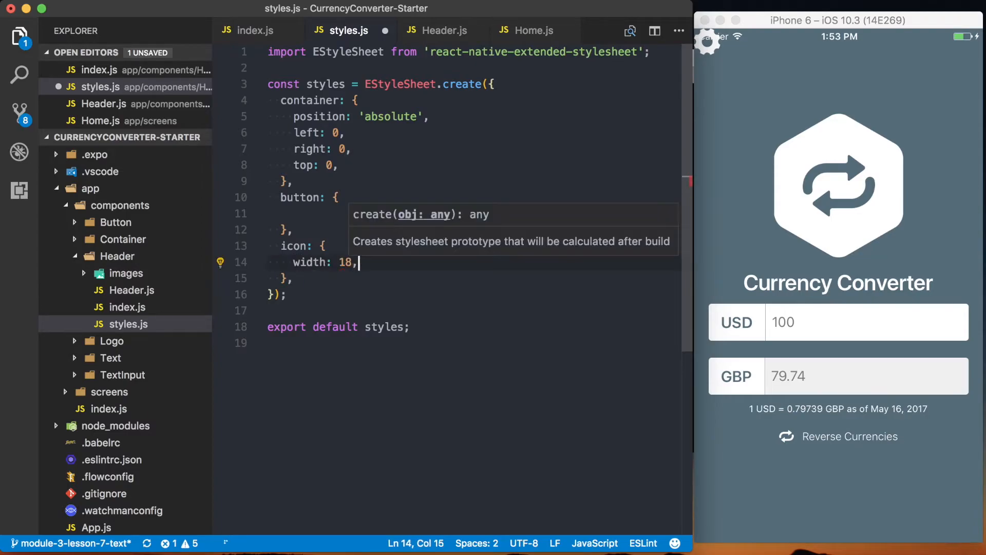
click(444, 30)
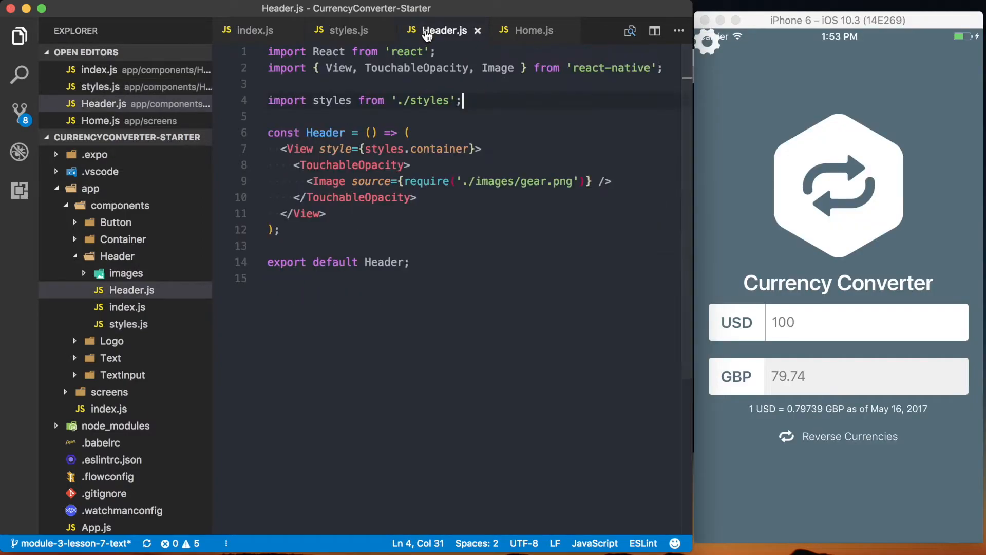
text(s)
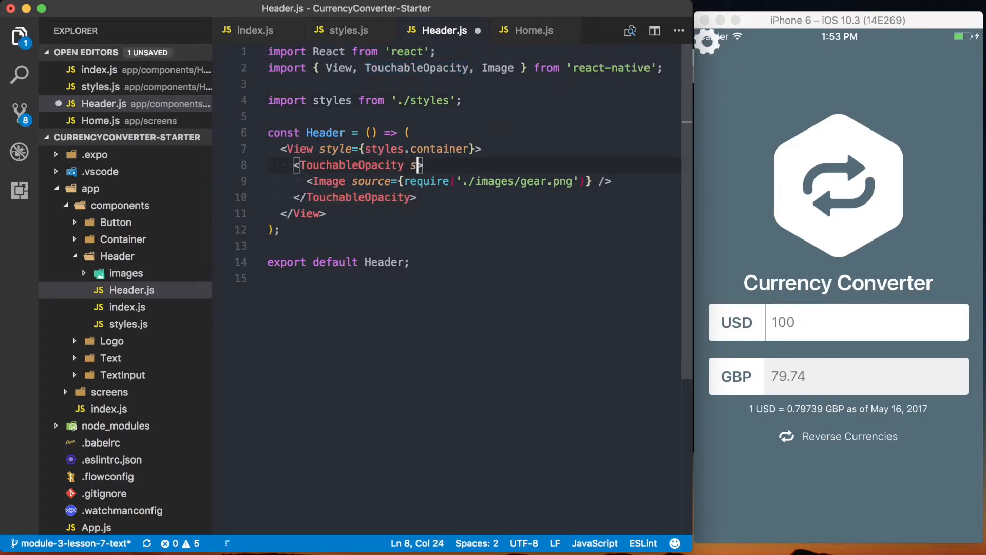
text(tyle={styles.button}>)
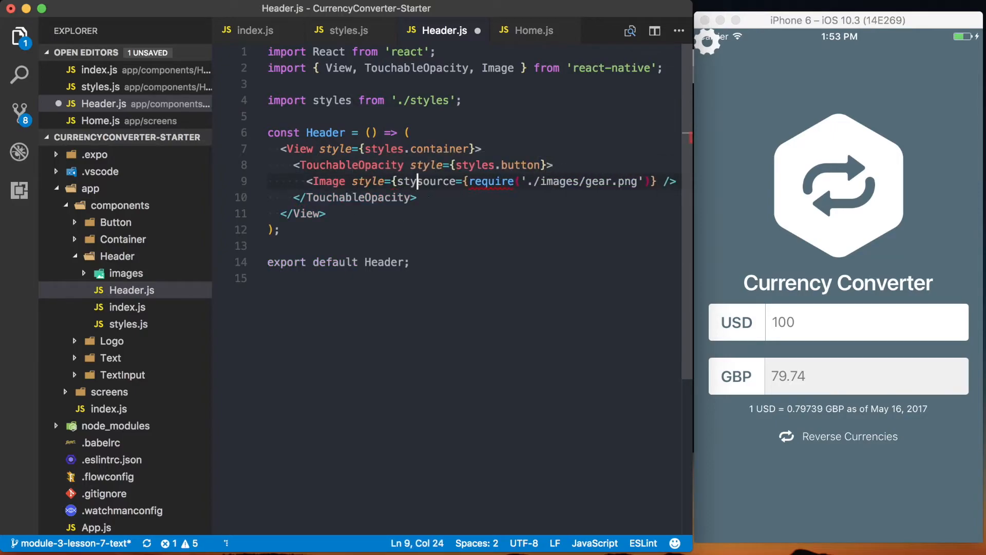
text(.)
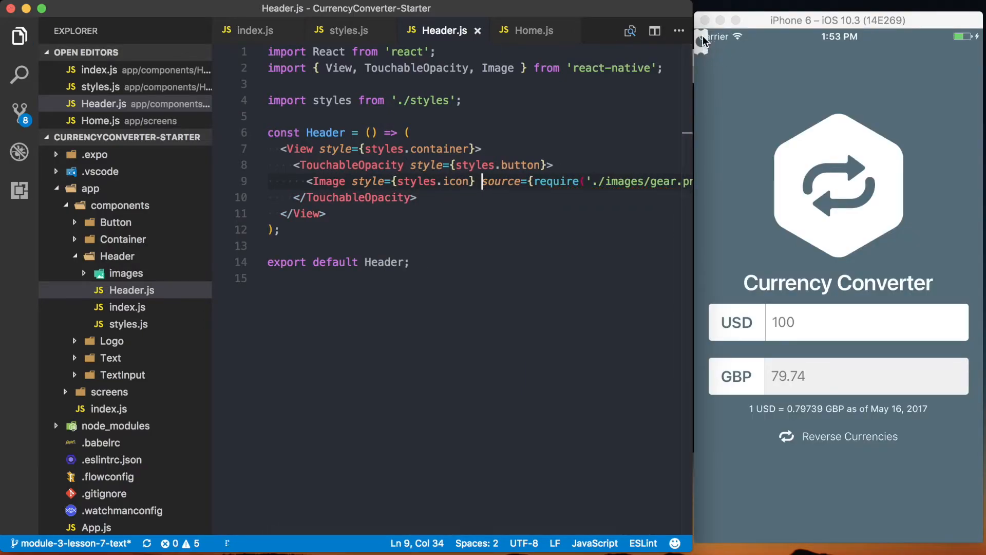
mouse_move(719, 64)
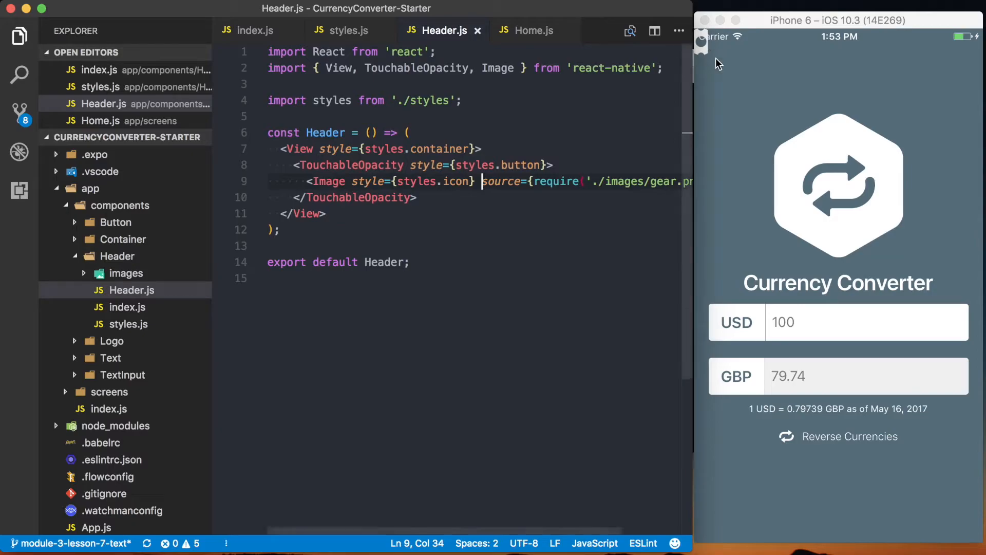
text(resizeMo)
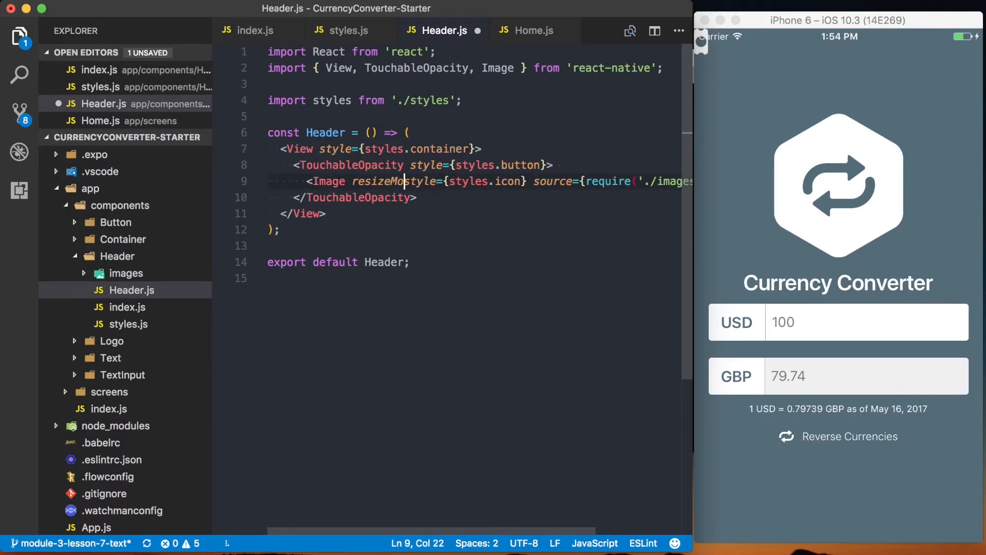
text(="contain)
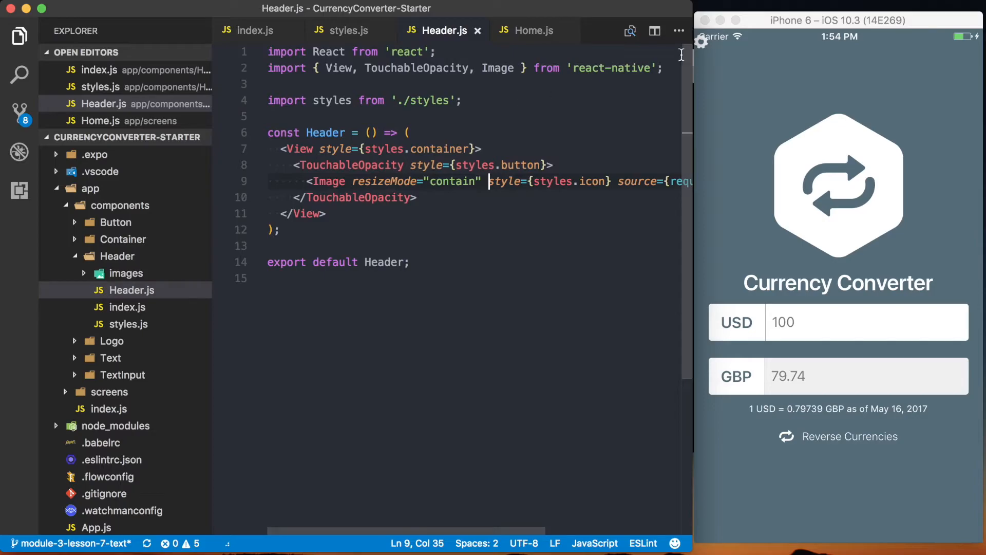
mouse_move(707, 49)
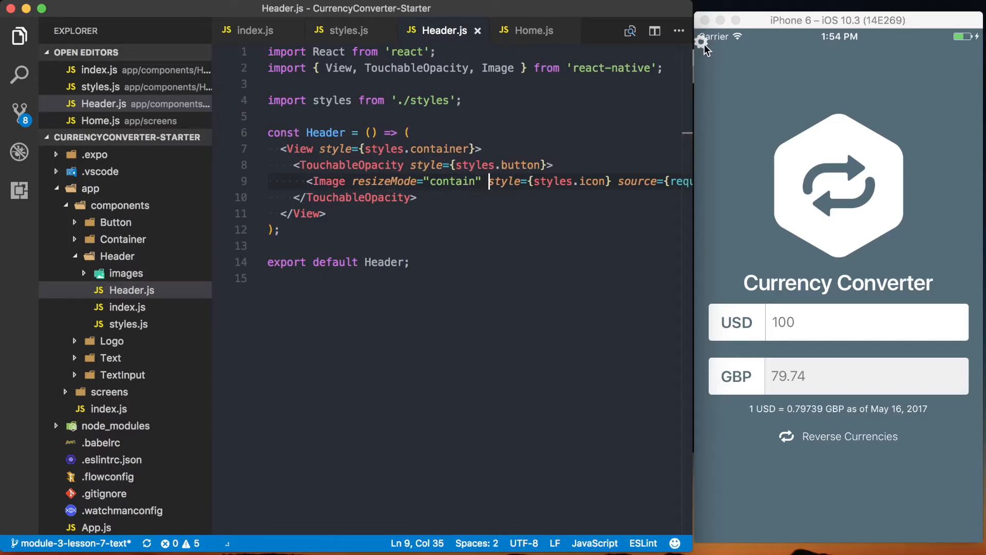
mouse_move(703, 51)
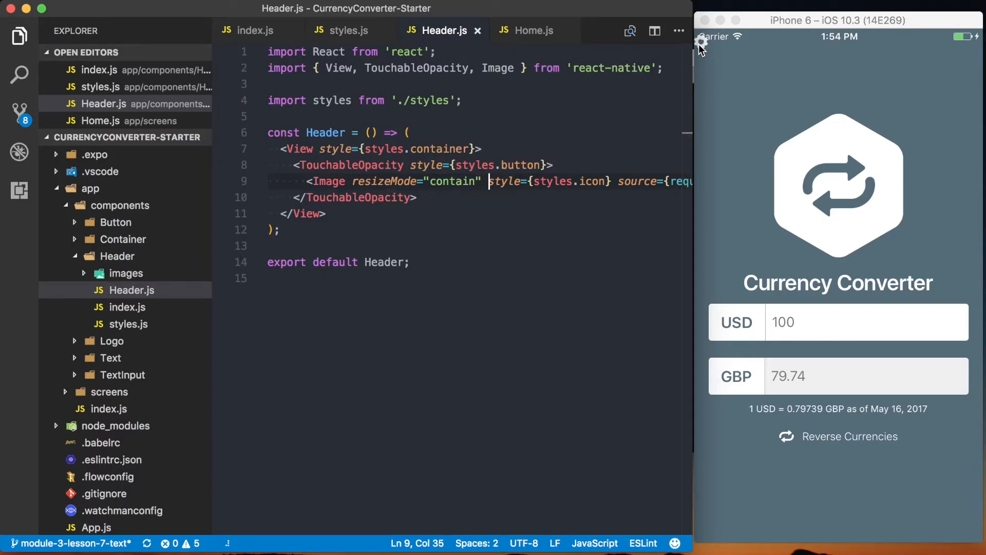
mouse_move(961, 55)
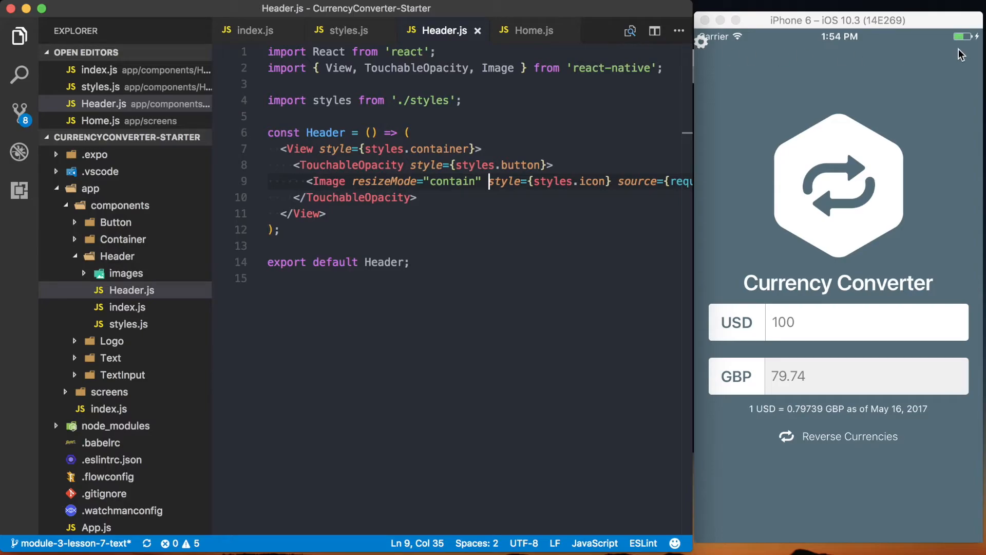
mouse_move(348, 31)
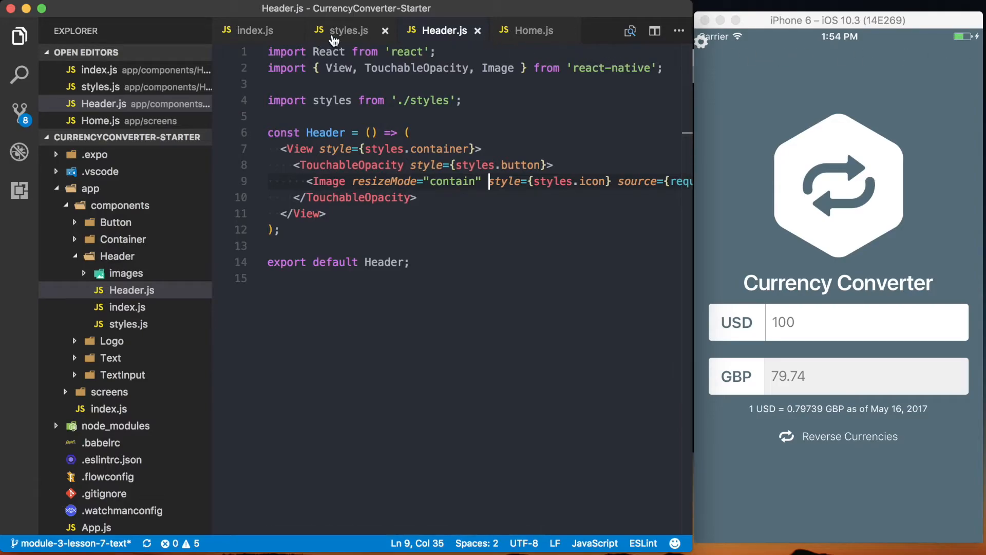
click(348, 30)
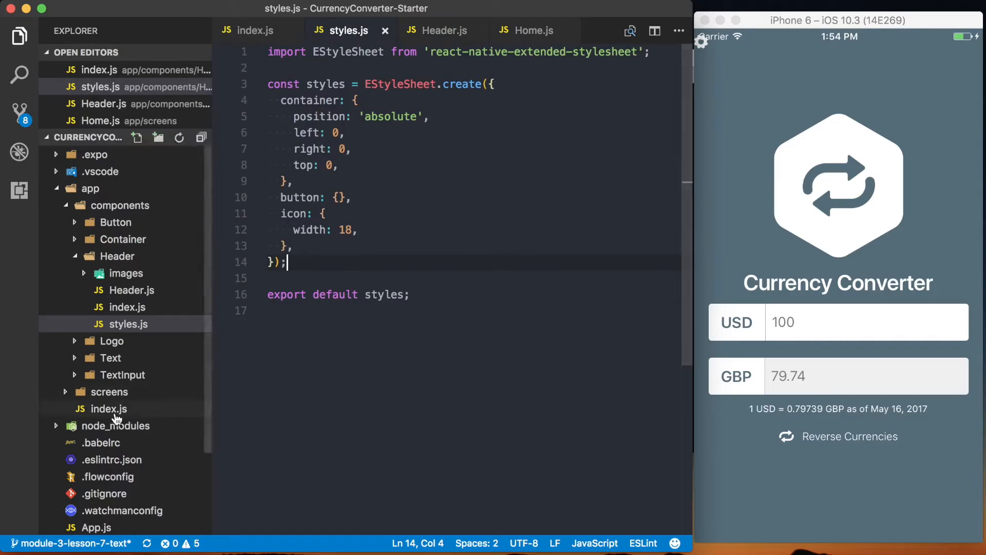
mouse_move(107, 408)
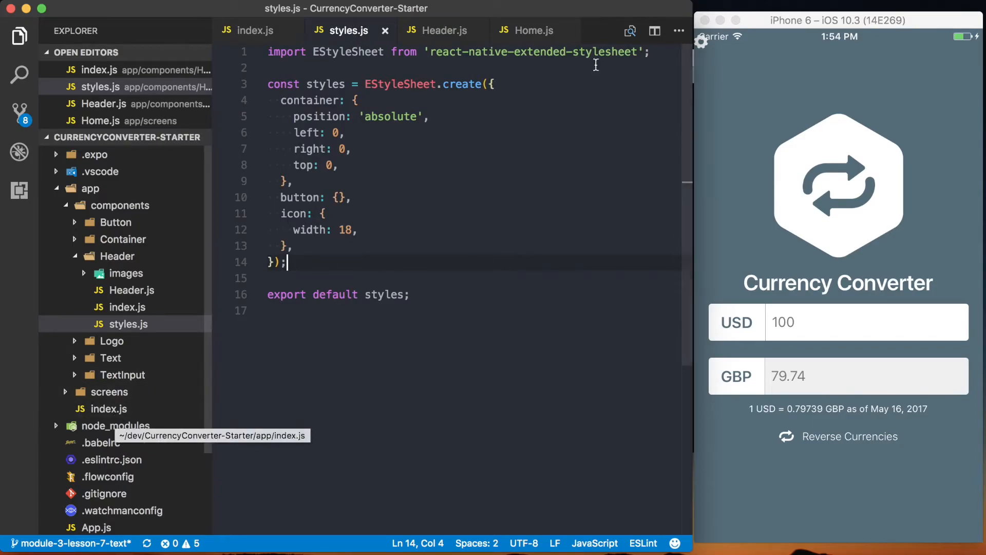
click(108, 426)
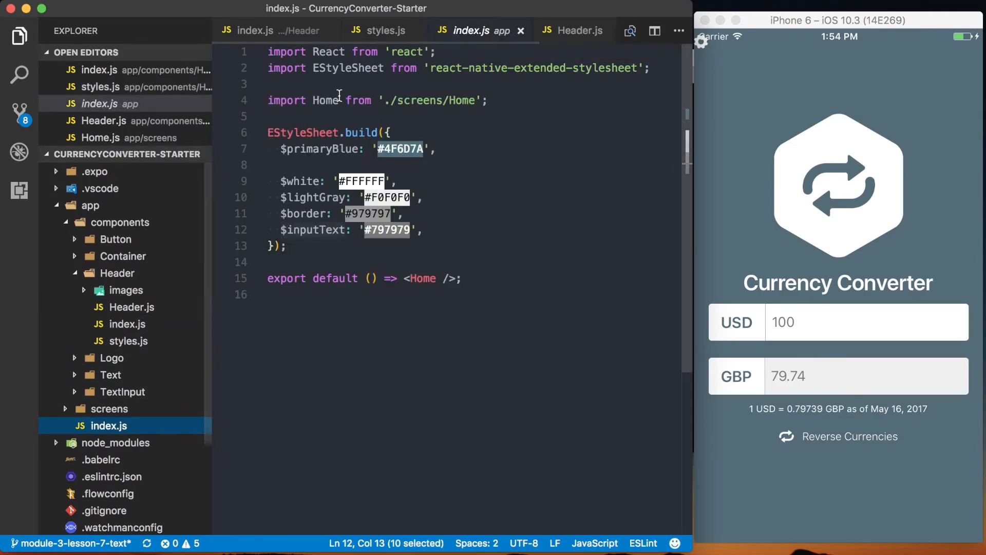
mouse_move(426, 222)
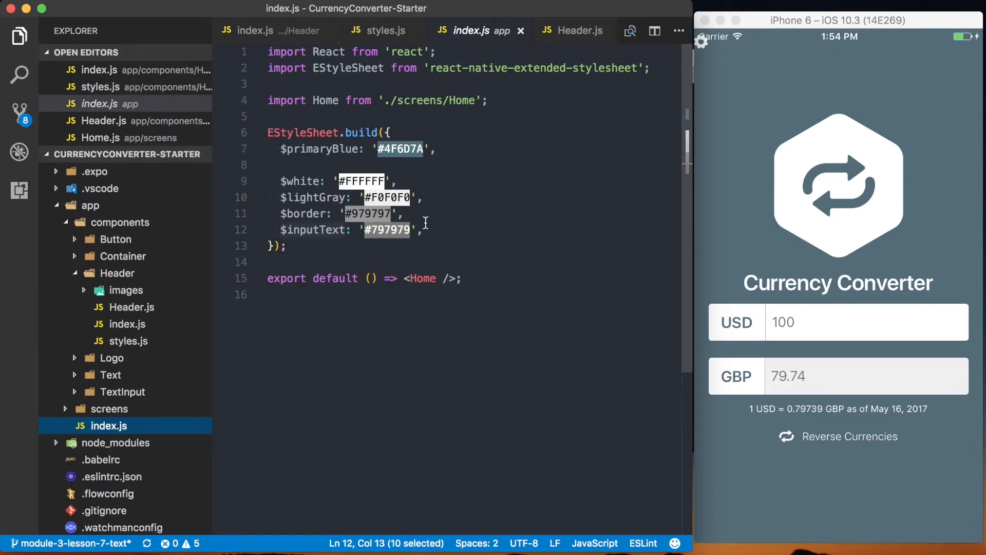
text(ou)
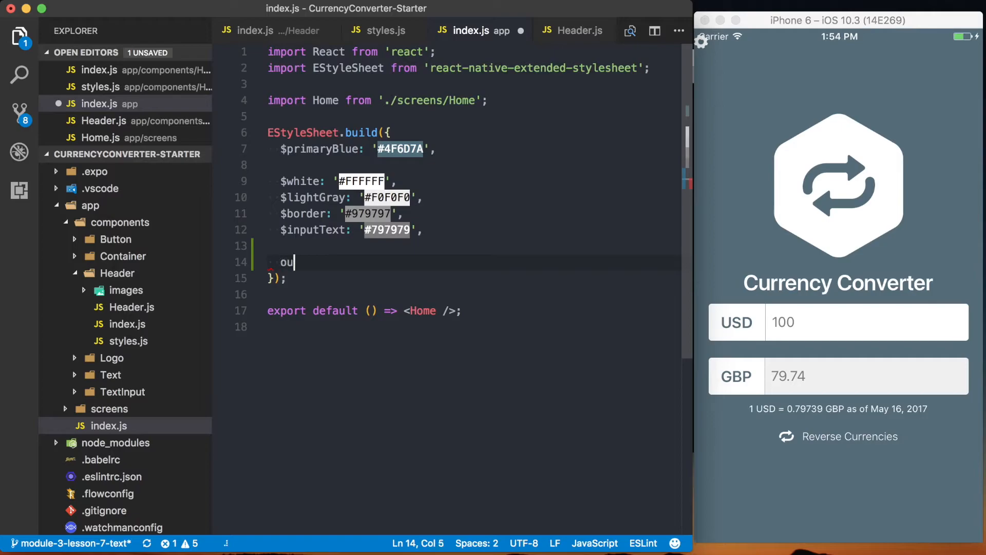
text(tline: 1,)
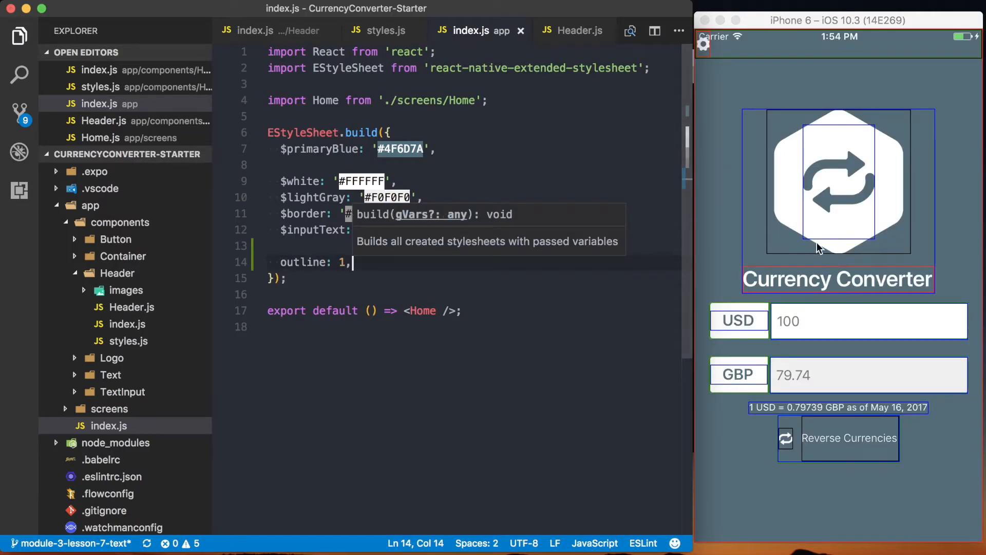
mouse_move(888, 271)
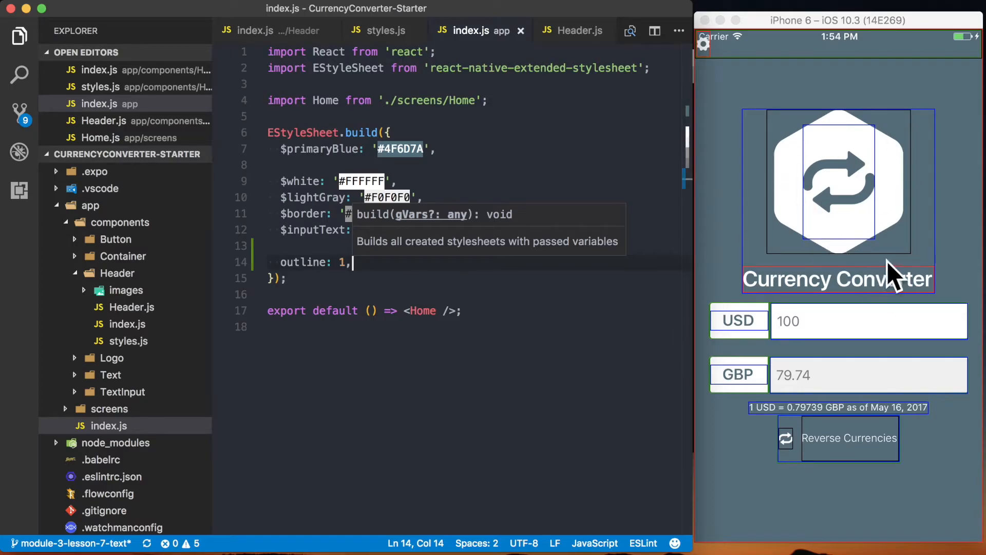
mouse_move(707, 61)
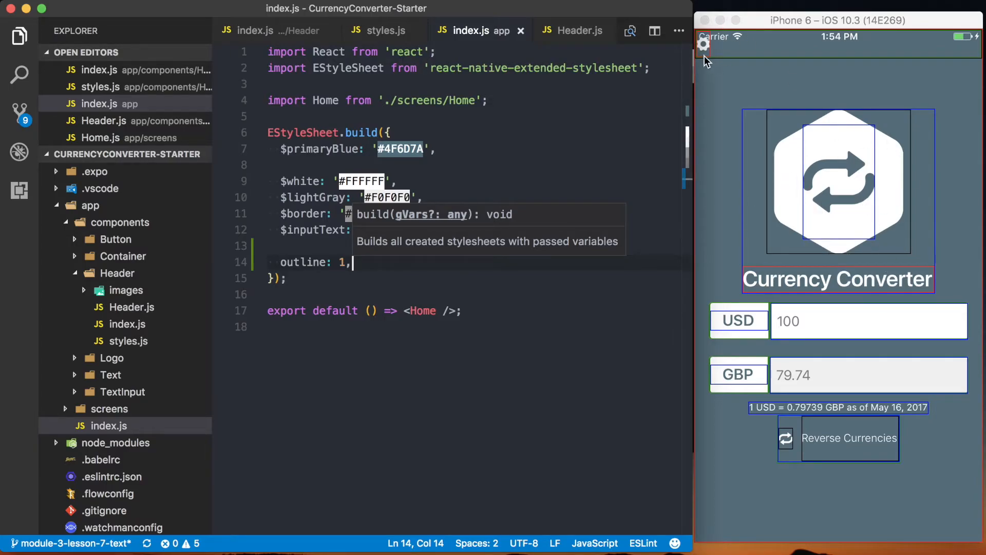
mouse_move(975, 65)
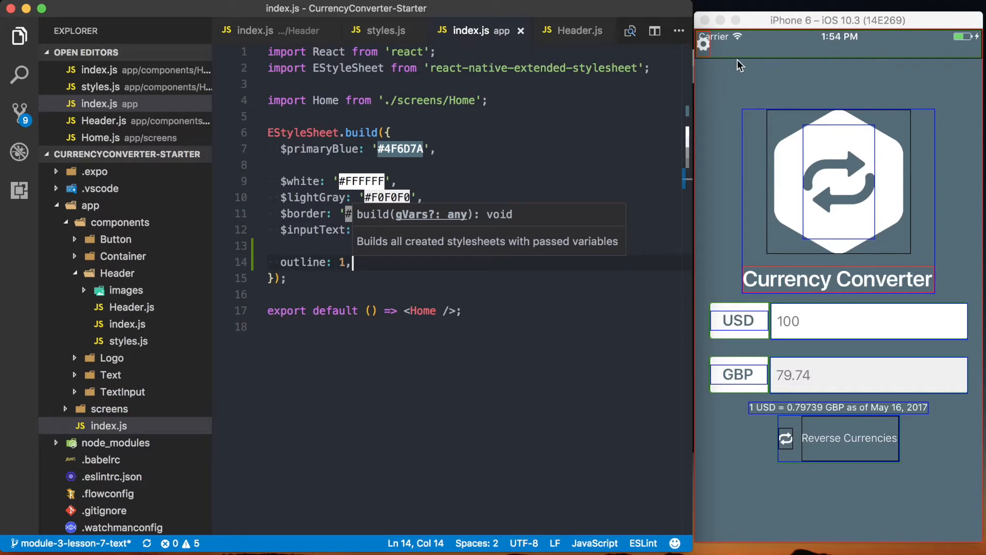
mouse_move(852, 58)
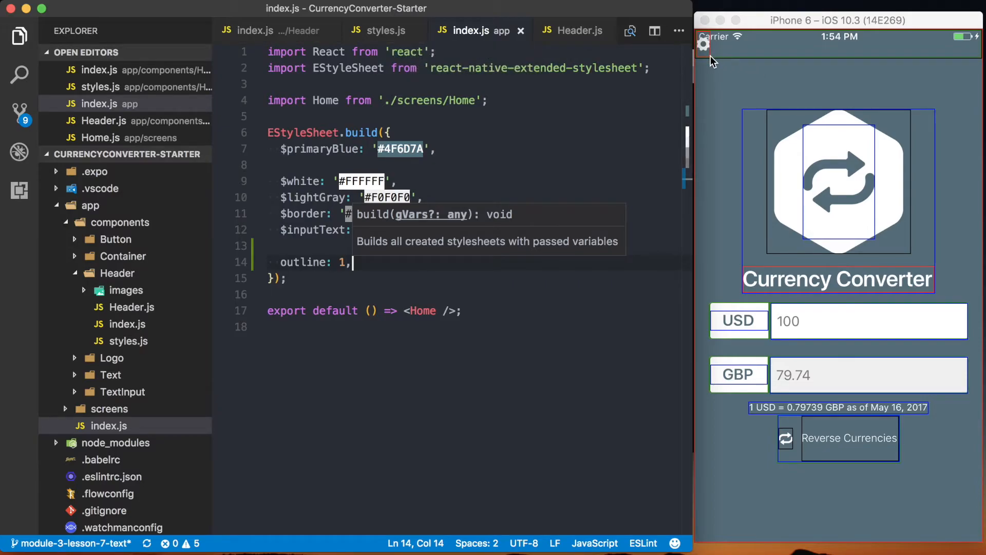
mouse_move(708, 45)
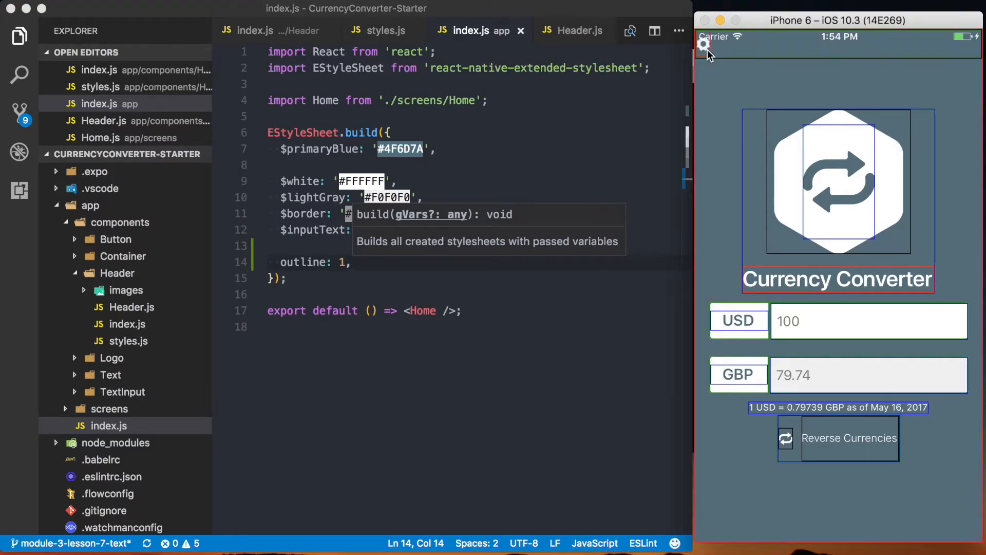
Give the Header button style alignSelf 'flex-end' plus paddingVertical and paddingHorizontal of 20.
click(384, 30)
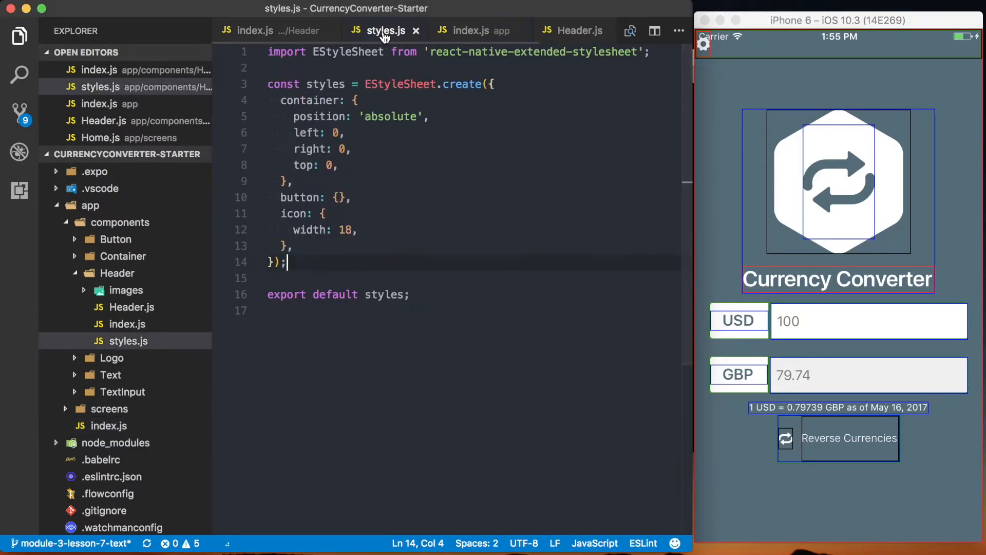
click(339, 197)
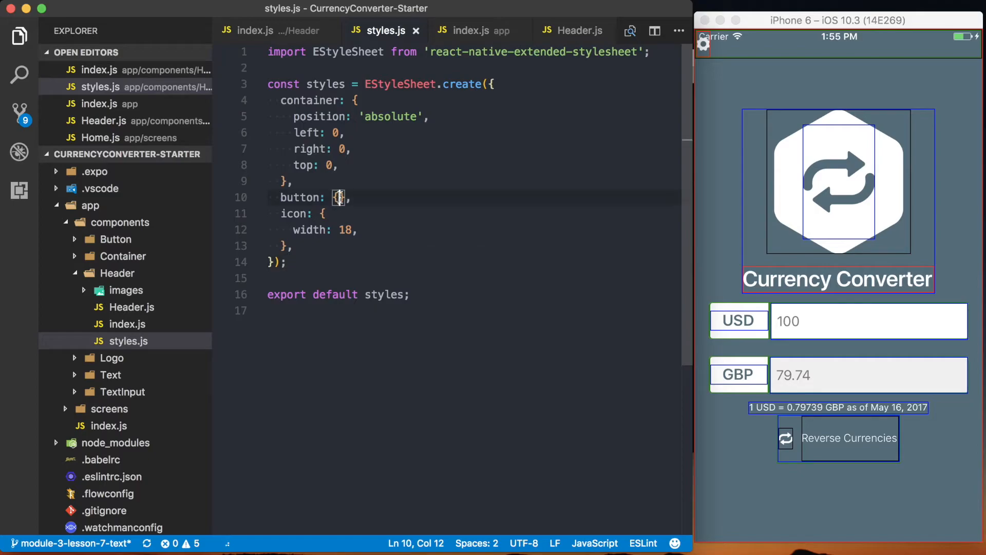
text(alignSelf:)
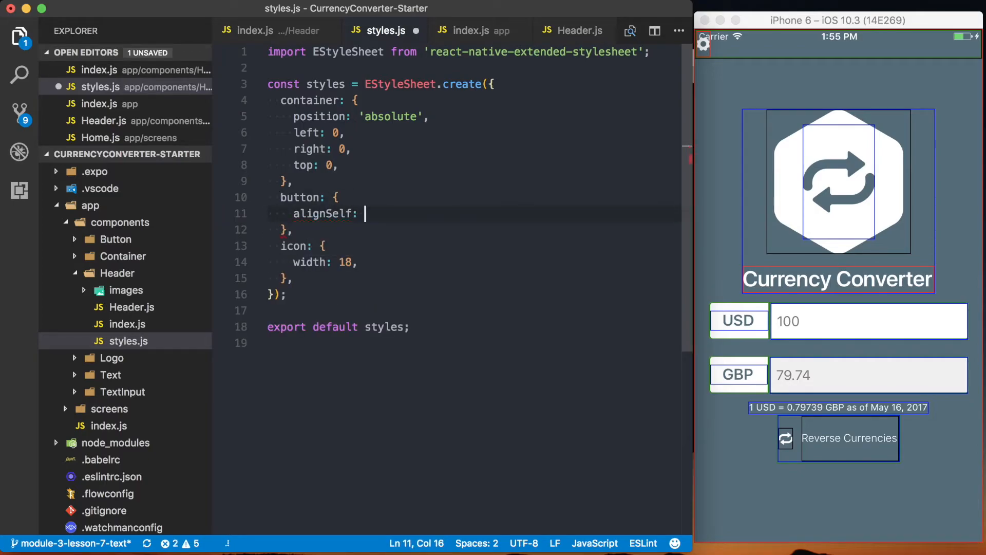
text('flex-end')
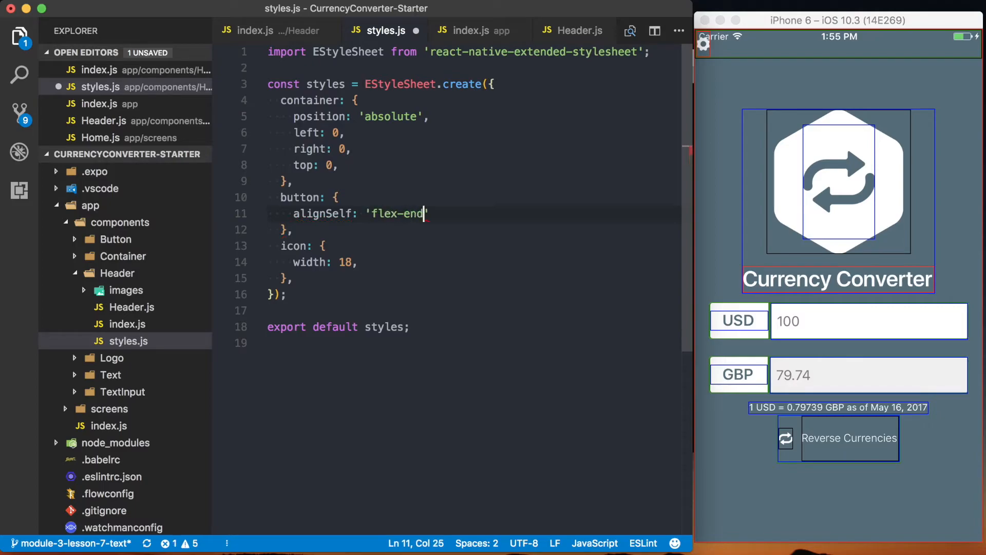
text(,)
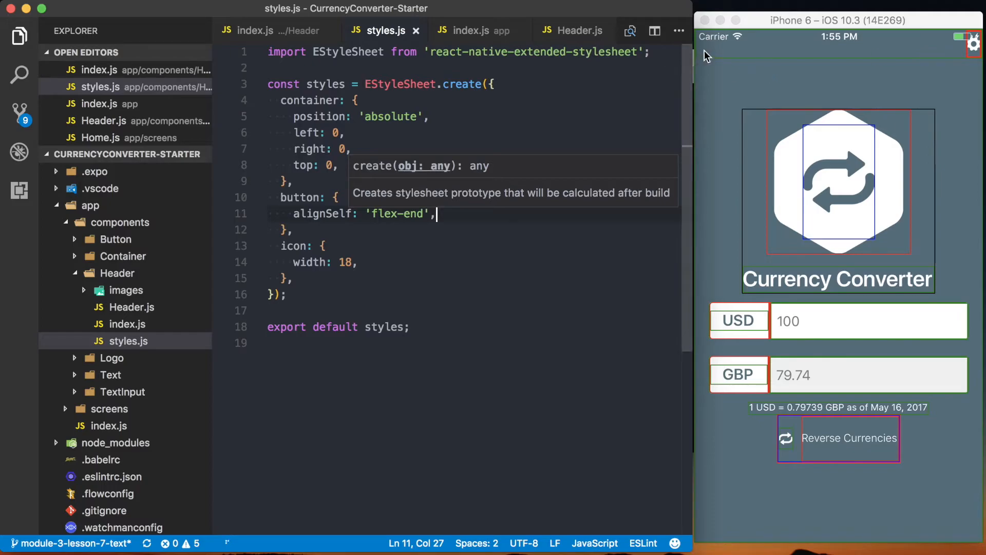
mouse_move(969, 50)
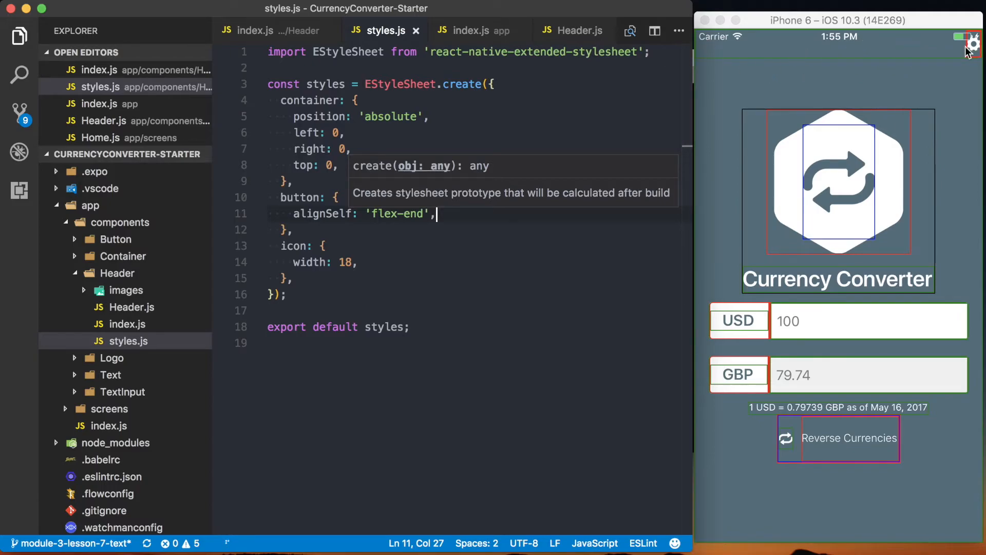
mouse_move(955, 126)
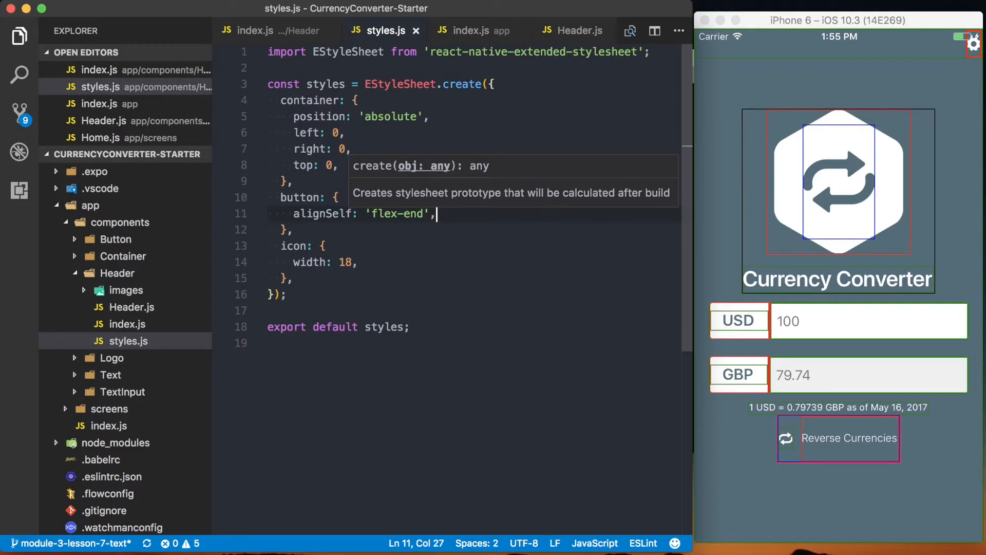
text(paddingVe)
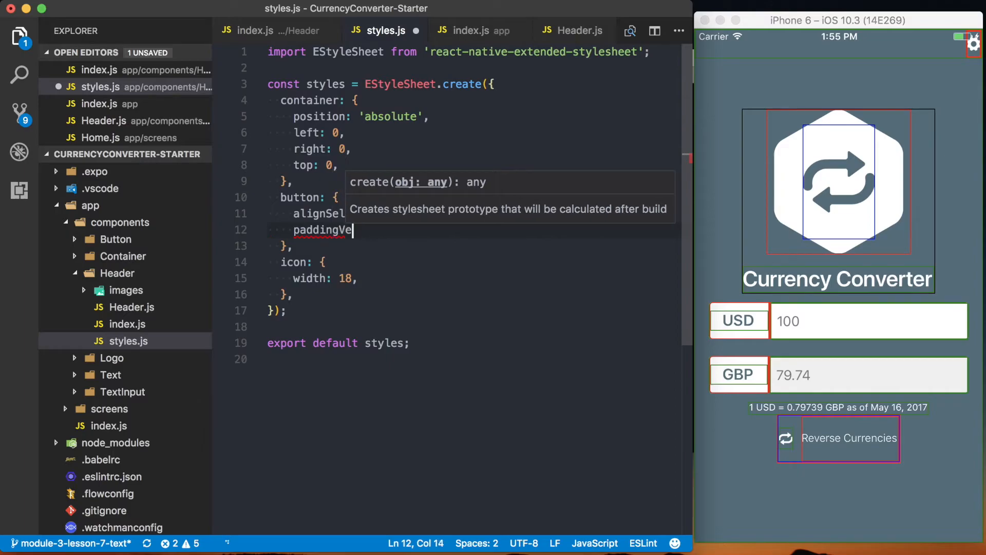
text(rtical:)
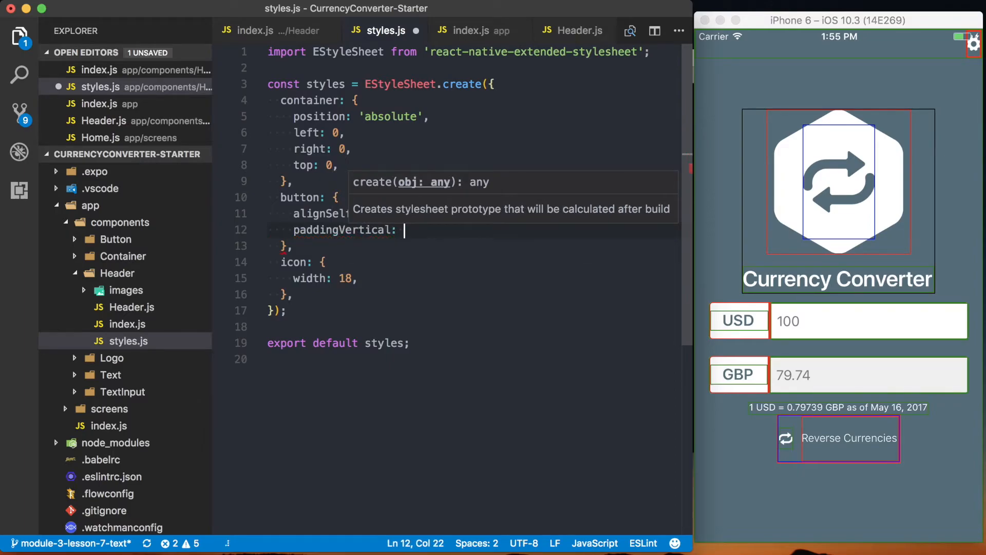
text(paddingHorizontal:)
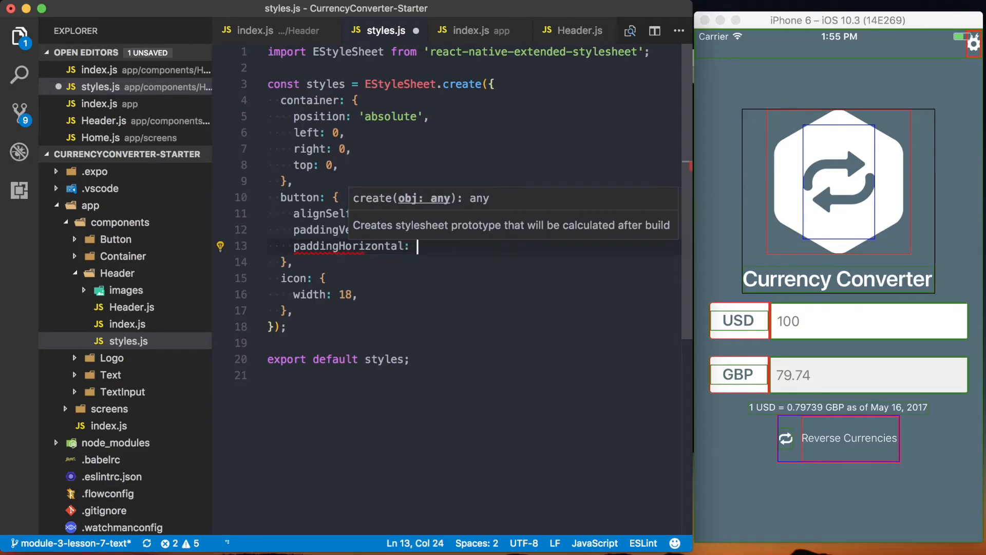
text(20,)
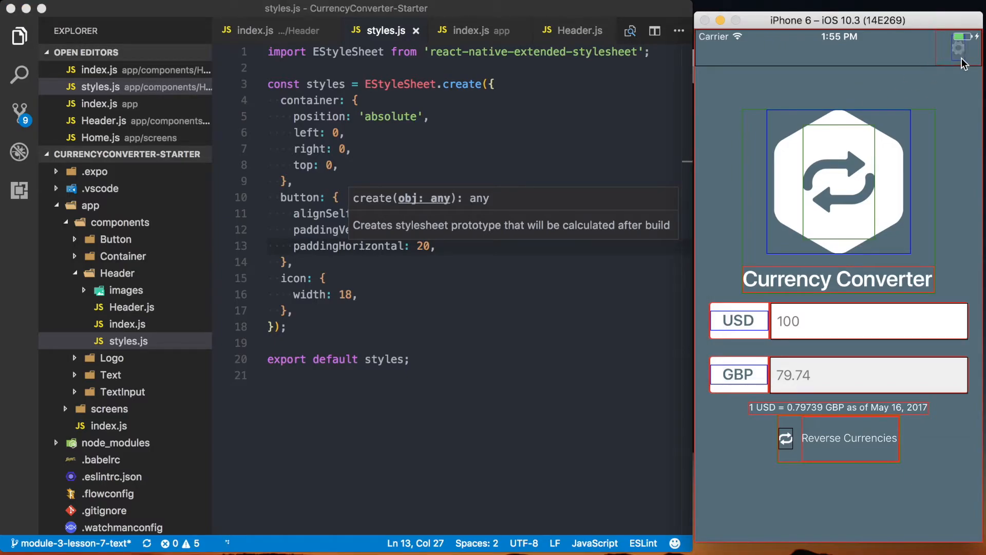
mouse_move(529, 263)
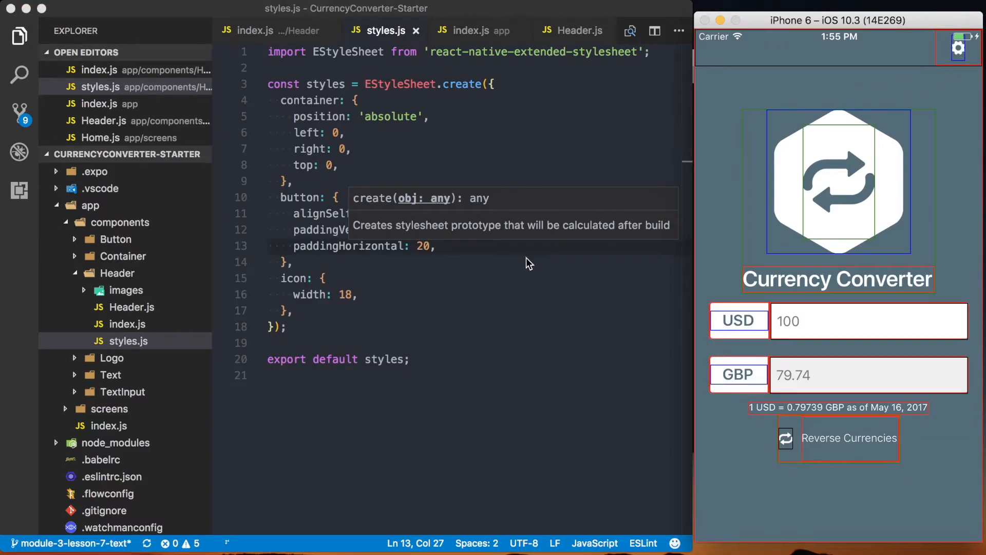
mouse_move(560, 85)
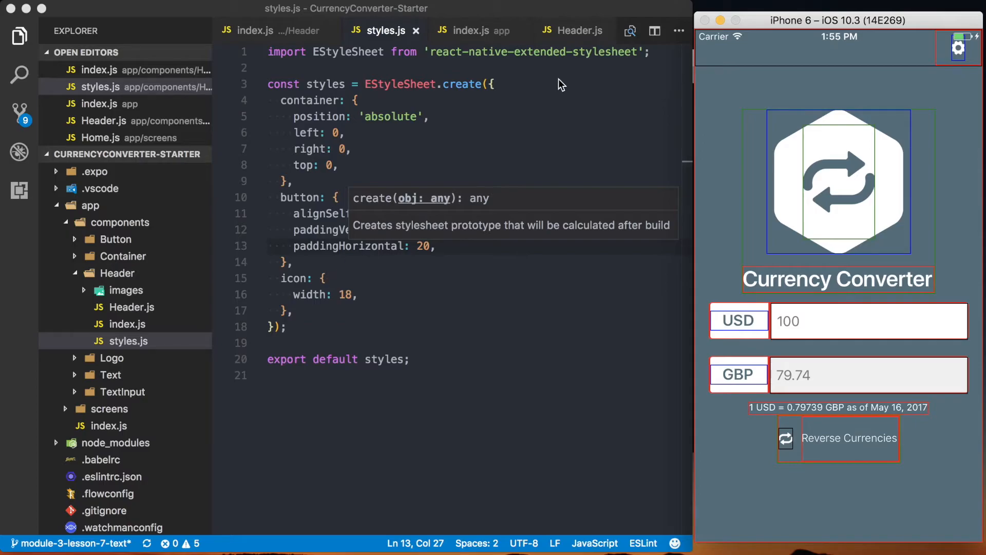
Remove the outline: 1 setting from EStyleSheet.build in app/index.js.
click(471, 31)
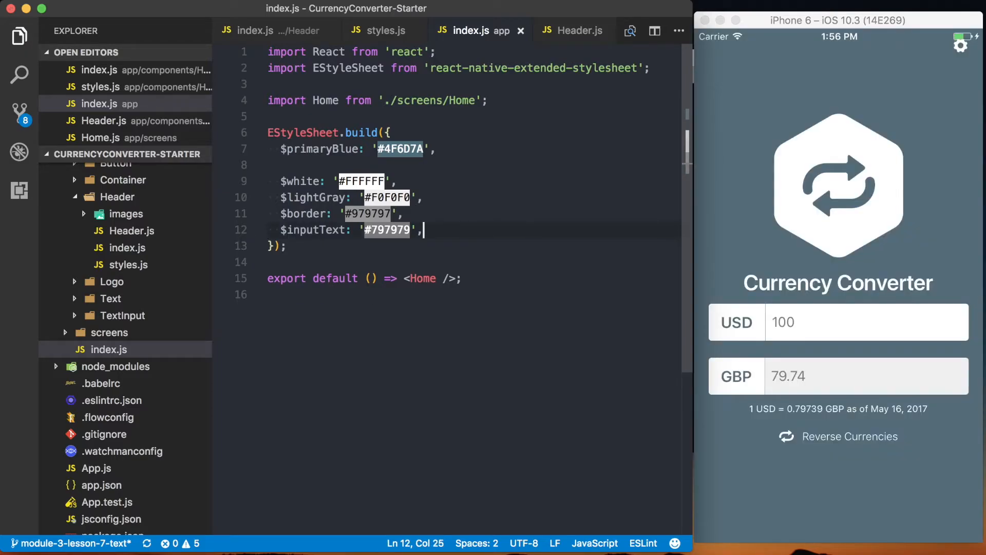
mouse_move(962, 49)
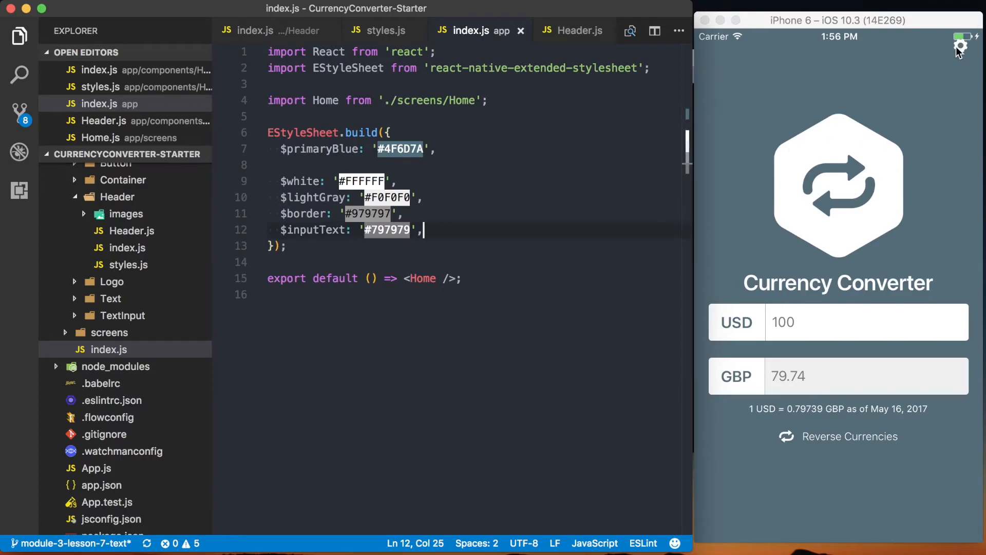
mouse_move(510, 105)
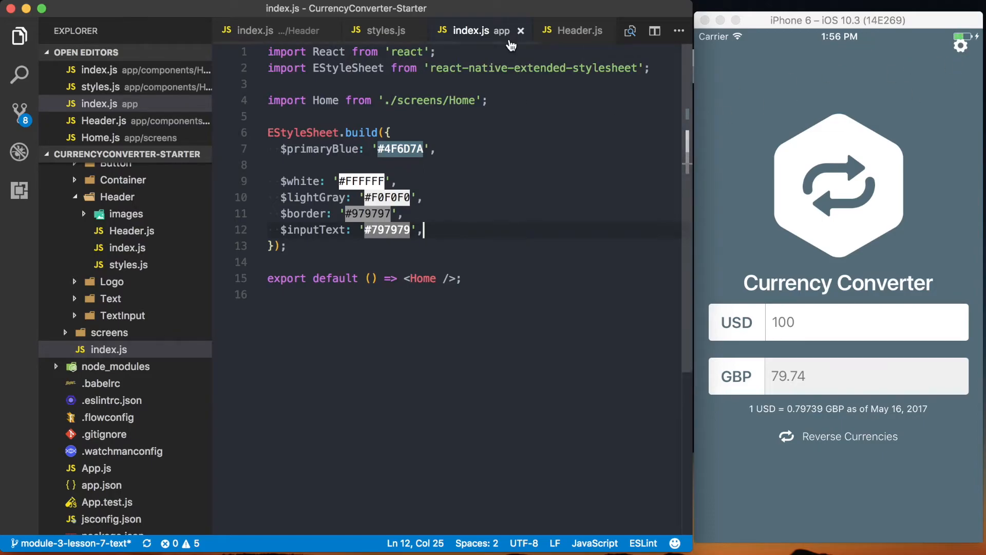
click(382, 30)
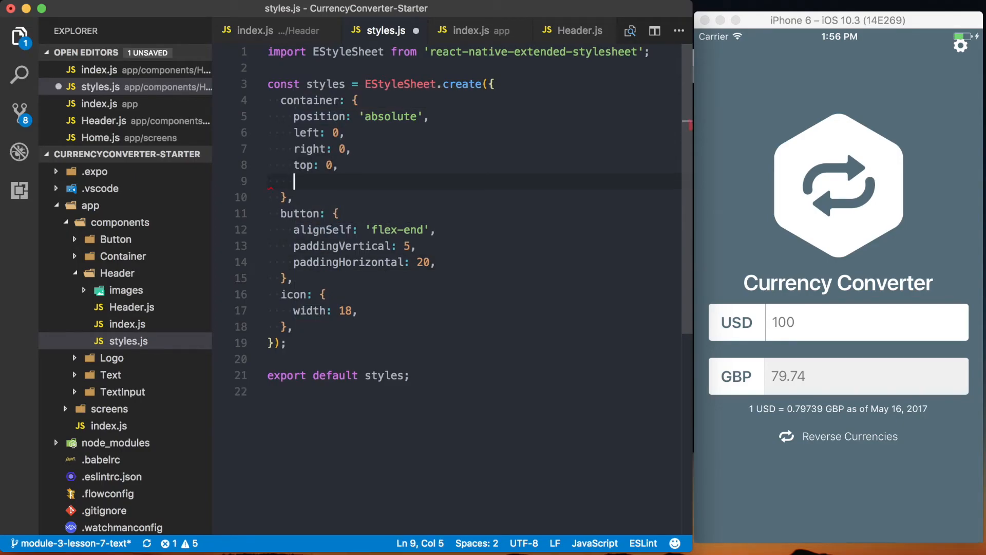
text('@)
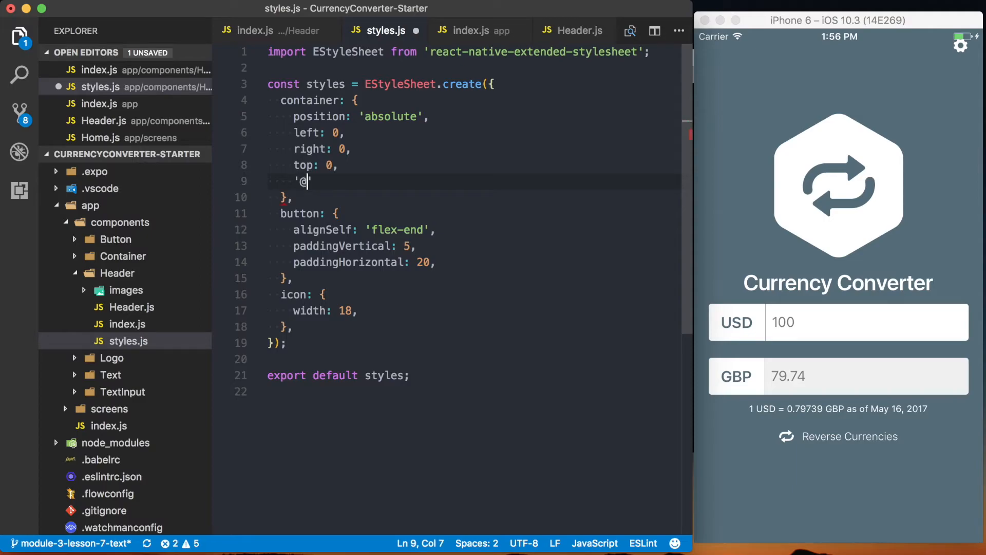
text(media ios)
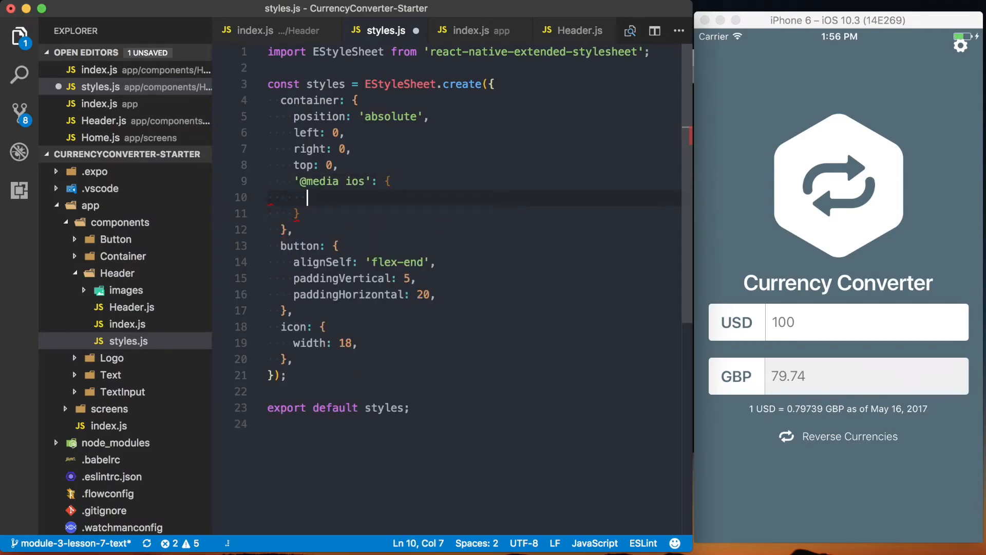
text(paddingTop)
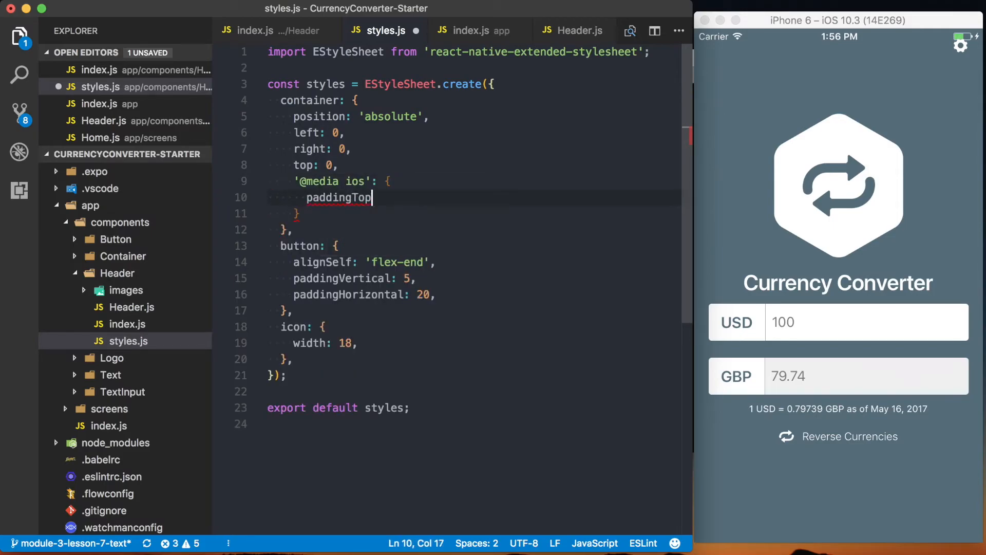
text(: 20,)
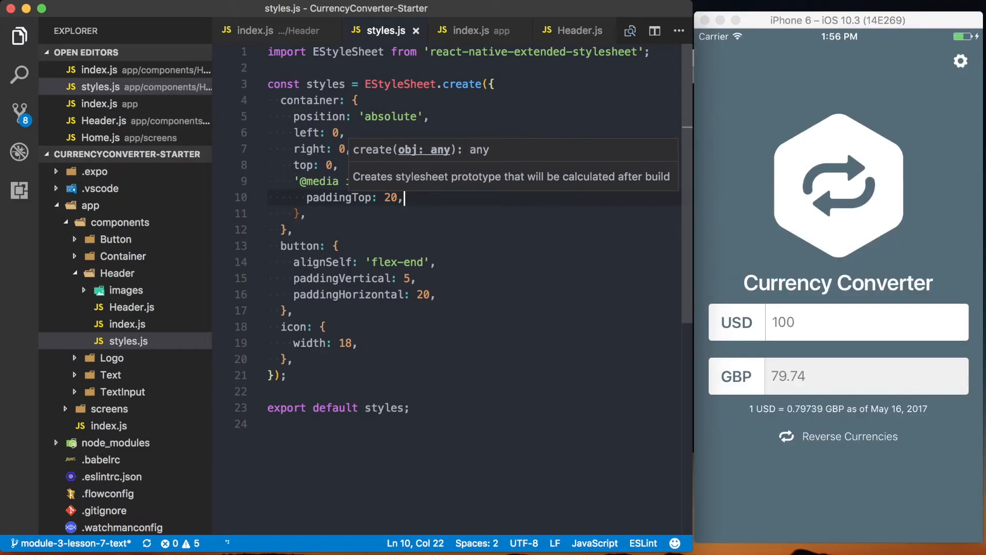
mouse_move(965, 70)
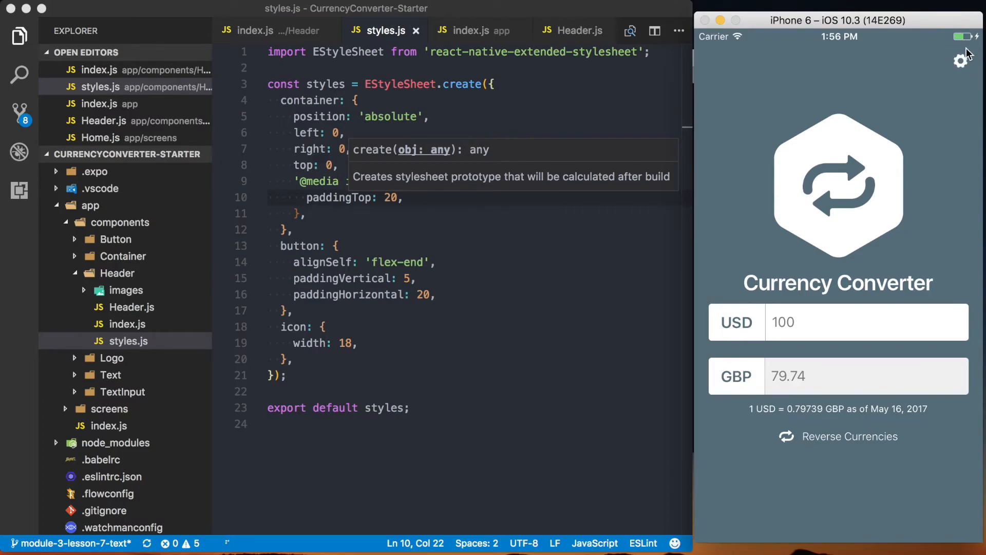
mouse_move(872, 103)
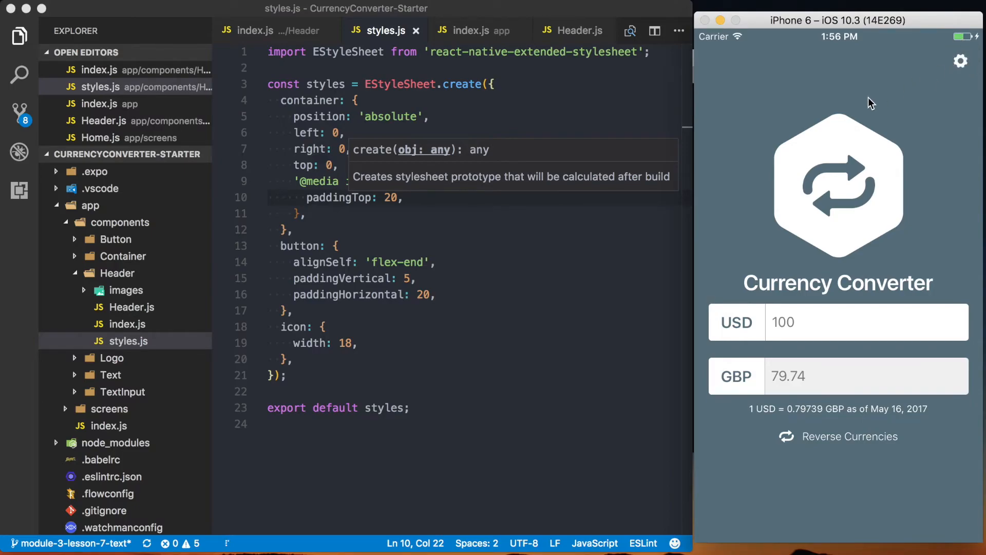
mouse_move(638, 412)
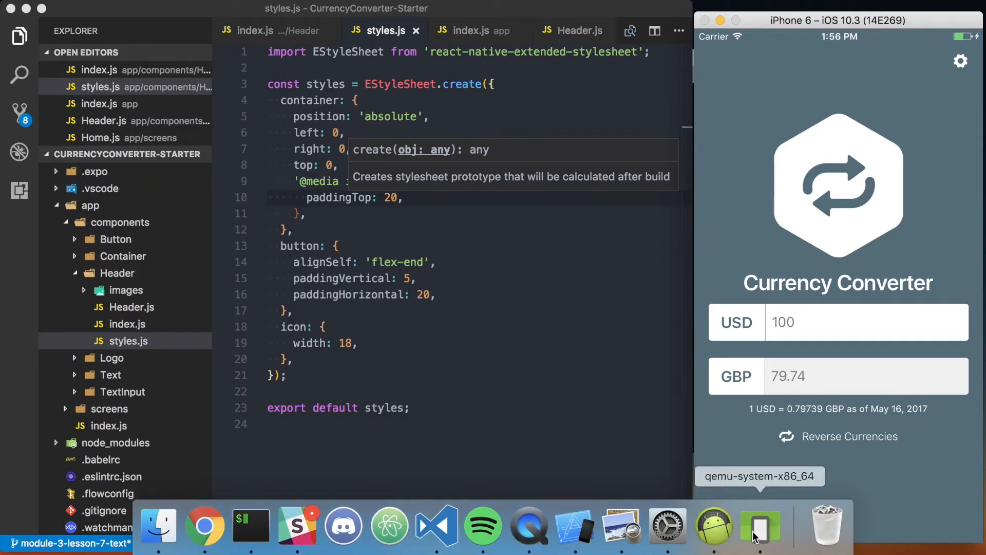
Check the gear icon's position in the Android emulator.
click(713, 525)
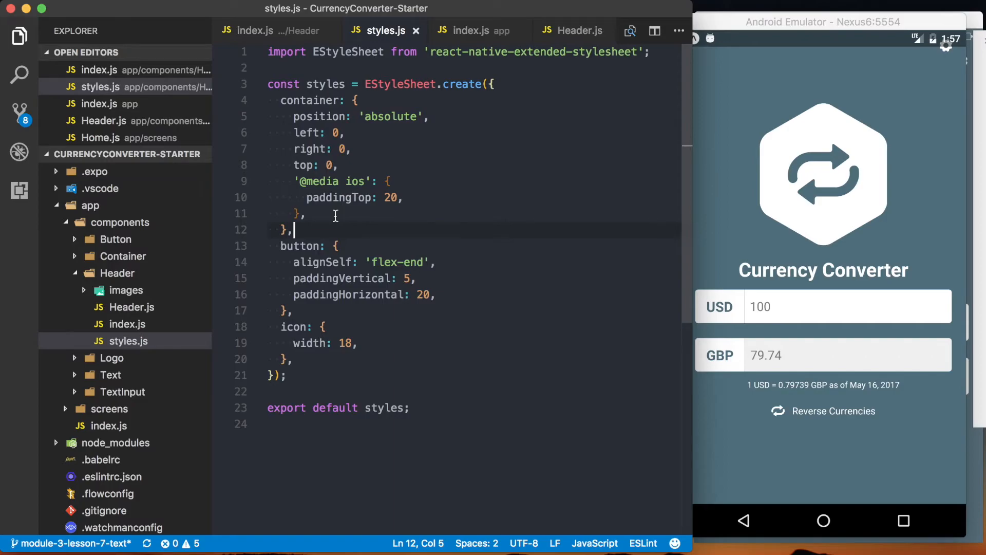
mouse_move(798, 59)
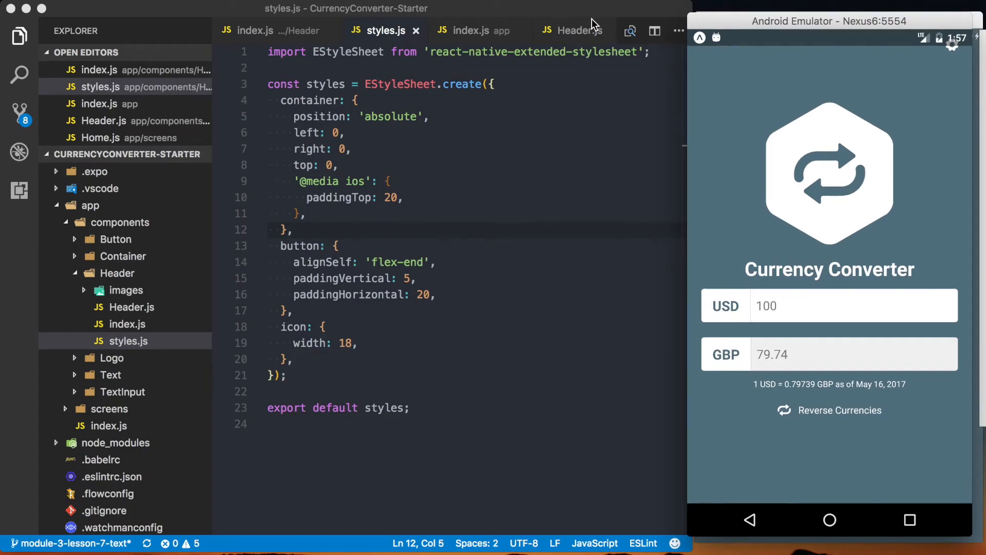
Import StatusBar from 'react-native' in the Header styles file.
click(293, 229)
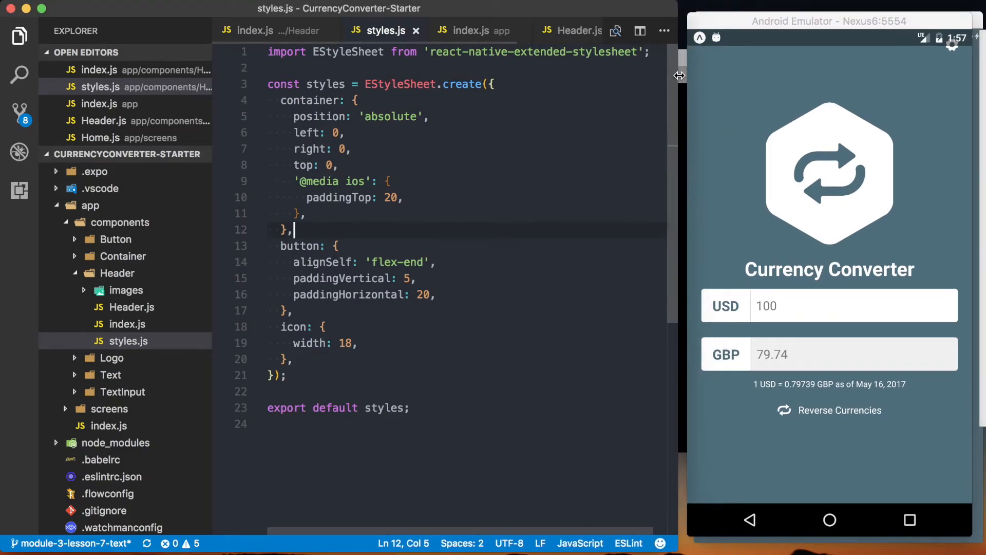
text(im)
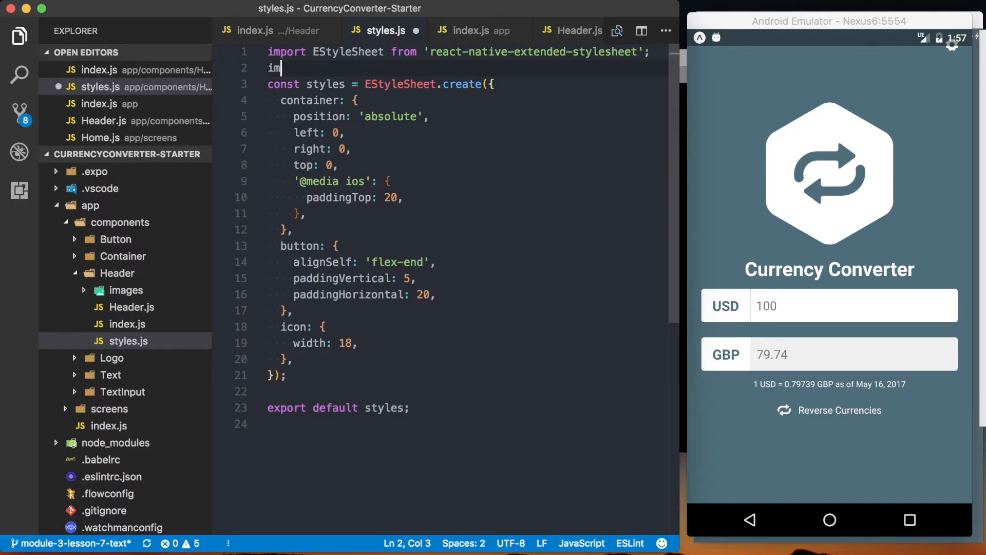
text(im)
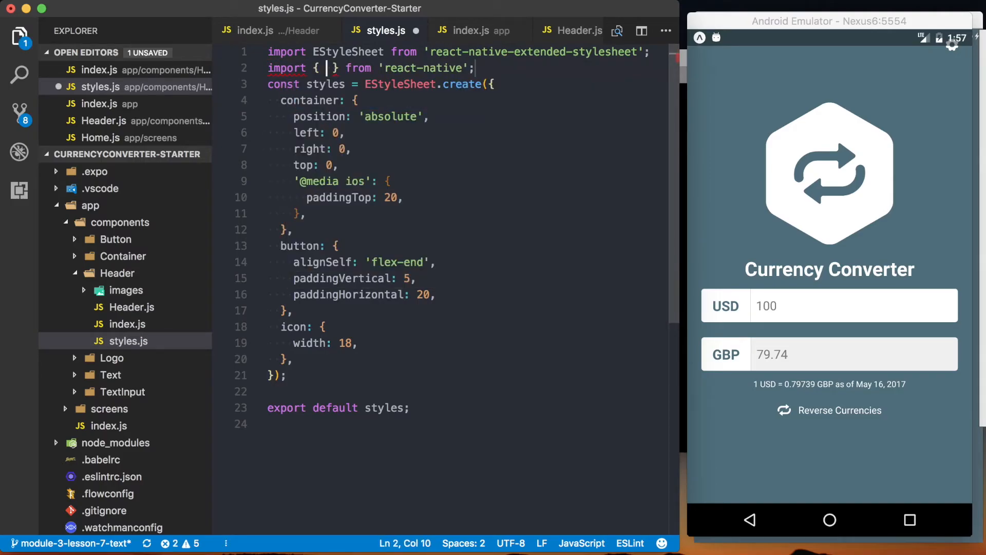
text(StatusBar)
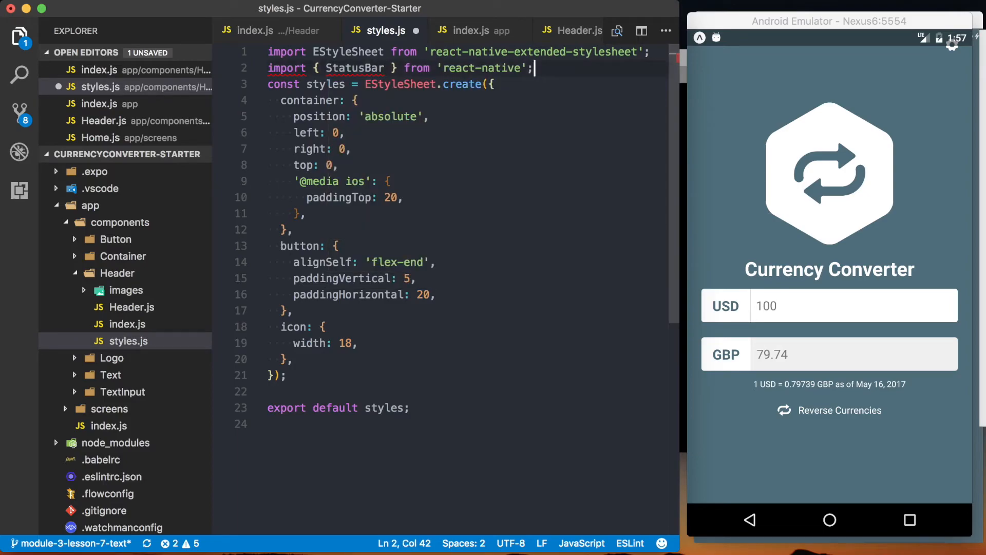
key(Enter)
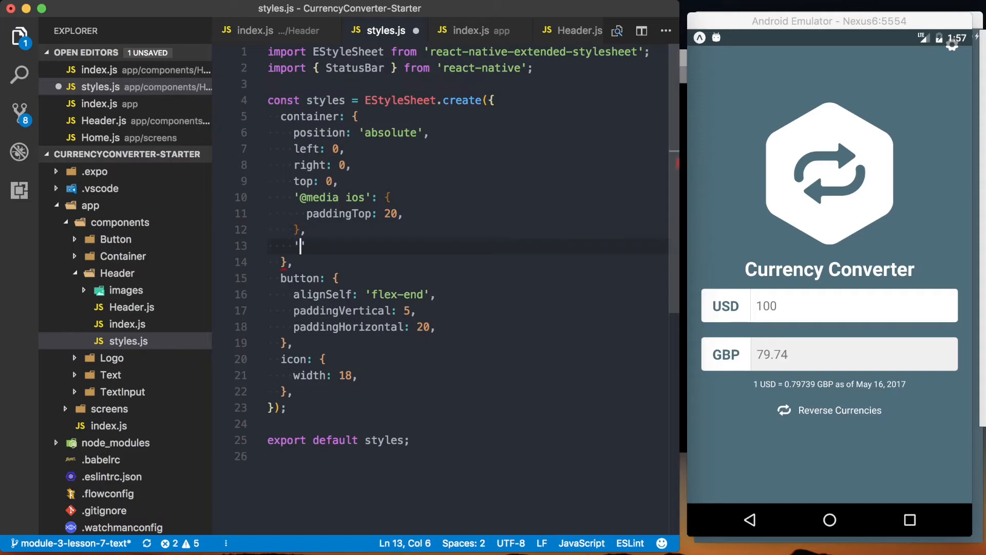
text(@media android': {)
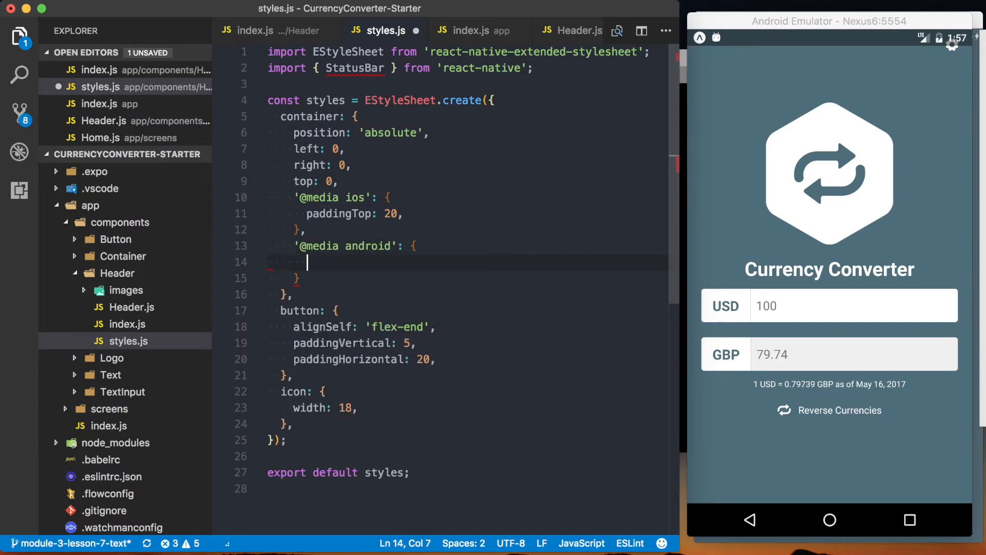
text(paddingTop:)
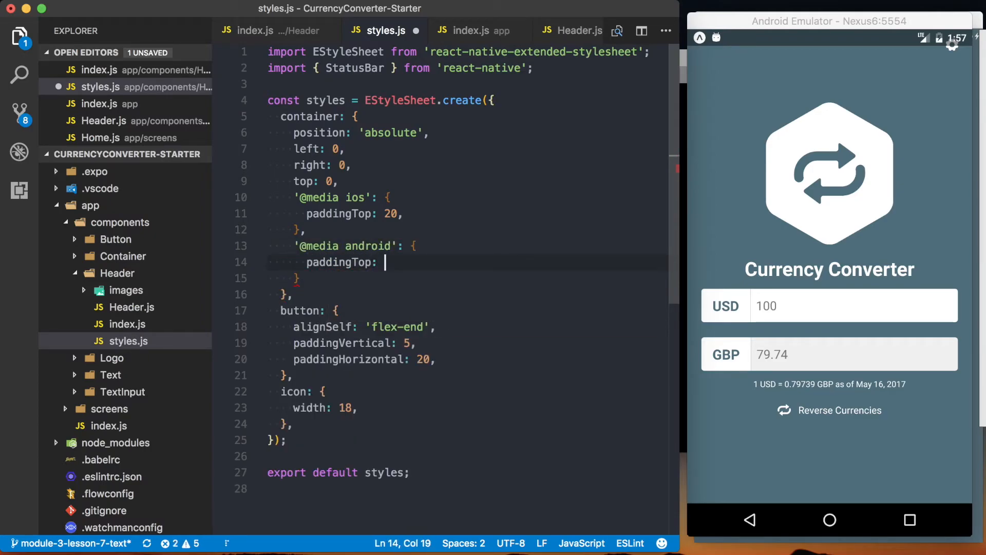
text(StatusBar.currentHeight,)
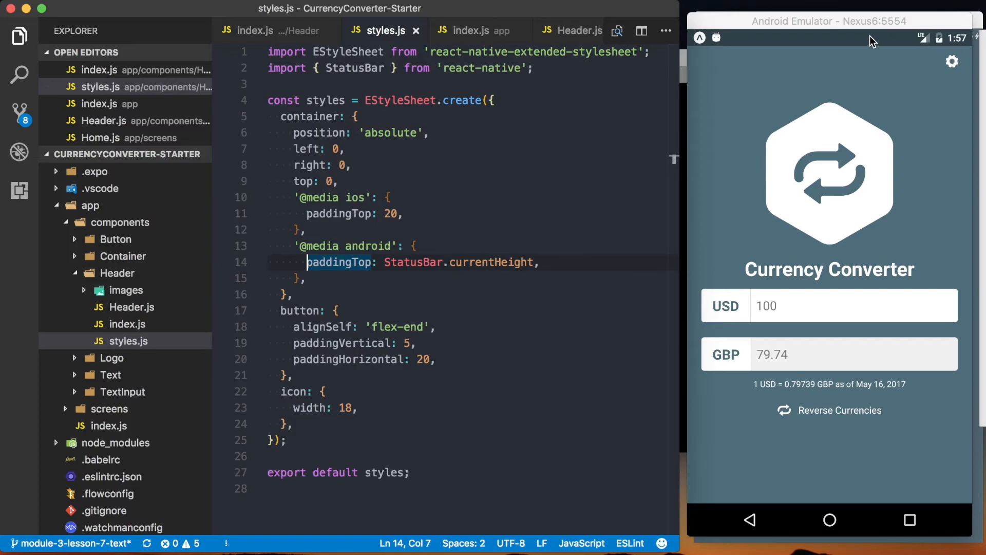
mouse_move(941, 54)
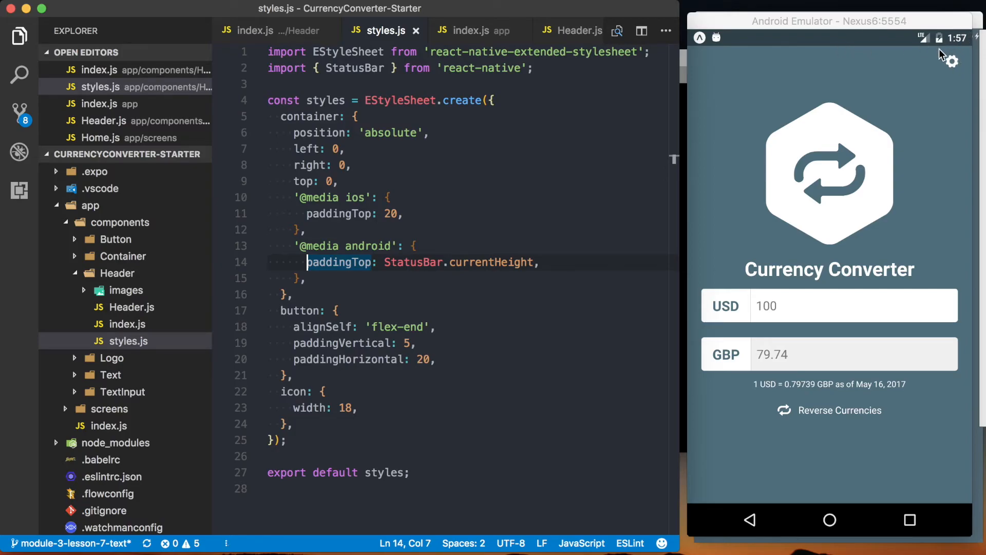
mouse_move(761, 210)
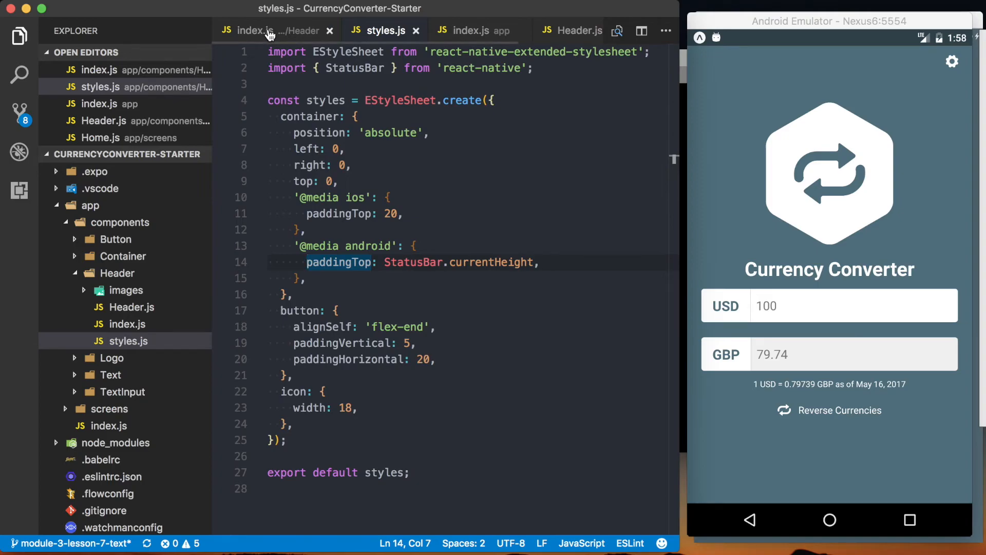
Destructure { onPress } in Header.js and pass onPress={onPress} to TouchableOpacity.
click(255, 30)
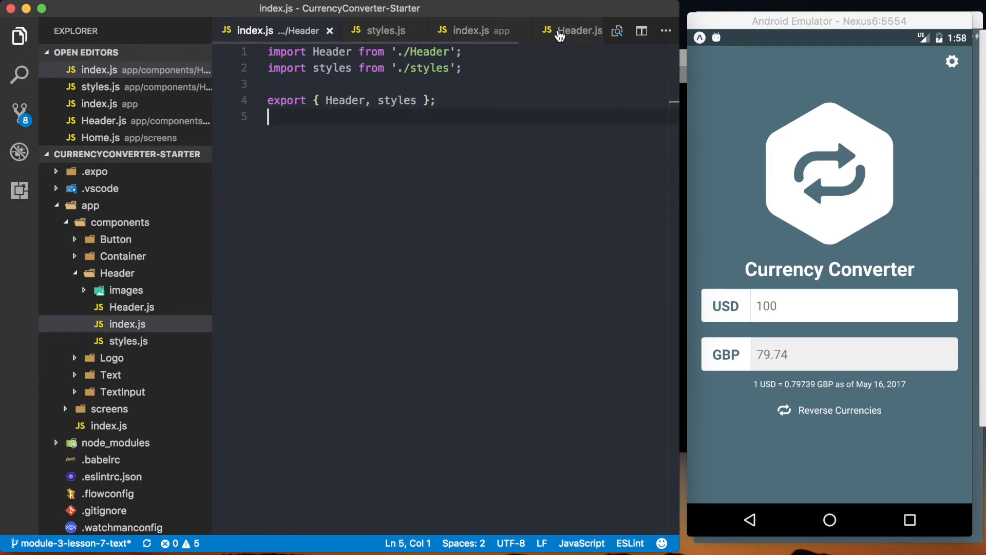
click(577, 31)
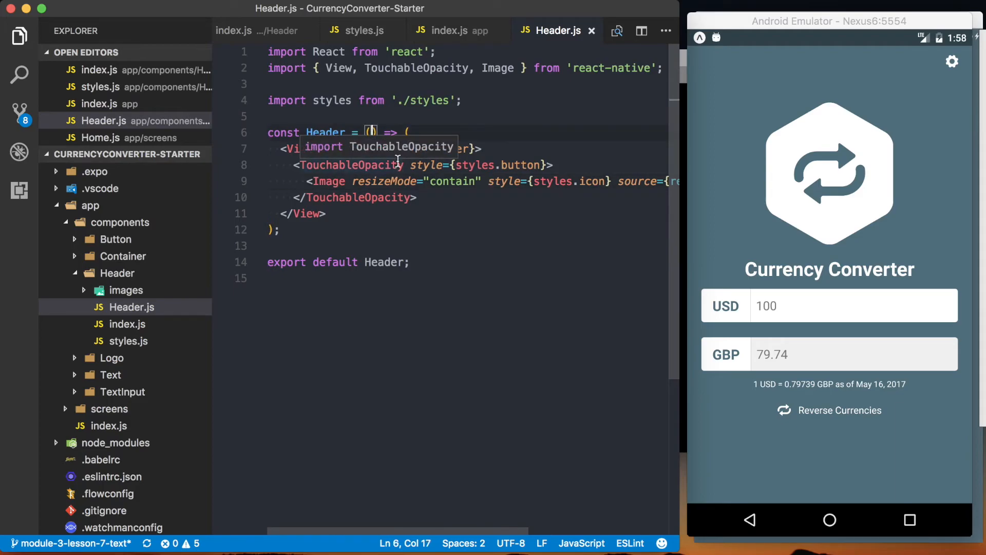
text({ onPress })
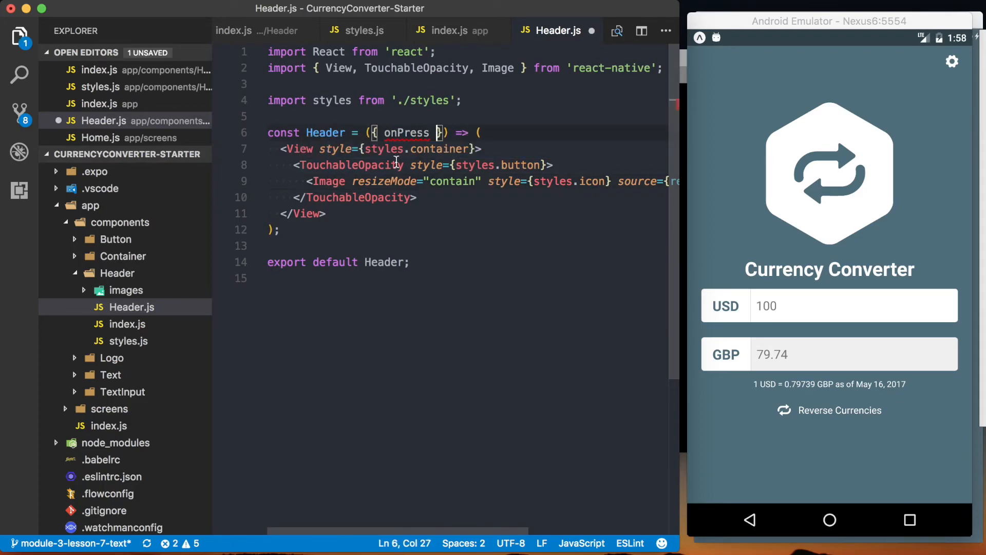
click(542, 165)
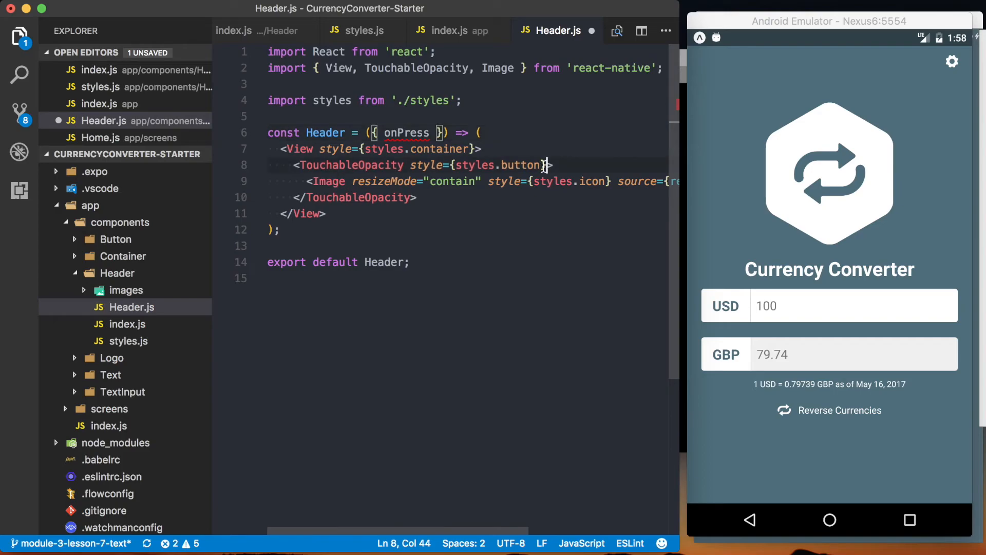
text(onPress={onPress)
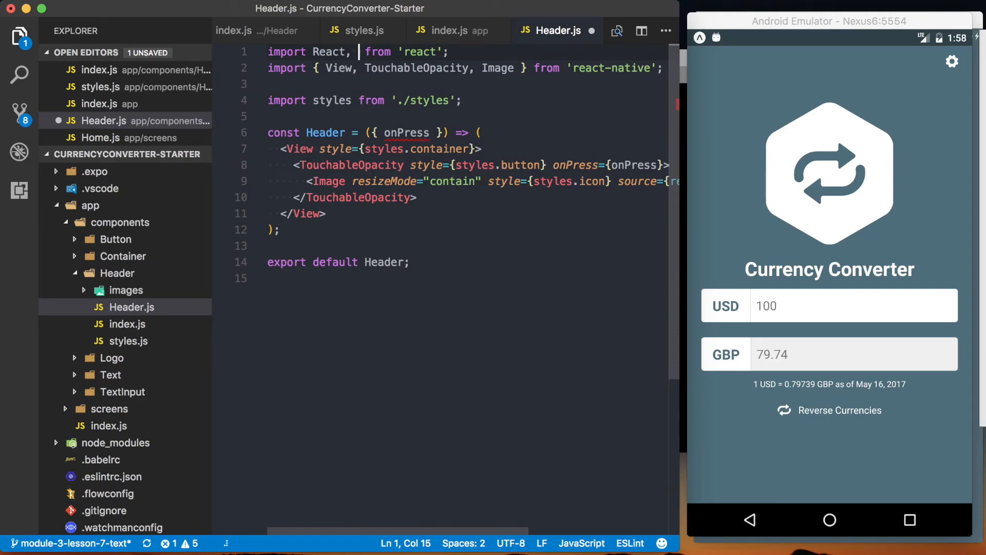
Import PropTypes and declare Header.propTypes with onPress: PropTypes.func.
text({ PropTypes })
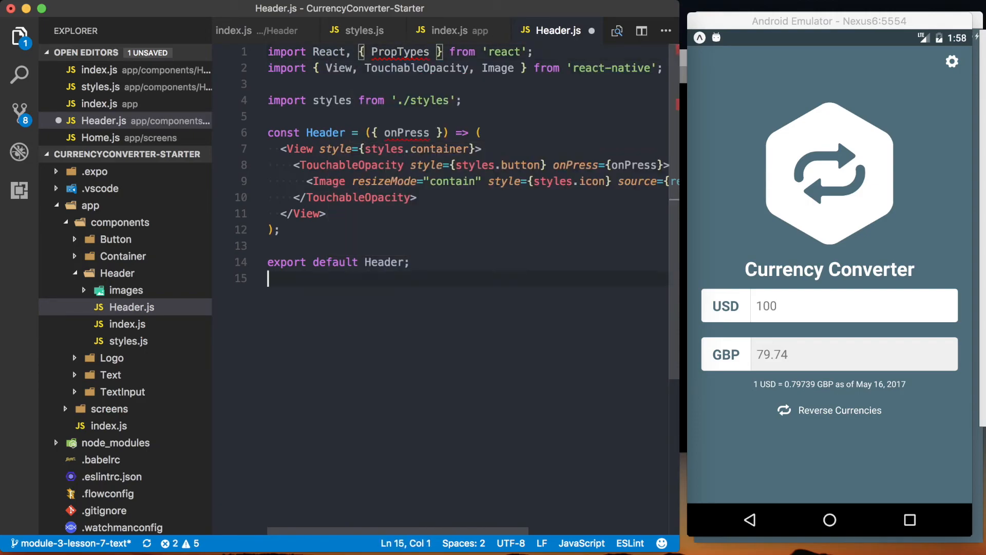
key(enter)
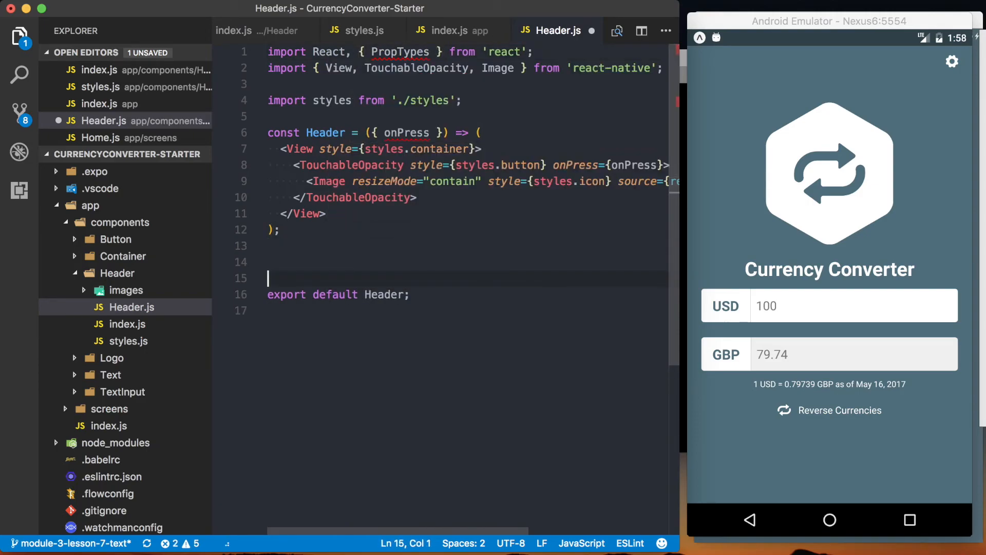
text(Header.propTypes = {)
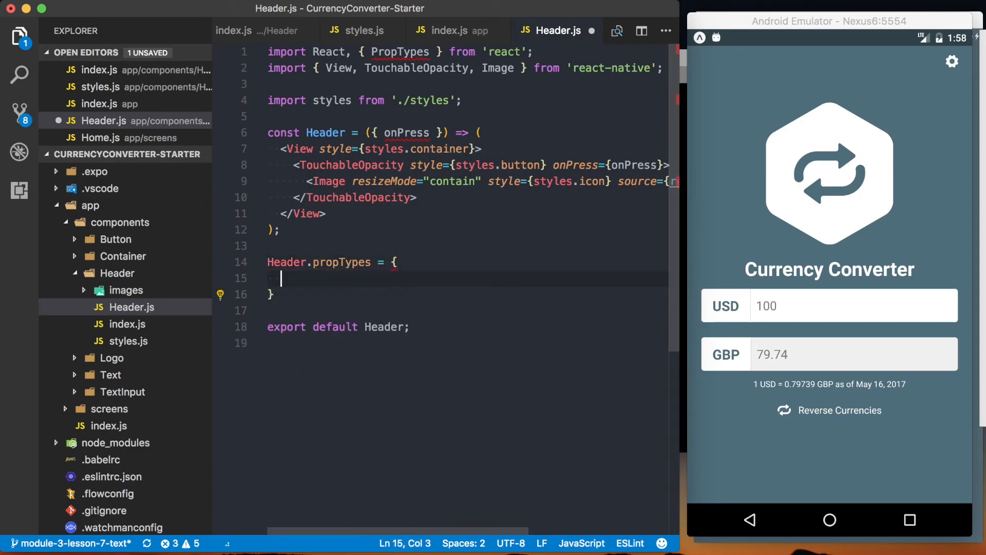
text(onPress)
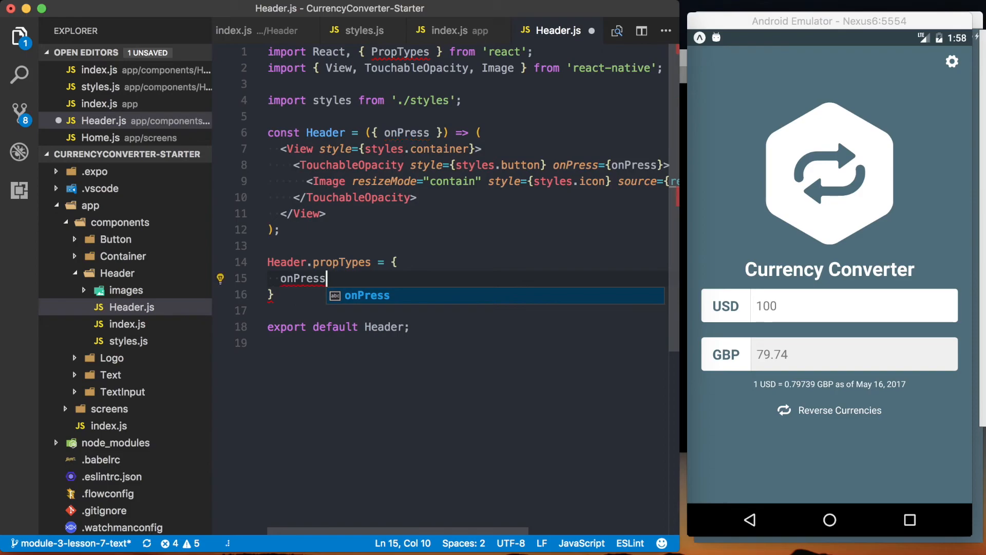
text(: PropTypes.func,)
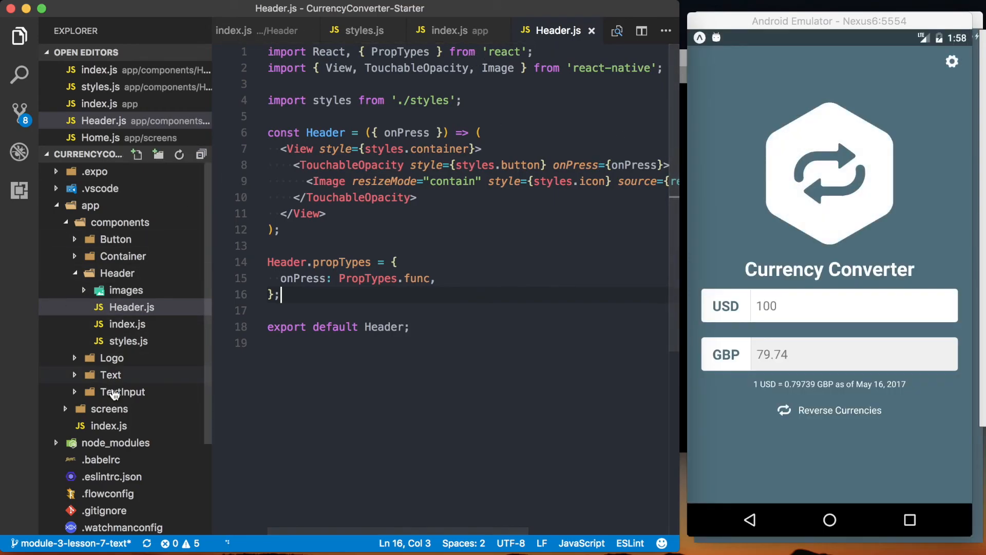
Define handleOptionsPress in Home.js, logging 'handle options press'.
click(110, 408)
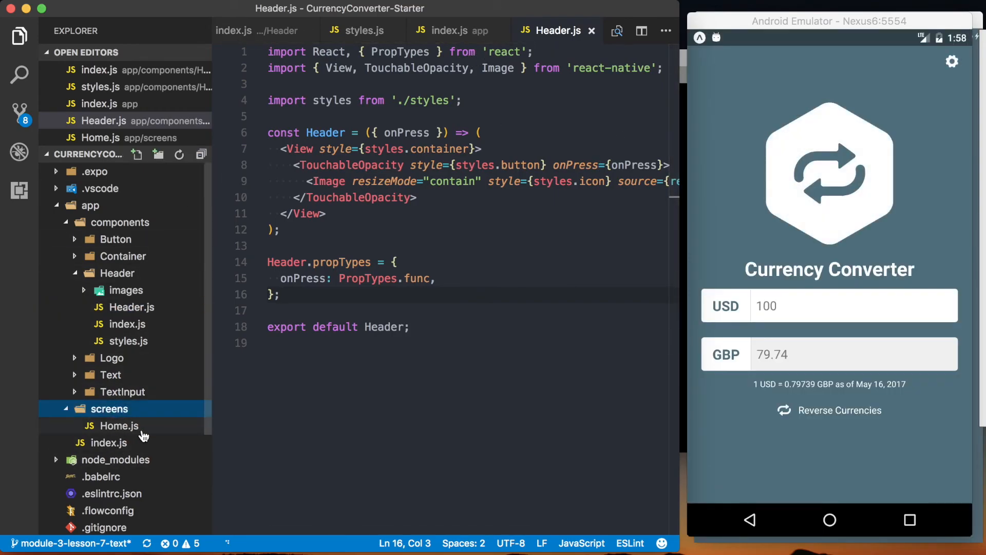
click(115, 426)
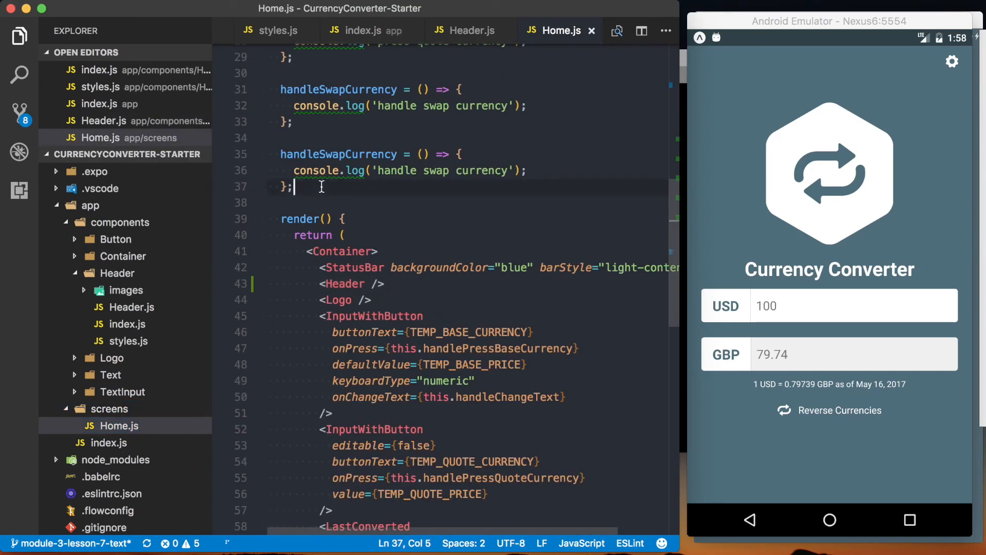
text(handleOptionsPress)
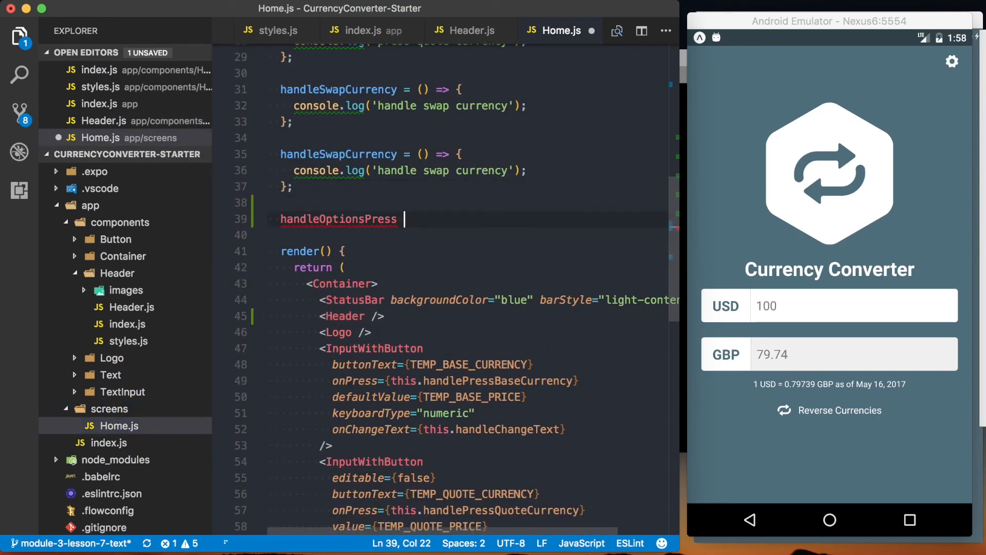
text(= () => {)
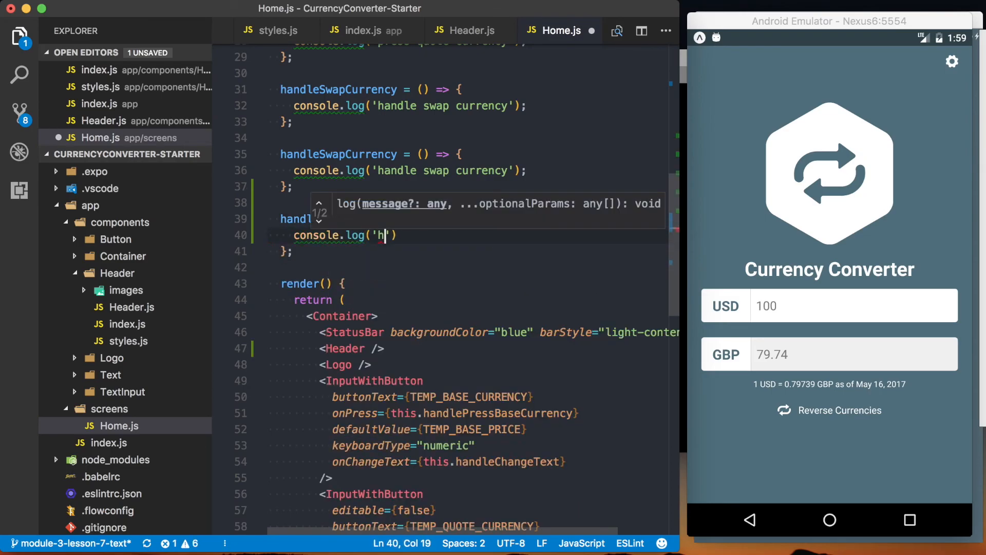
text(andle options press)
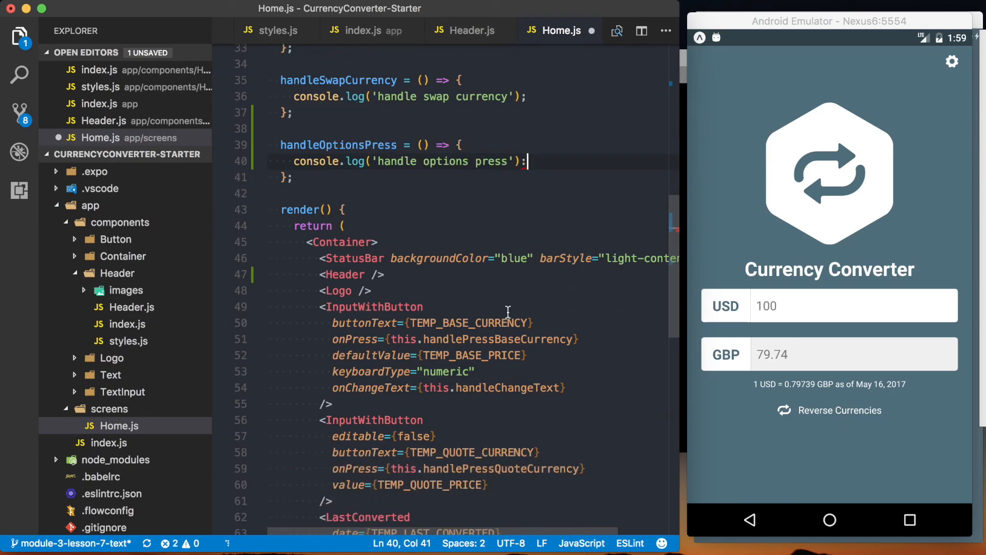
Pass onPress={this.handleOptionsPress} to the <Header /> element.
click(373, 274)
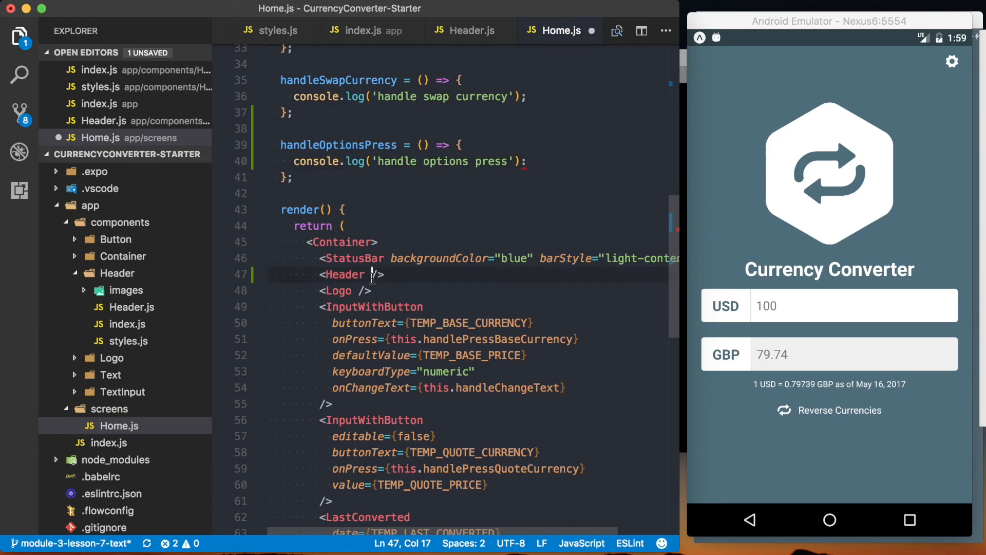
key(enter)
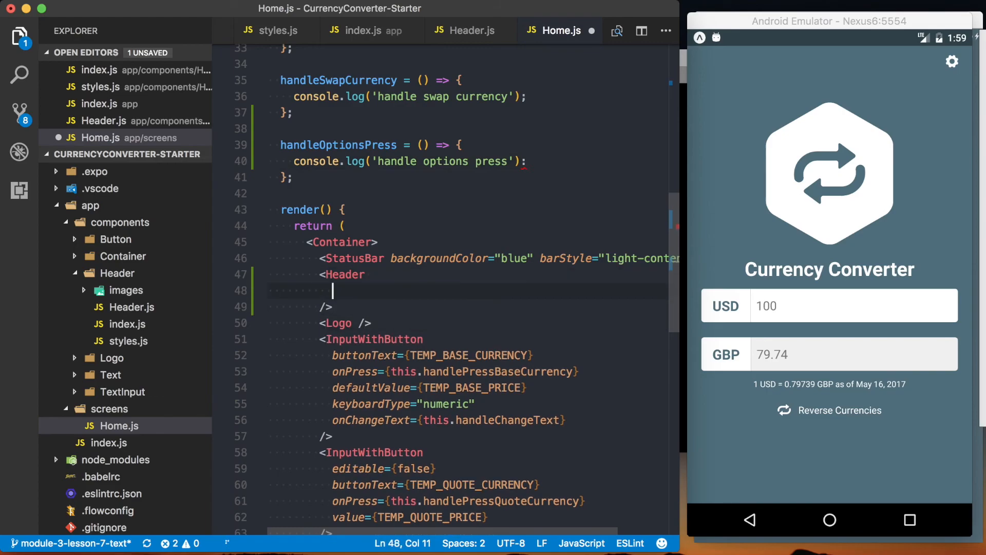
text(onPress={this.handleOptionsPress)
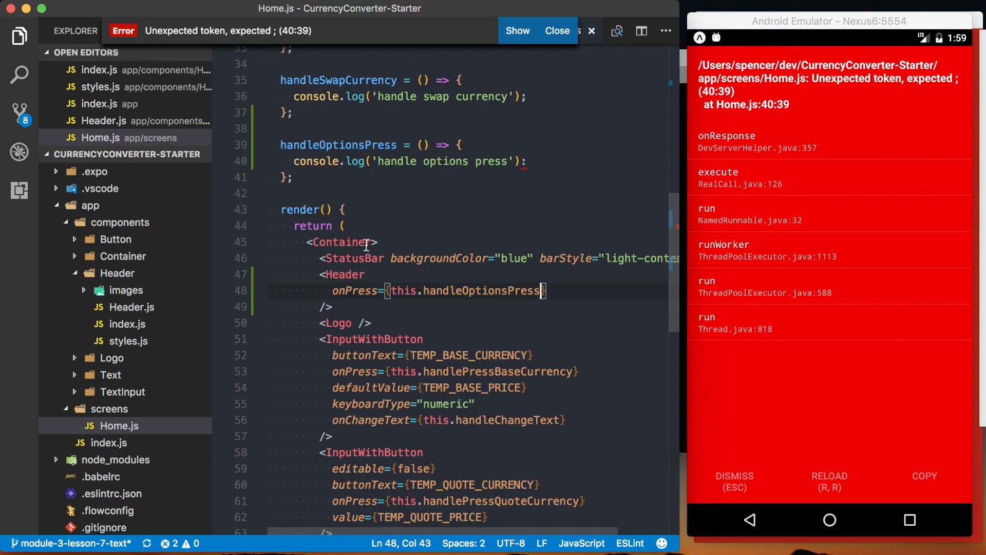
Add the missing semicolon after the 'handle options press' log in Home.js.
click(527, 162)
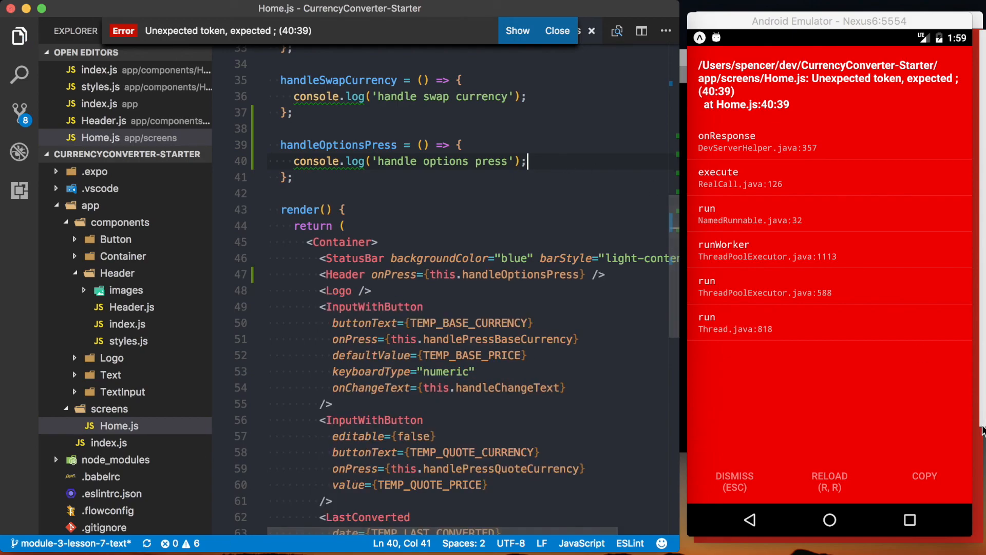
click(556, 31)
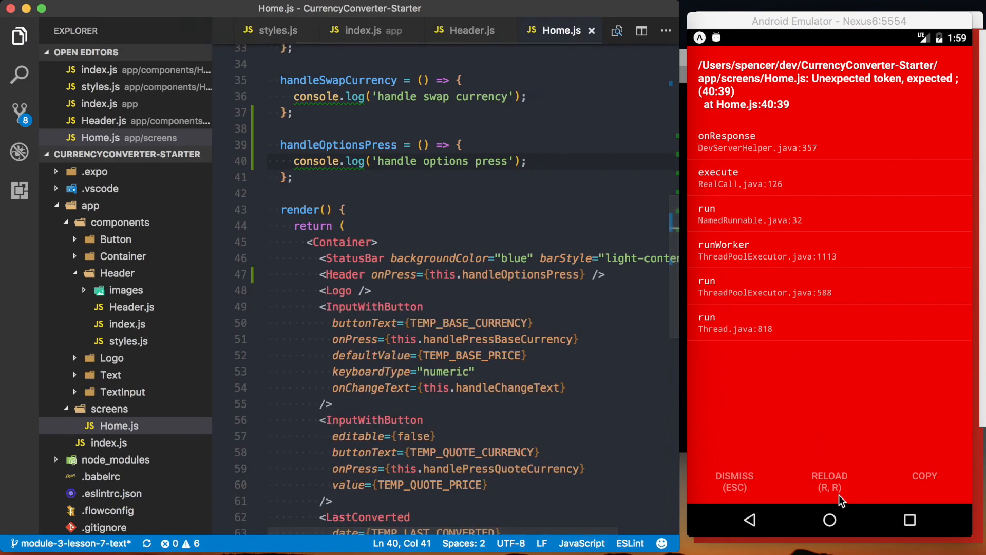